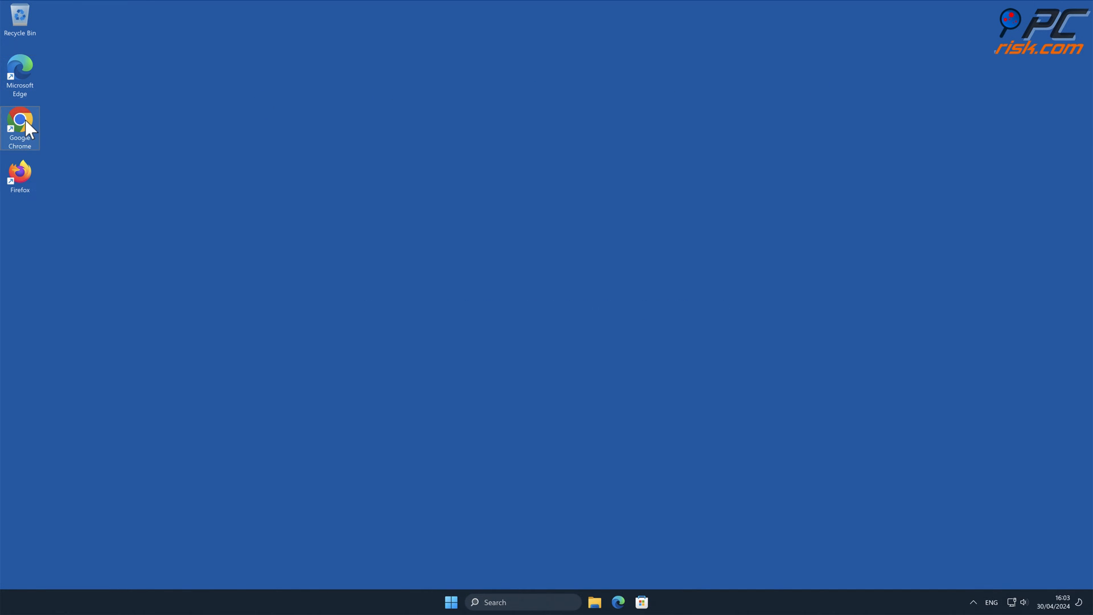
Launch Chrome and search 'testing search', landing on the maxask.com hijacker results page
double_click(19, 123)
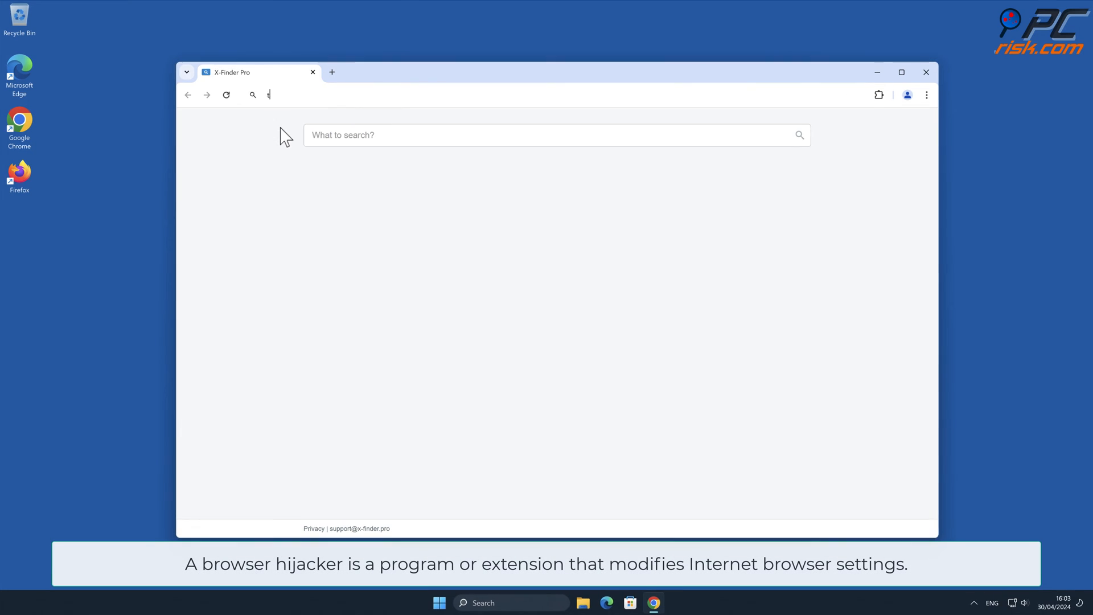
text(testing search)
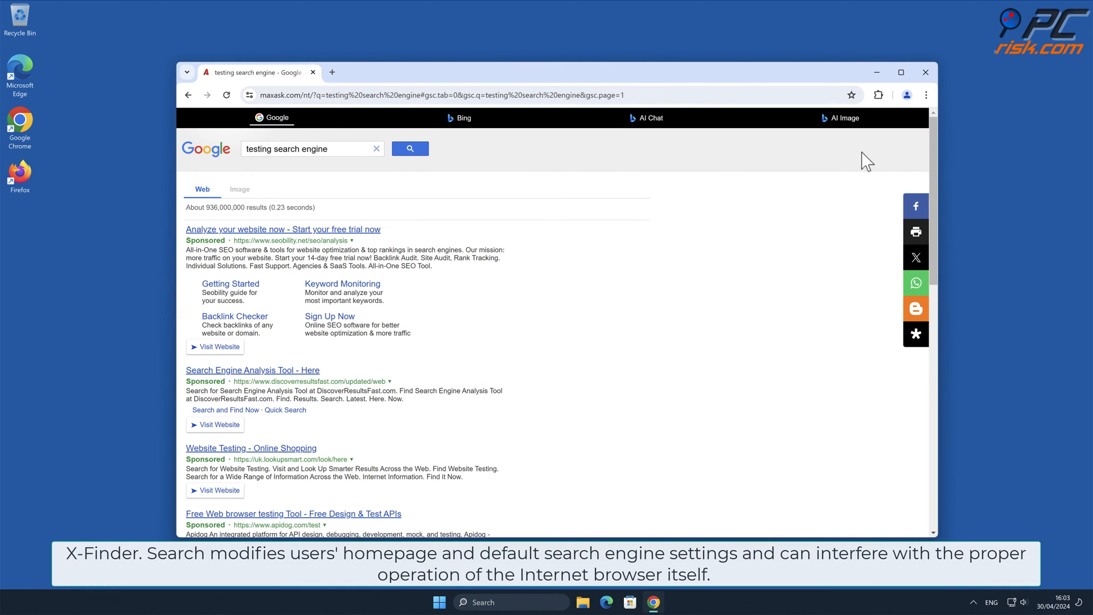
scroll(down, 3)
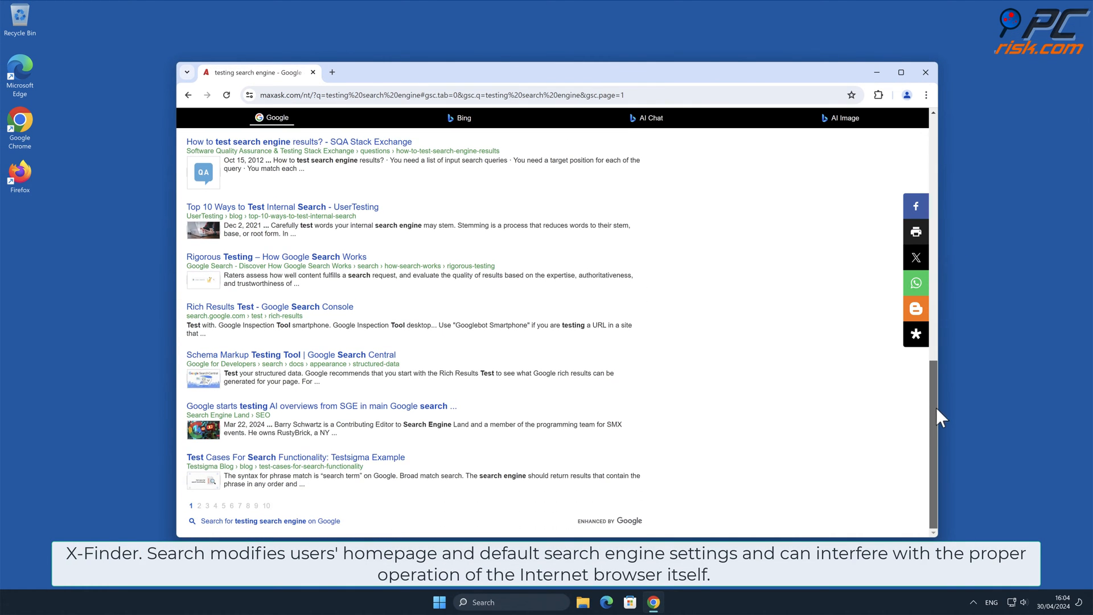
scroll(up, 3)
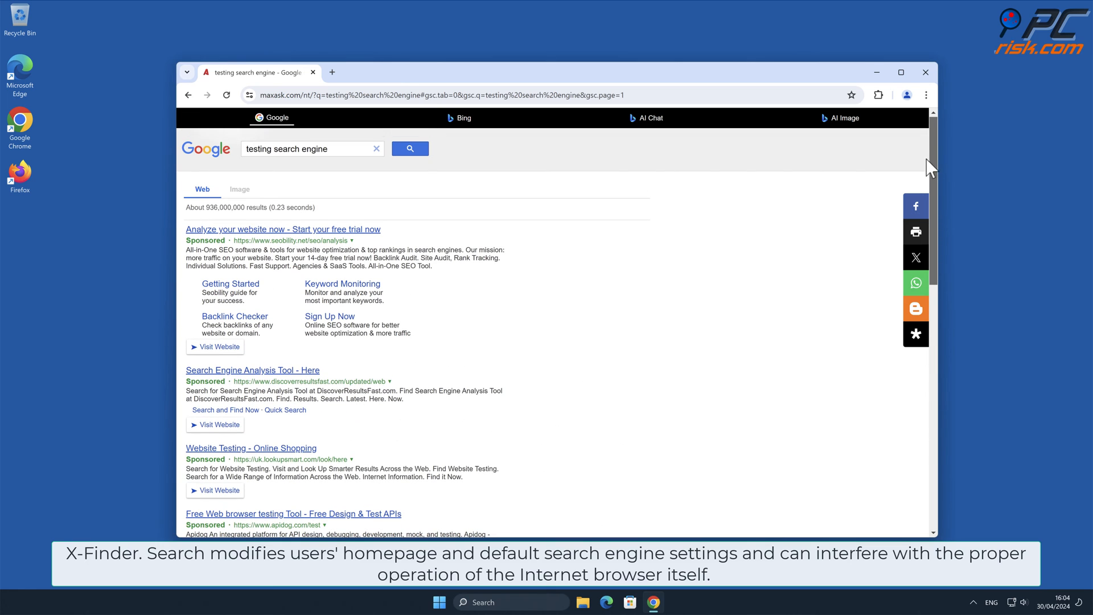
click(926, 94)
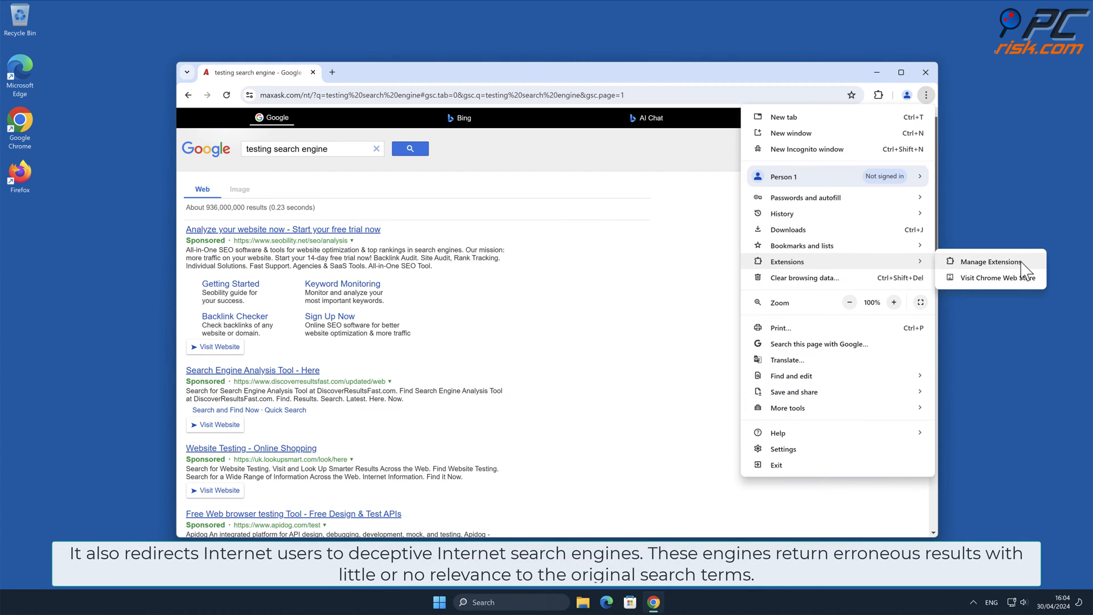
Show the extensions page with the X-Finder. Search extension installed and enabled
click(988, 262)
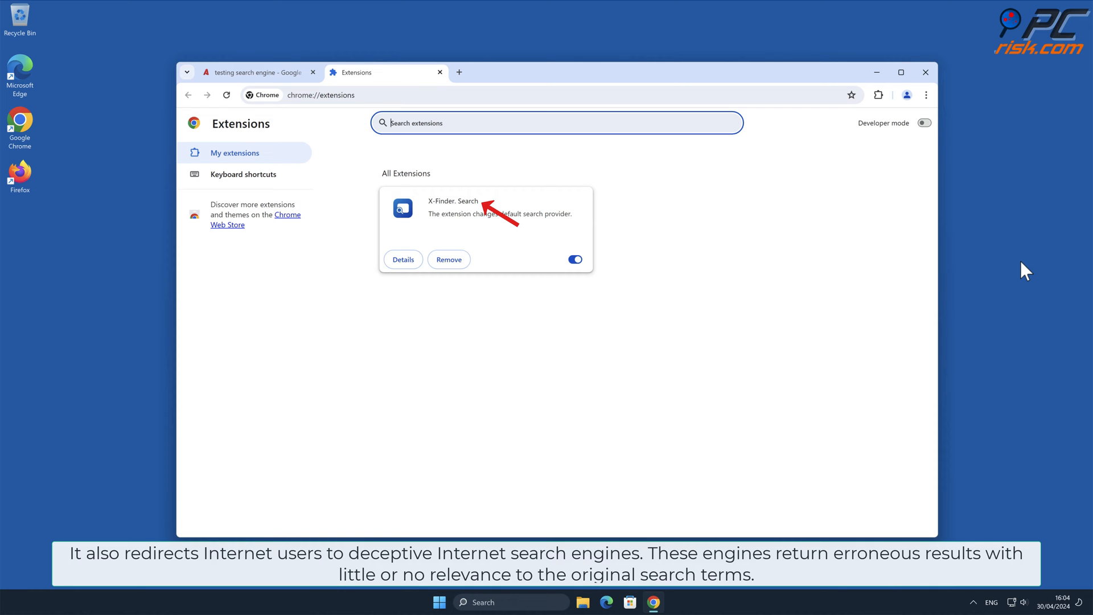
mouse_move(945, 143)
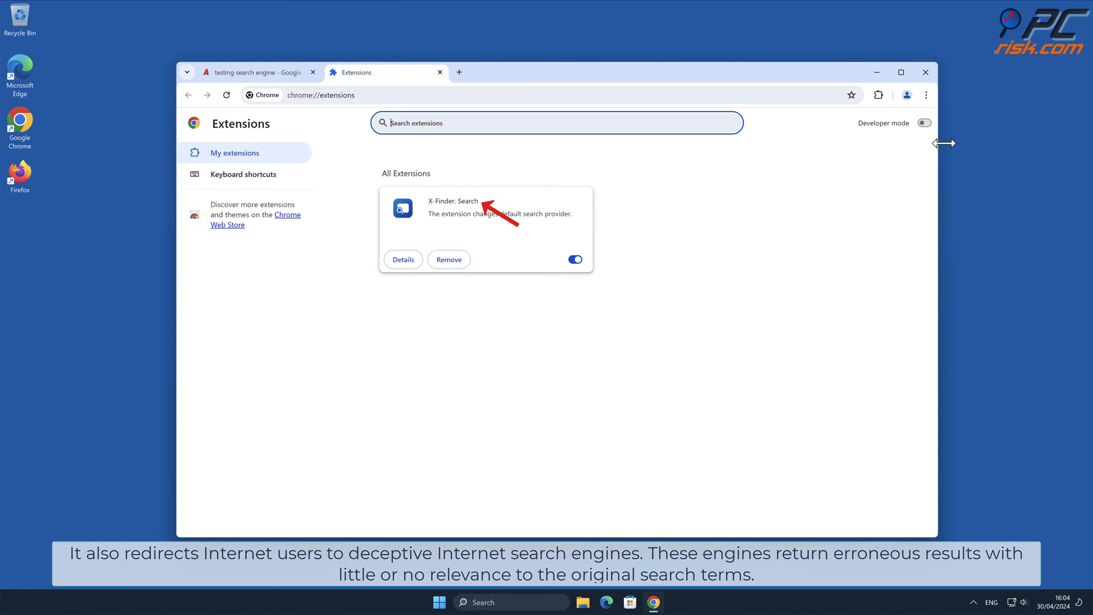
click(925, 94)
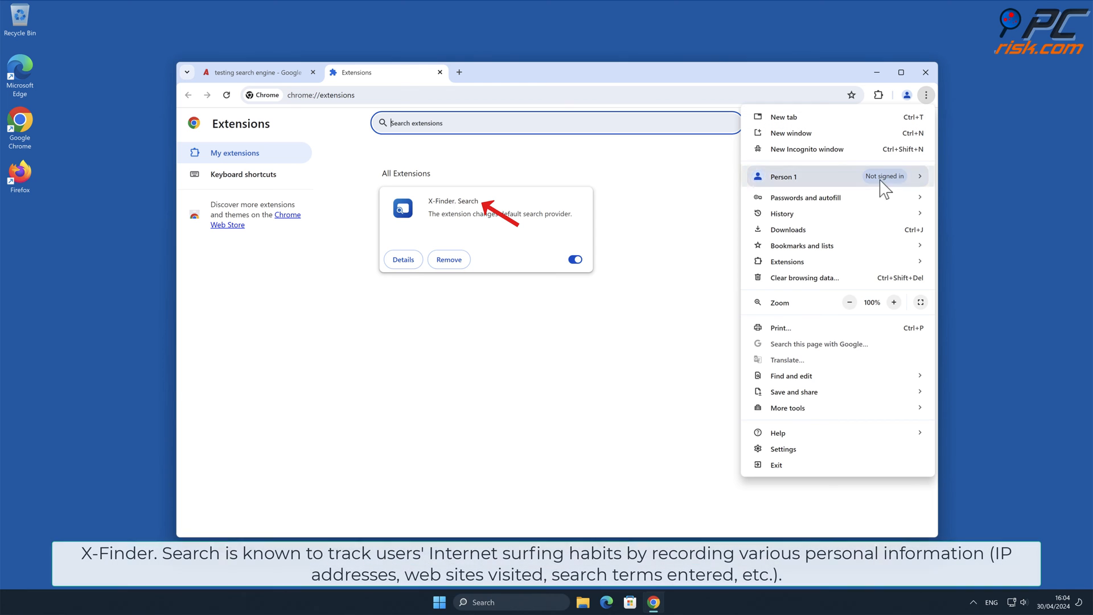
Review the search engines list showing X-finder.pro as extension-controlled default, then close Chrome
click(782, 448)
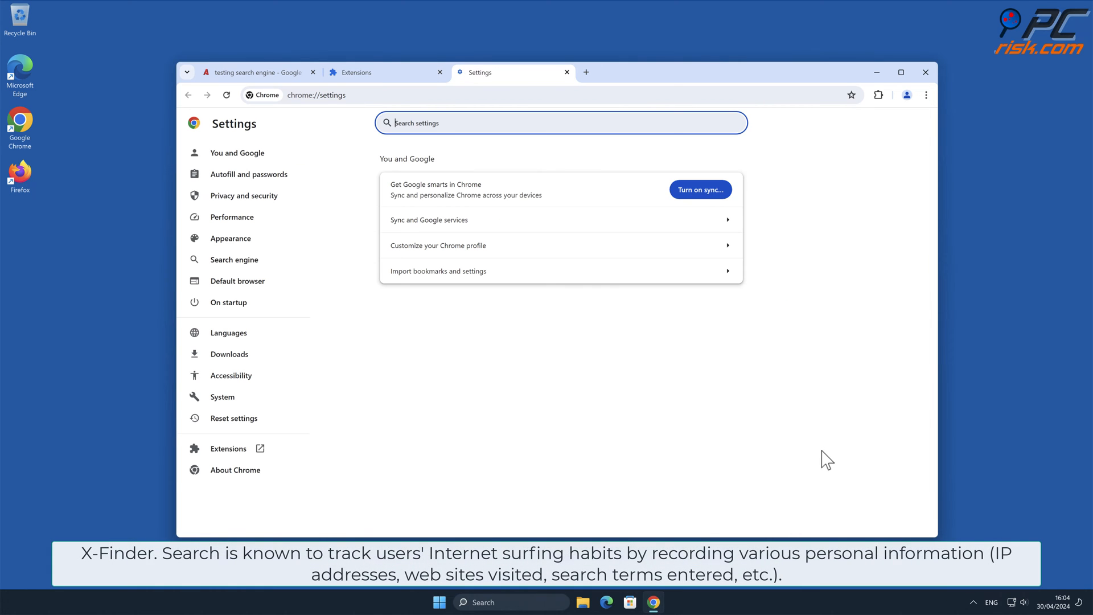
click(235, 259)
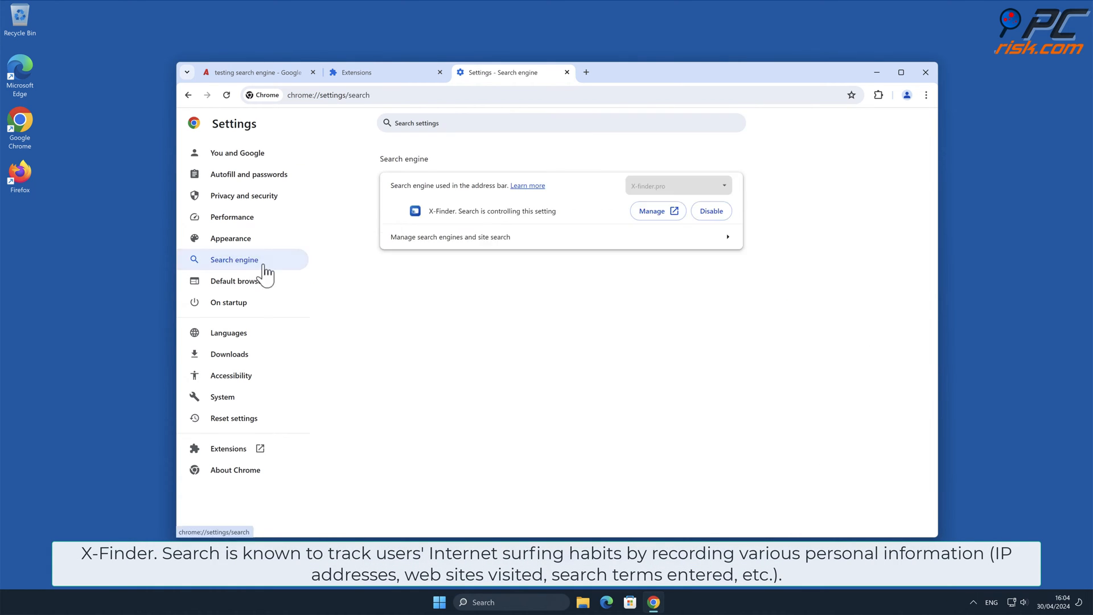
click(450, 237)
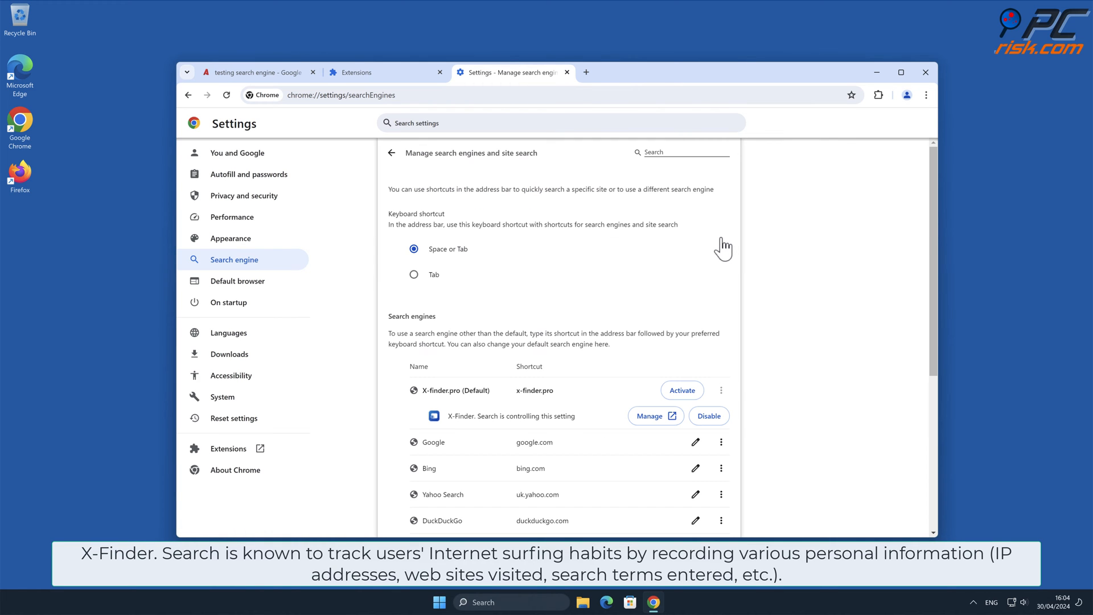
scroll(down, 3)
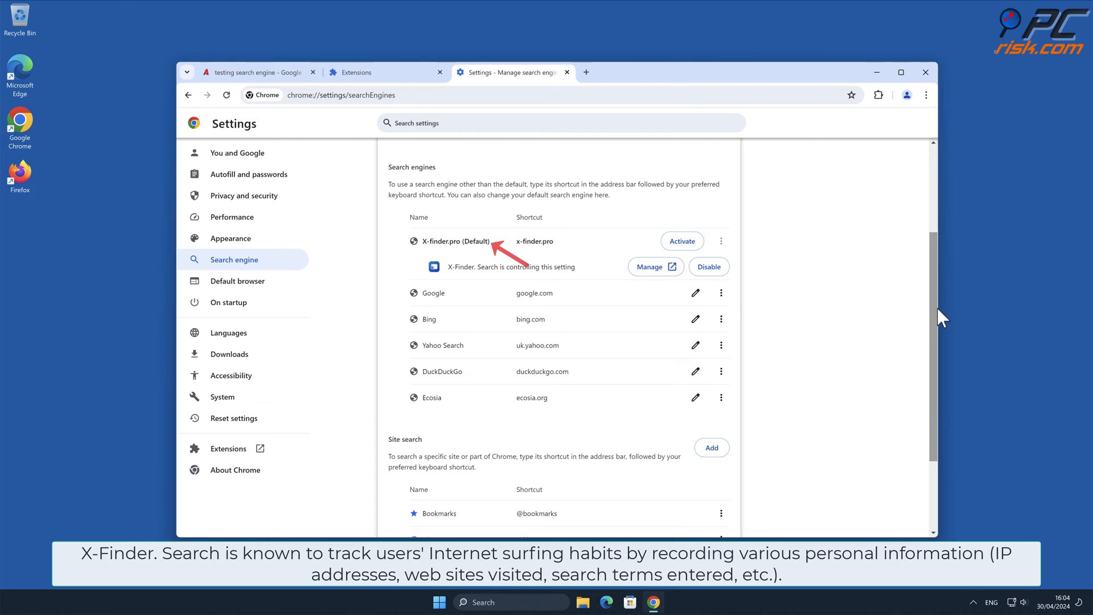
mouse_move(986, 319)
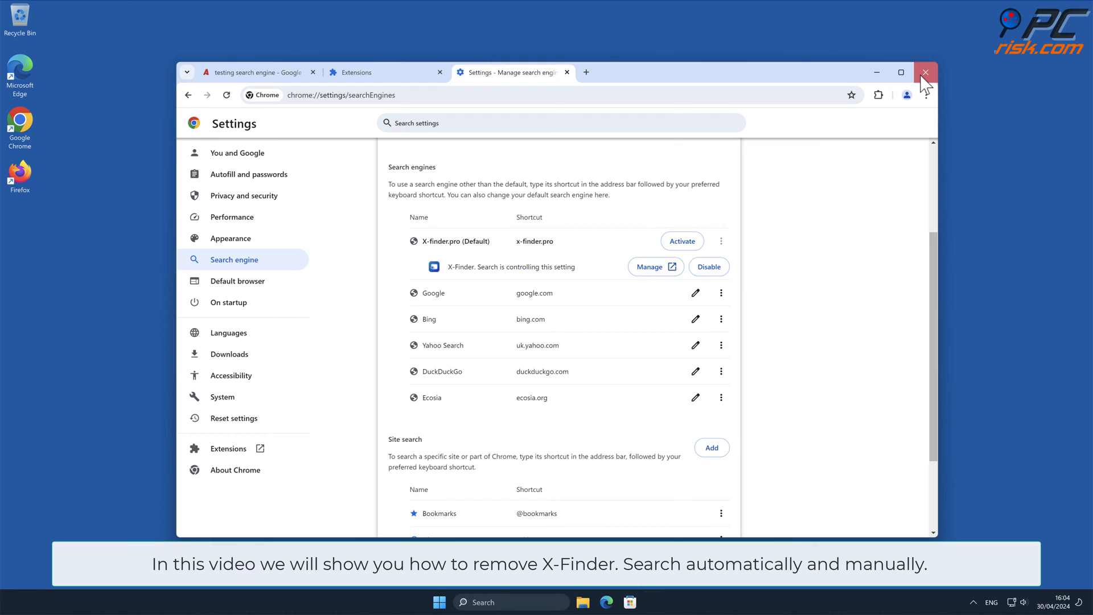
click(926, 72)
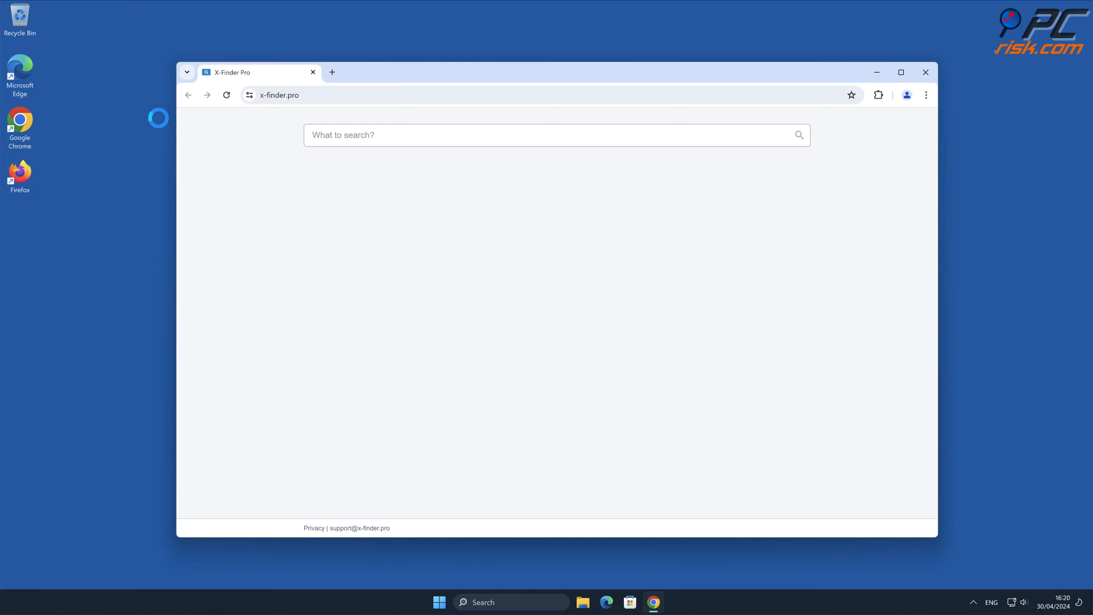
text(www.c)
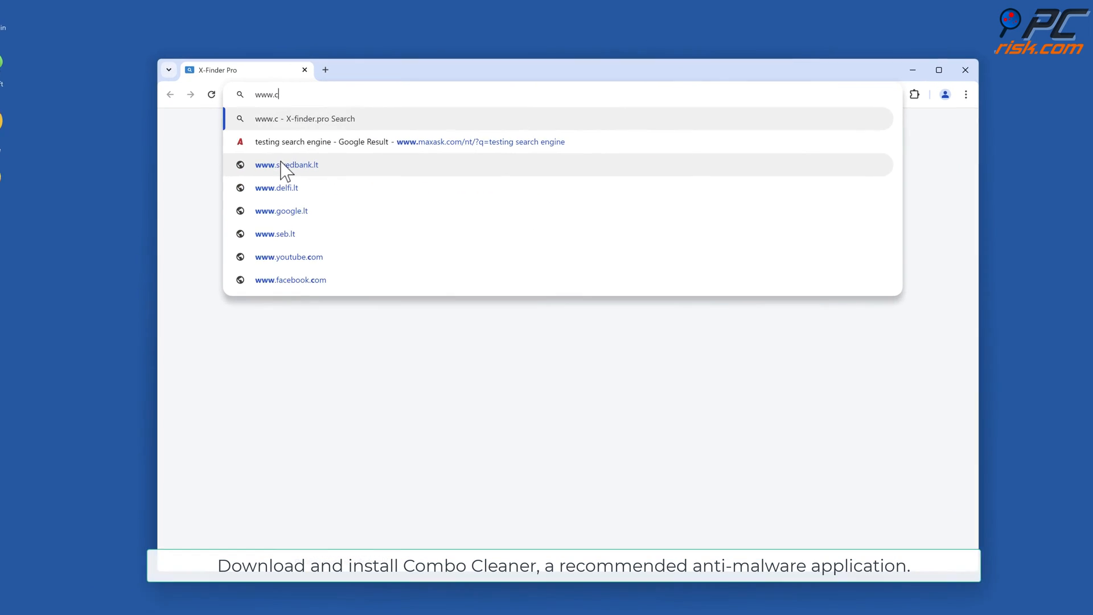
text(ombocleaner.c)
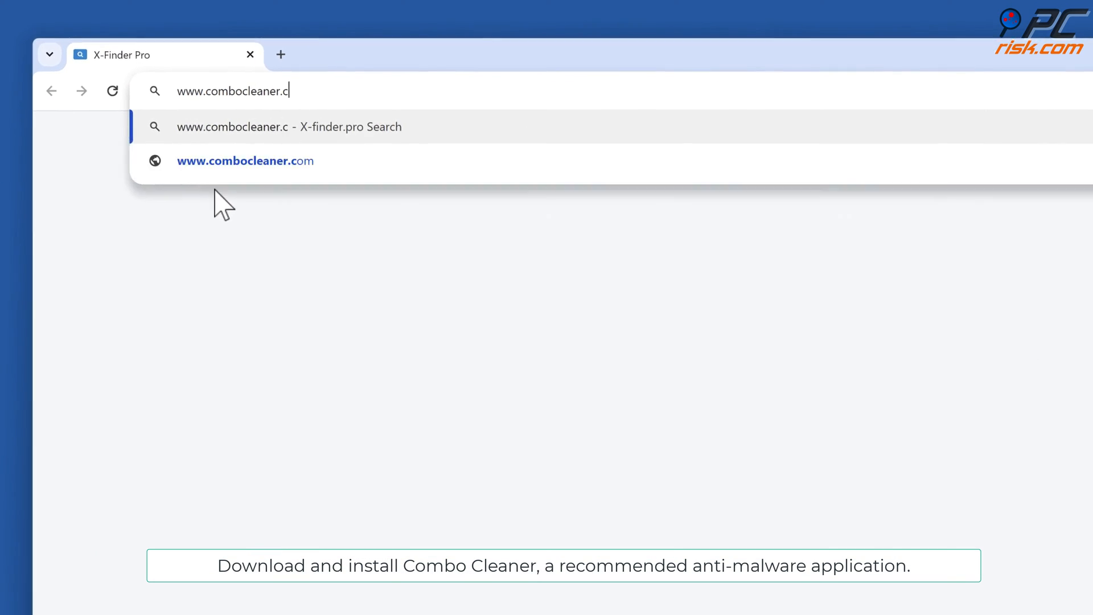
click(245, 161)
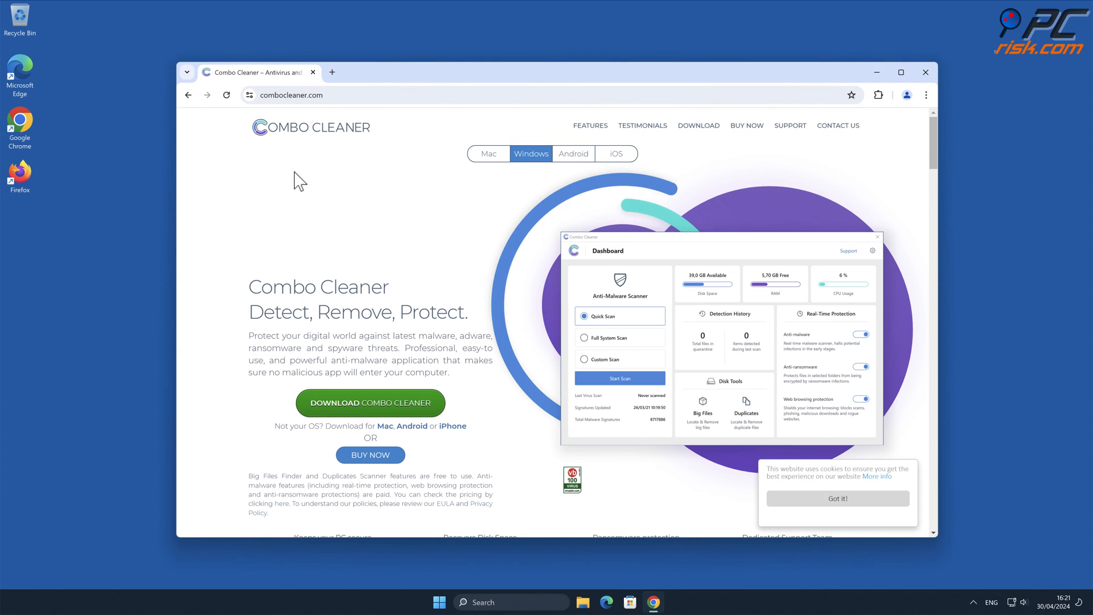
click(887, 94)
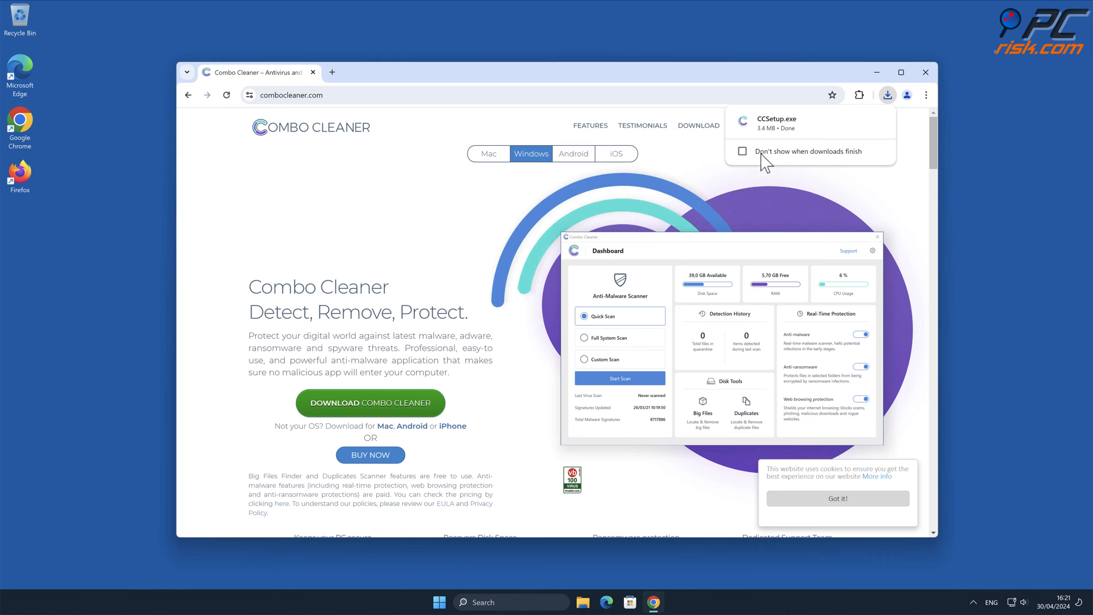
click(775, 123)
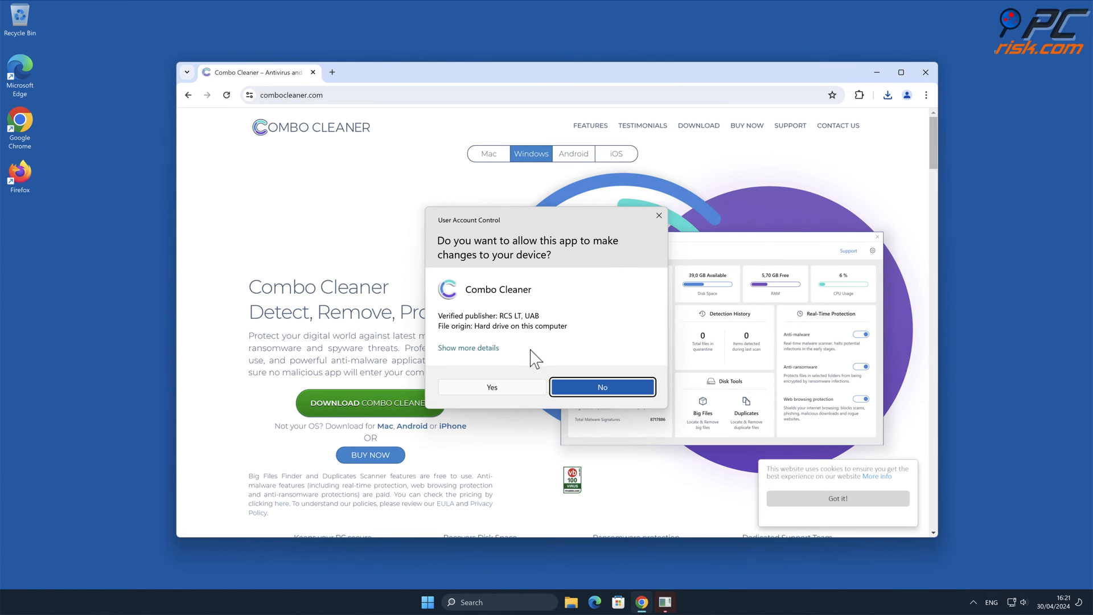
click(491, 387)
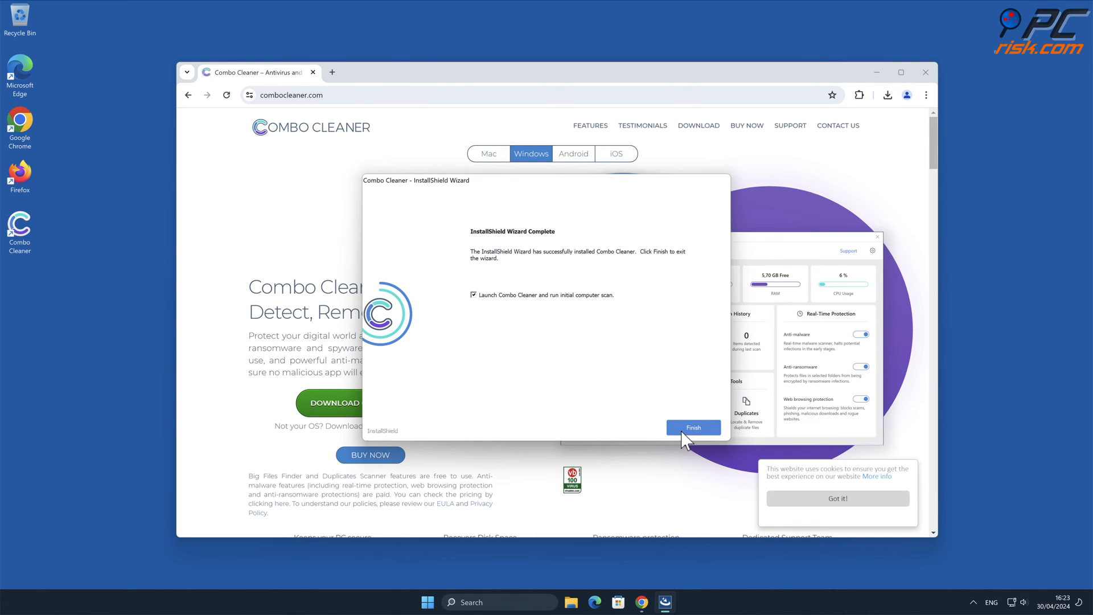
Launch Combo Cleaner, run a quick malware scan and activate the license
click(693, 426)
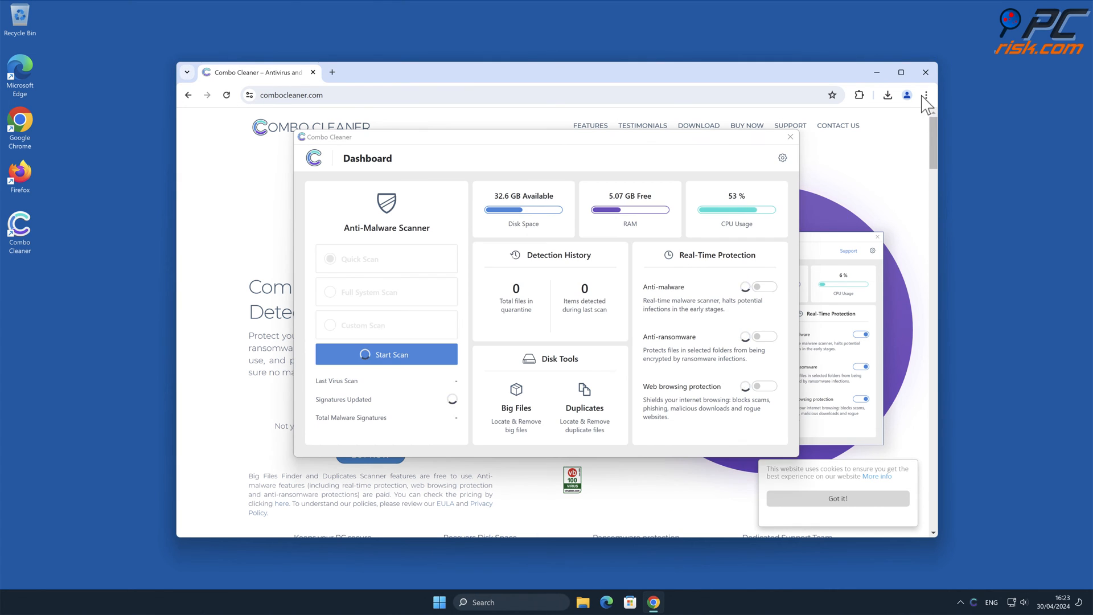
click(924, 72)
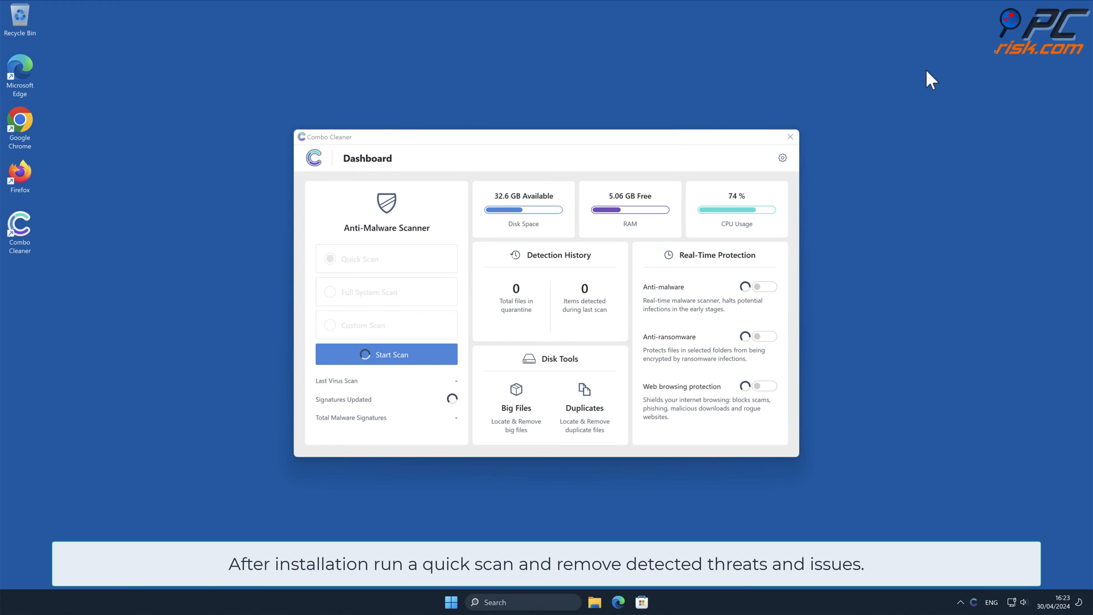
click(386, 354)
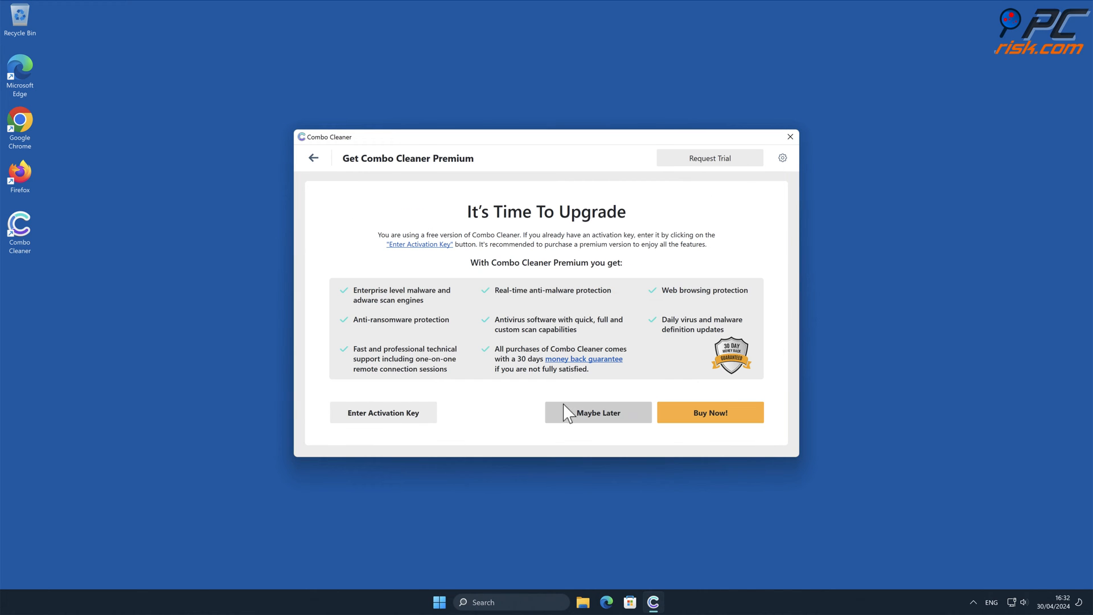
click(383, 413)
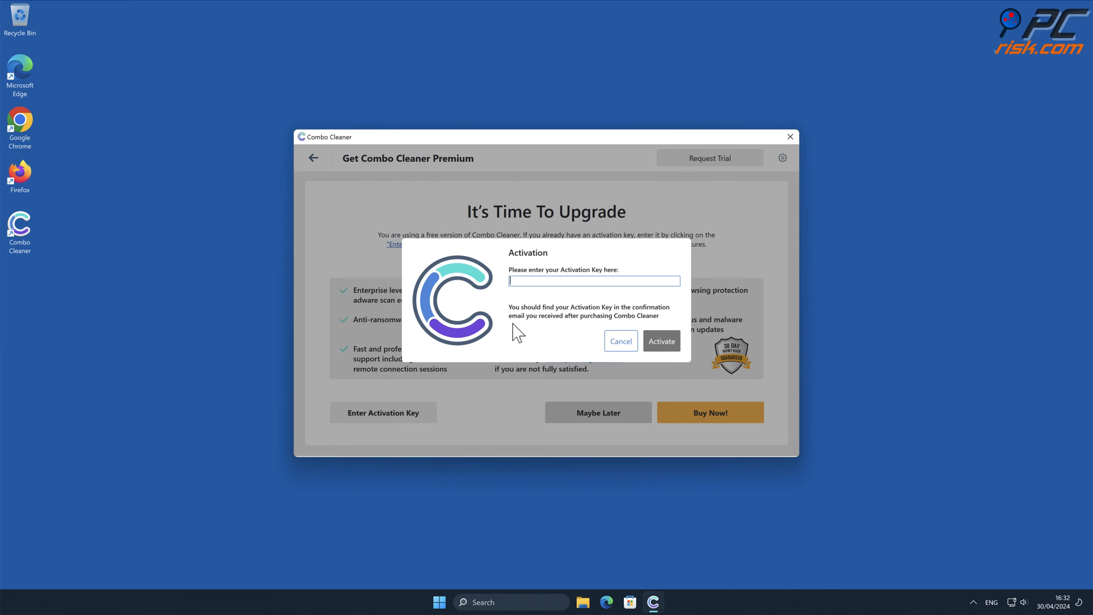
click(660, 340)
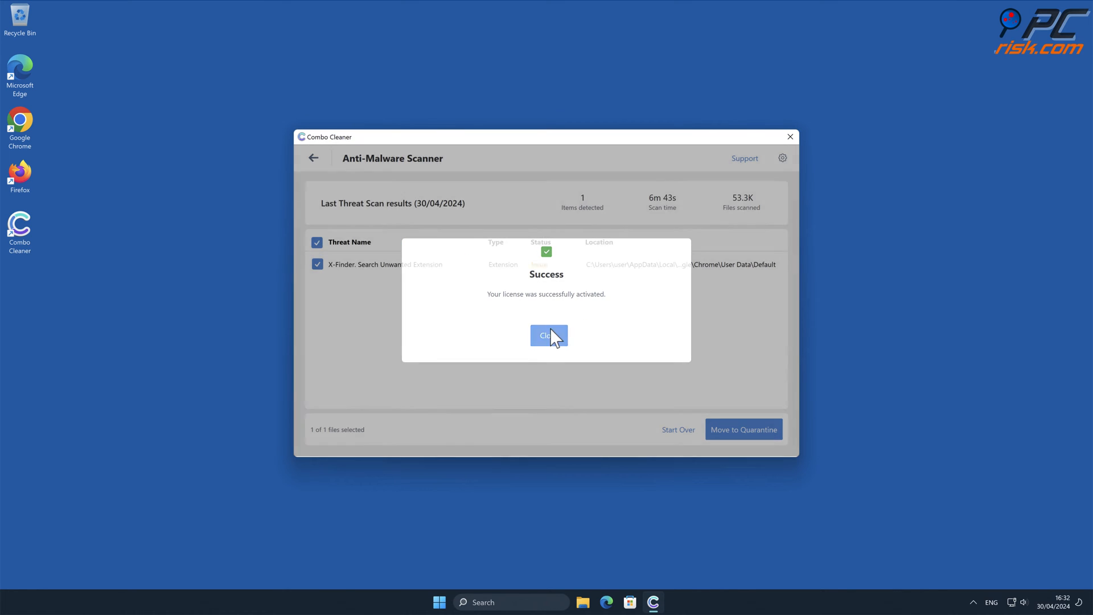
Delete the detected X-Finder. Search extension threat, dismiss the summary and close Combo Cleaner
click(548, 335)
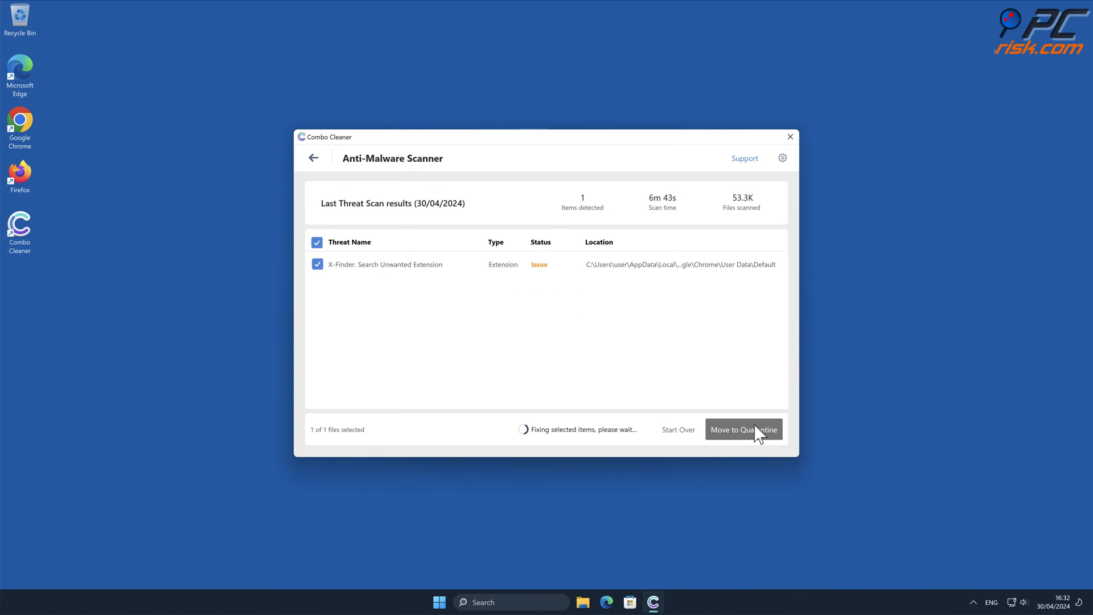
click(744, 430)
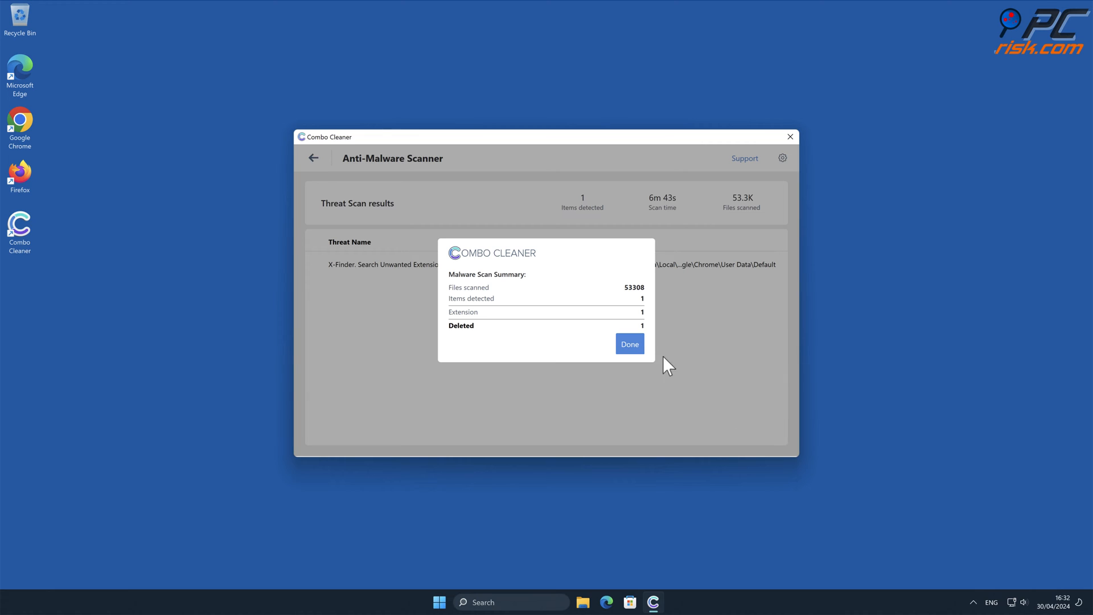
click(628, 344)
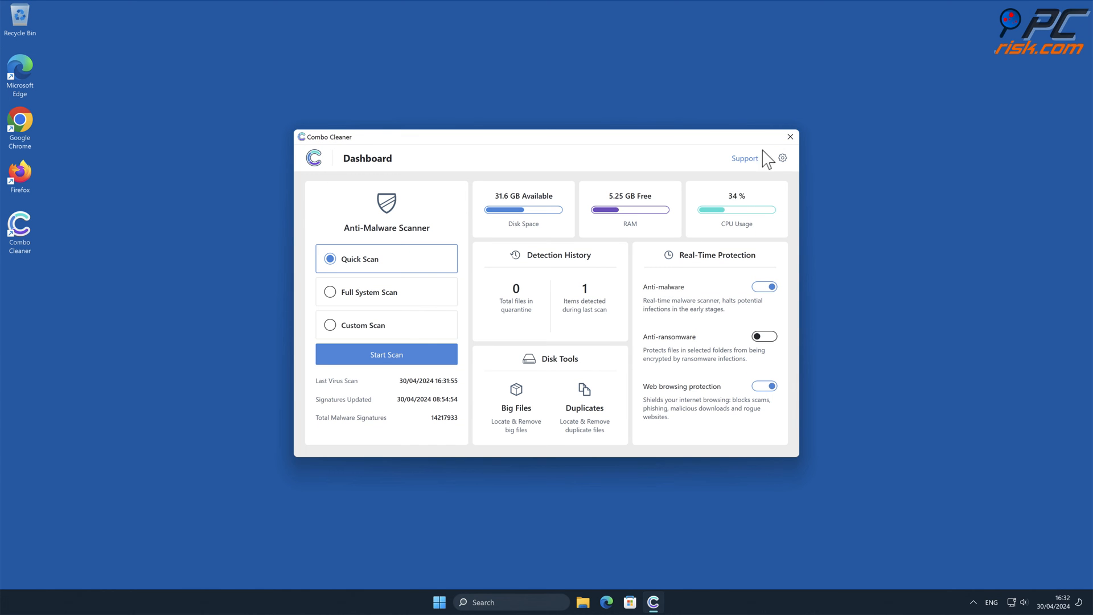
click(789, 137)
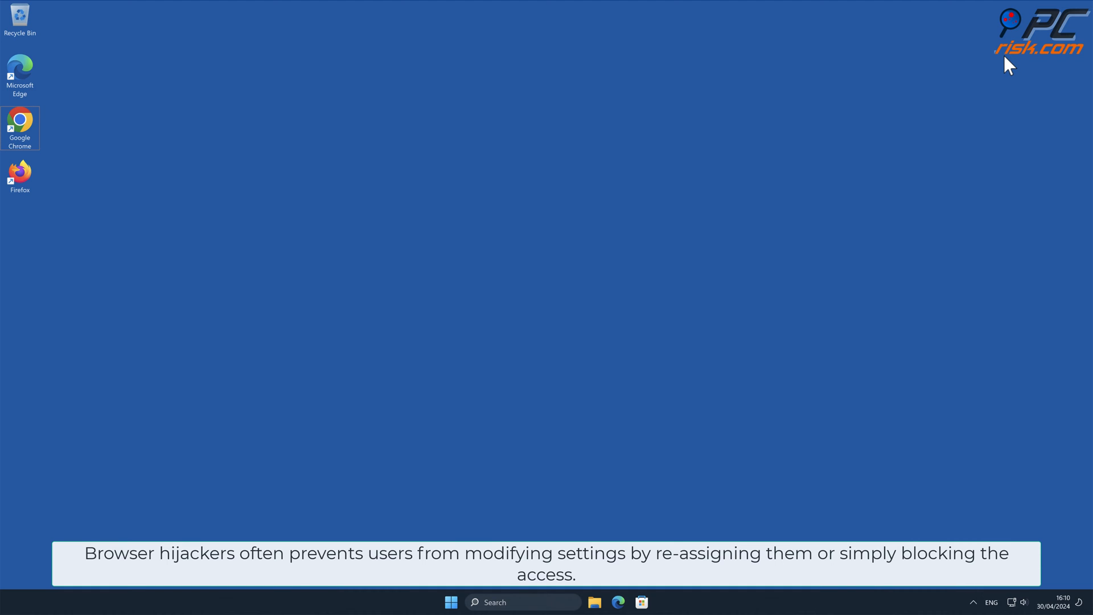
mouse_move(681, 118)
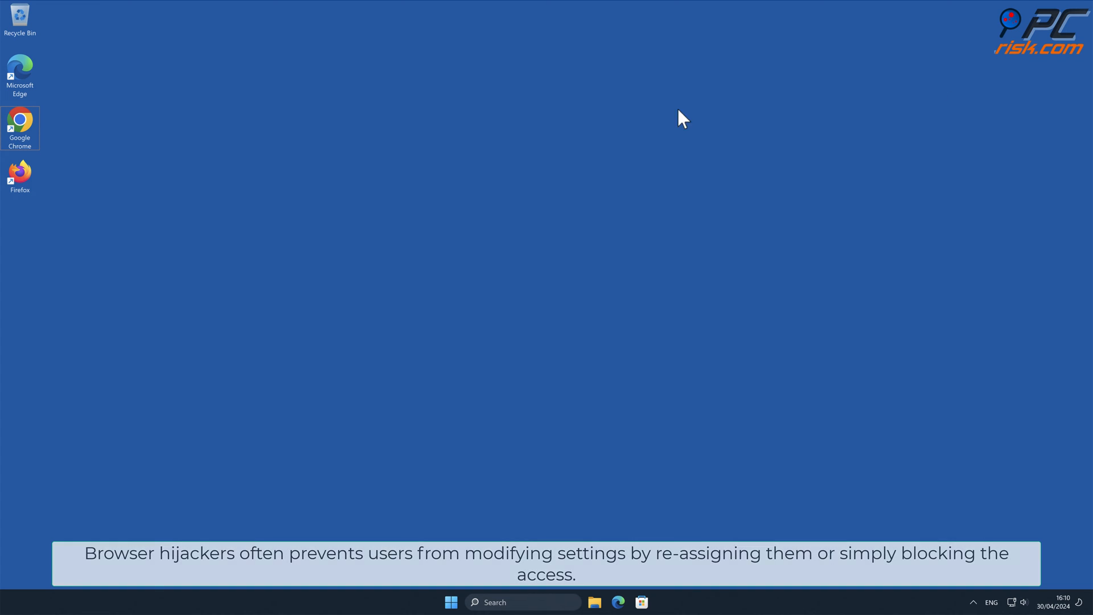
Relaunch Chrome and remove the X-Finder. Search extension from the Manage Extensions page
double_click(20, 124)
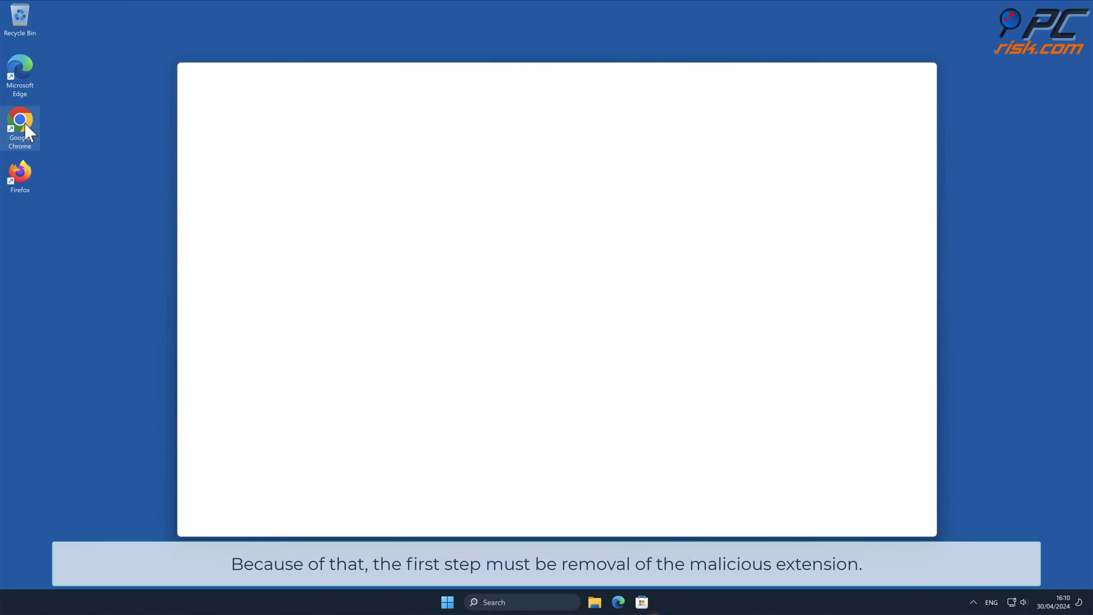
double_click(20, 123)
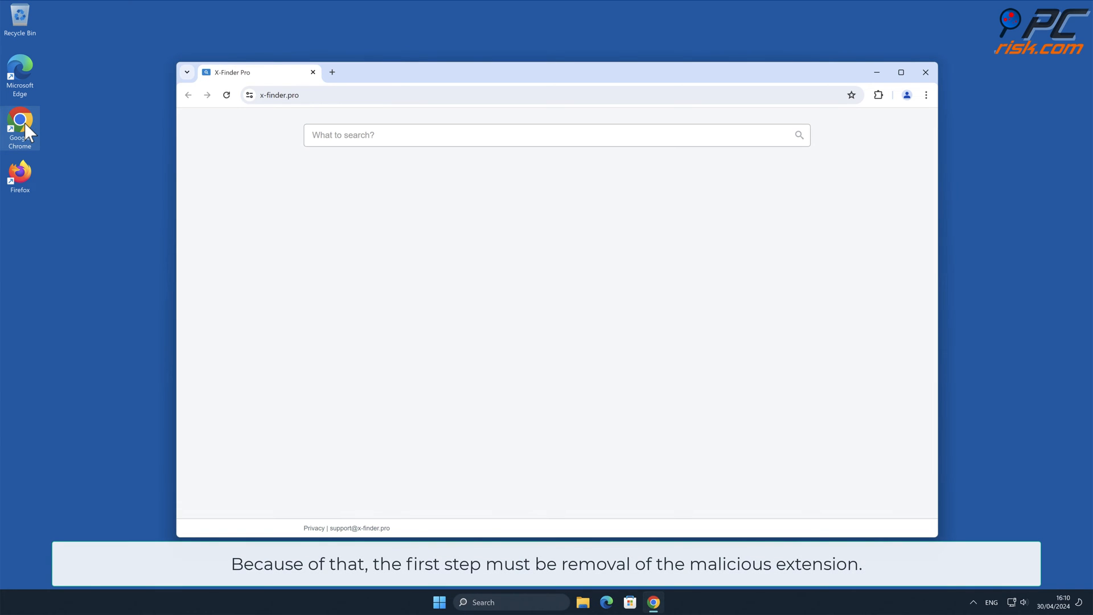
mouse_move(972, 212)
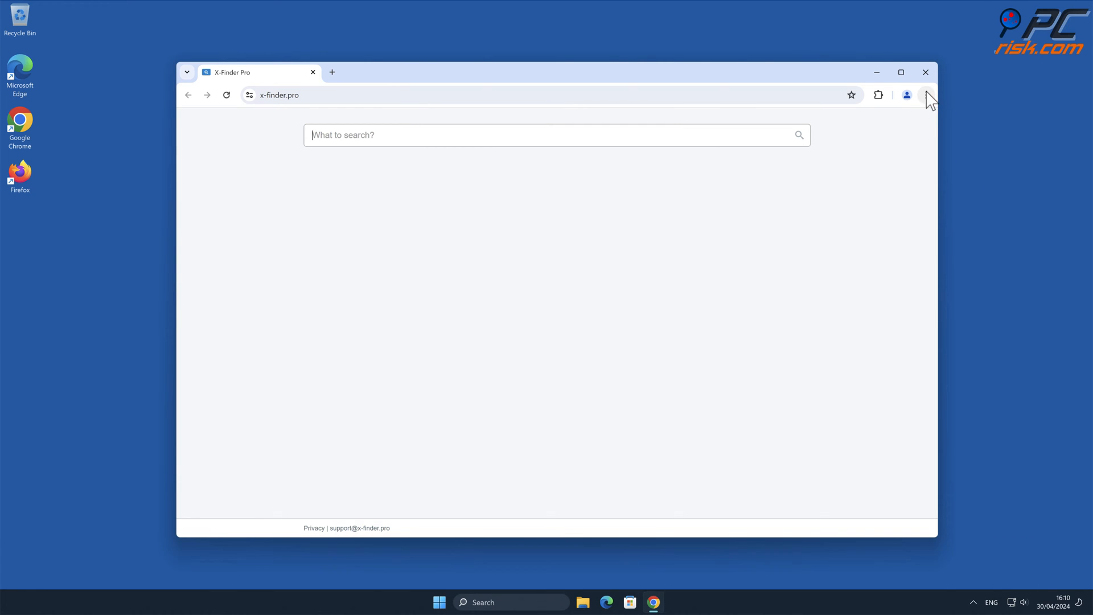
click(926, 95)
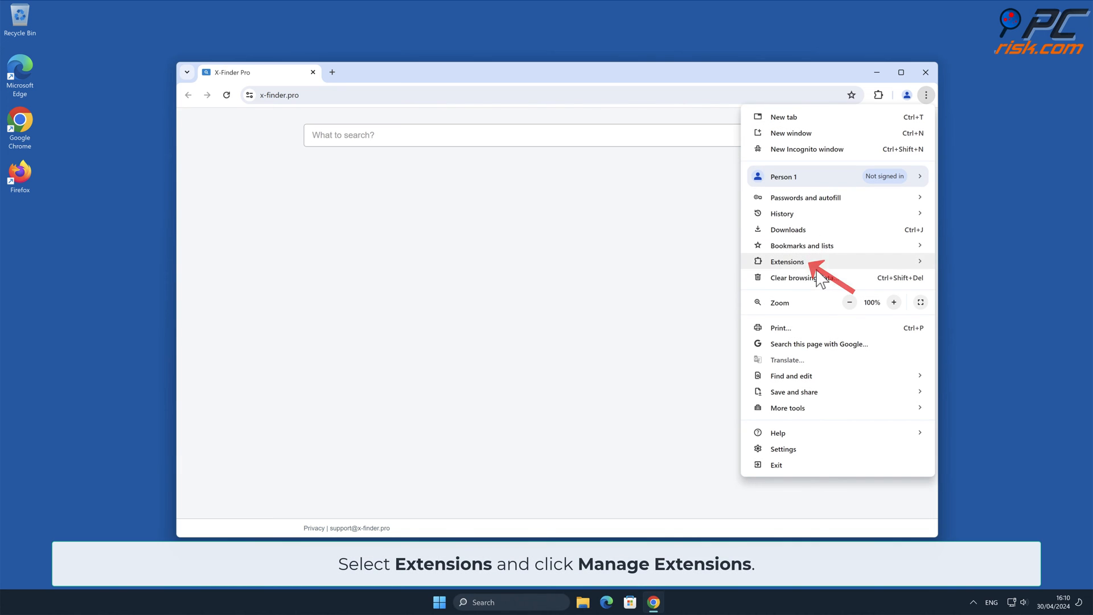
click(787, 262)
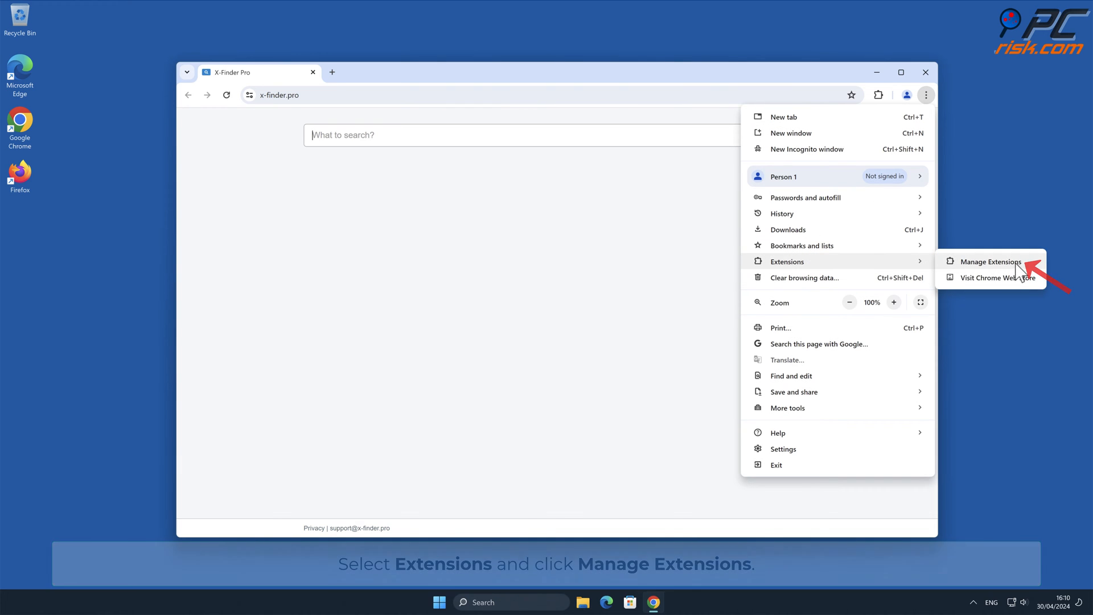
click(988, 261)
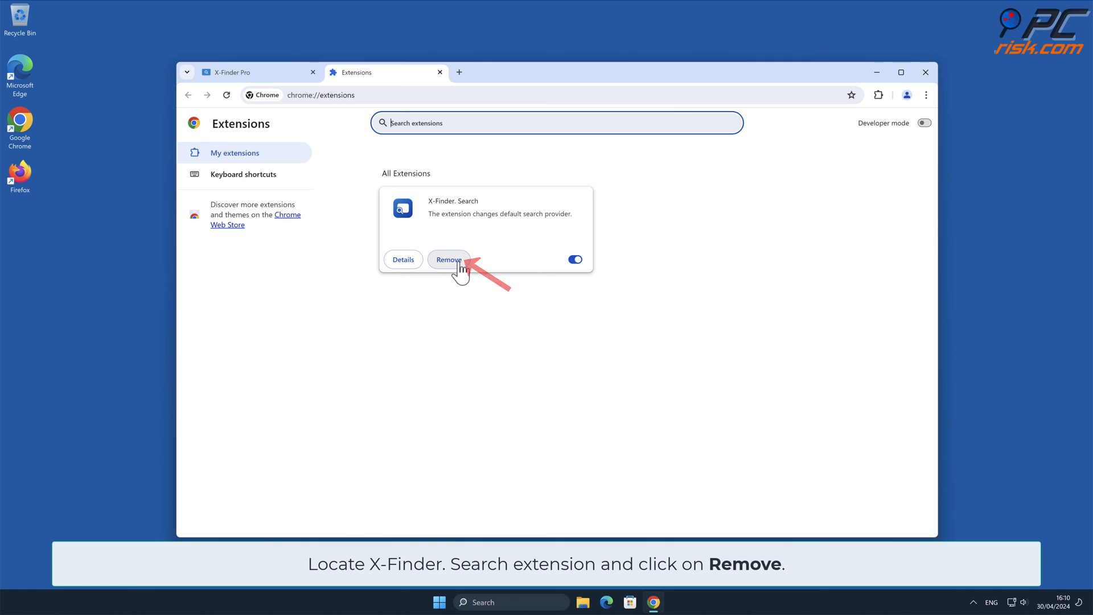
click(448, 258)
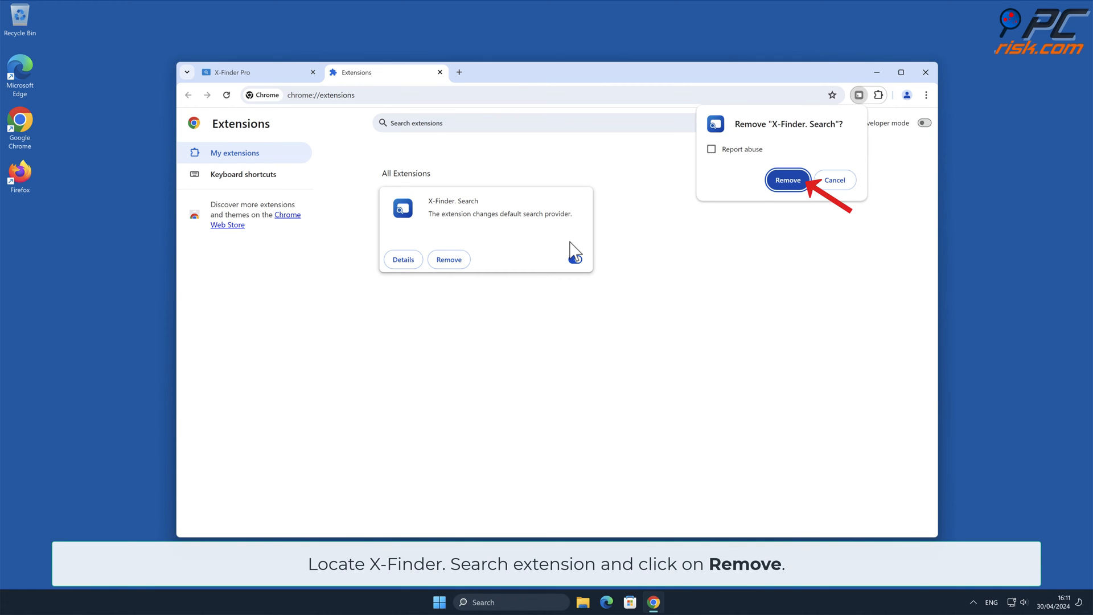
click(787, 180)
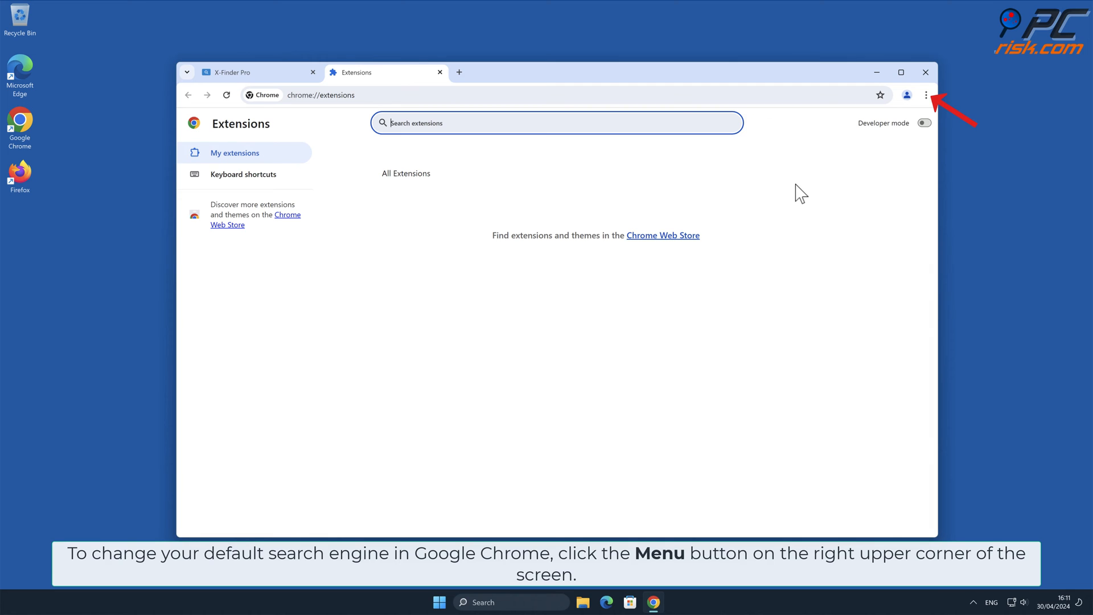
mouse_move(927, 100)
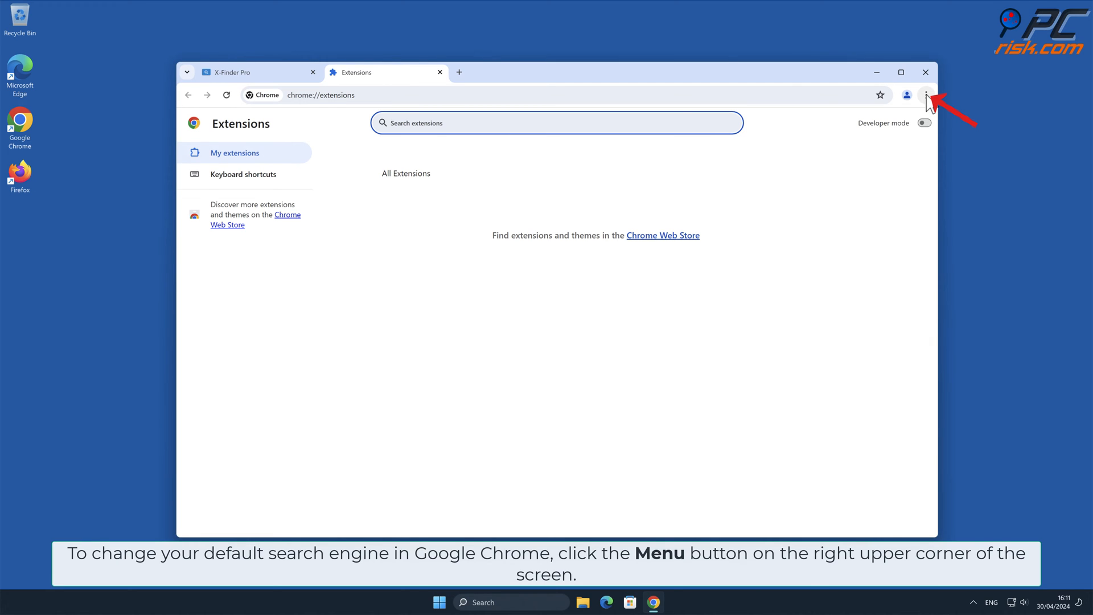
In Chrome's search engine settings, make Google the default search engine
click(927, 95)
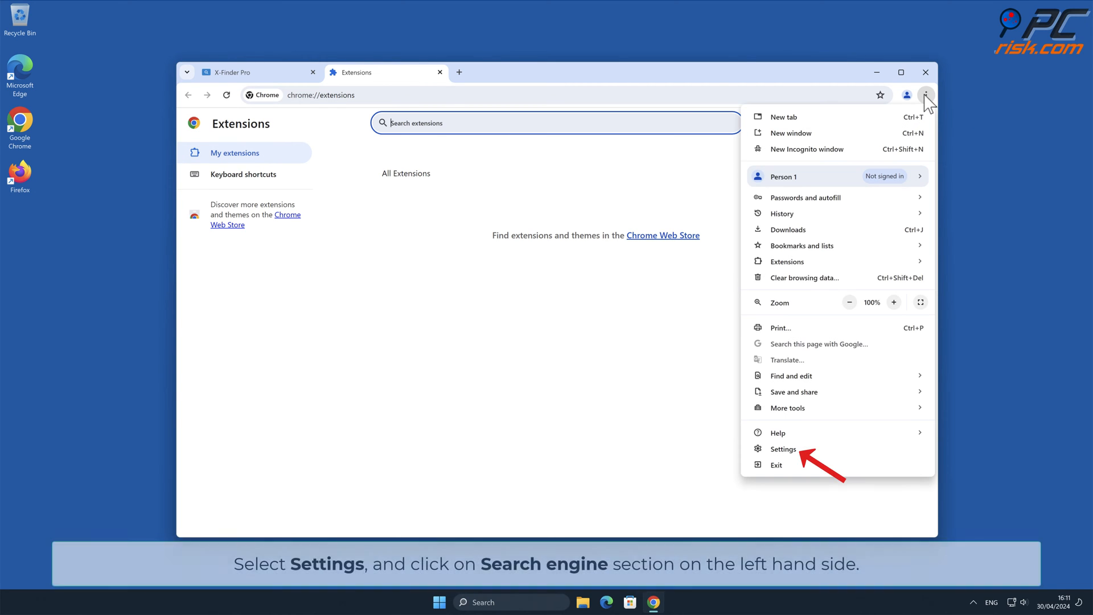
click(784, 448)
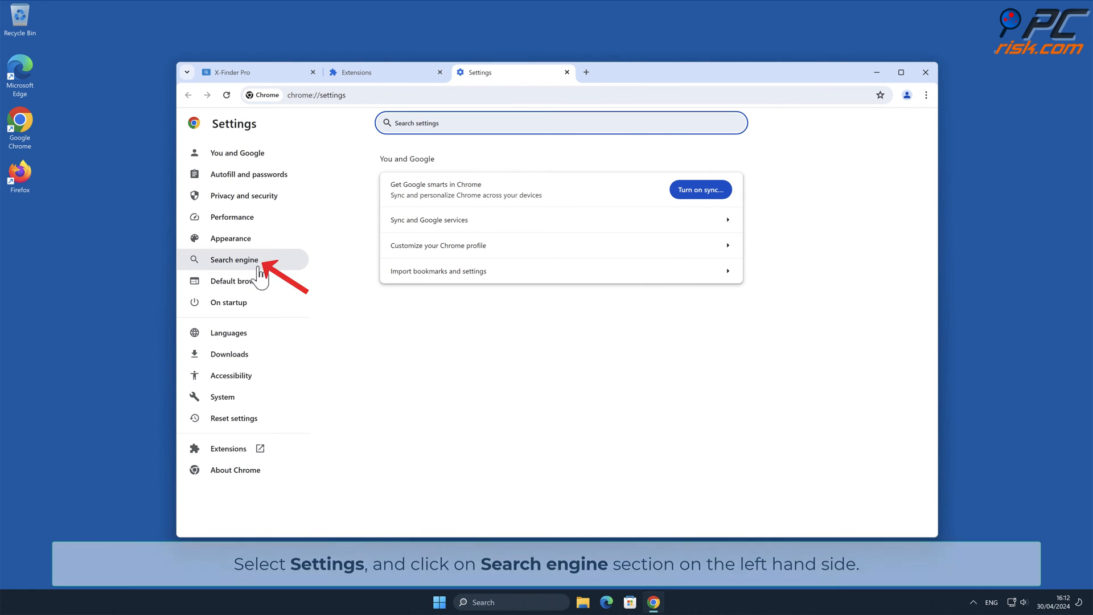
click(235, 260)
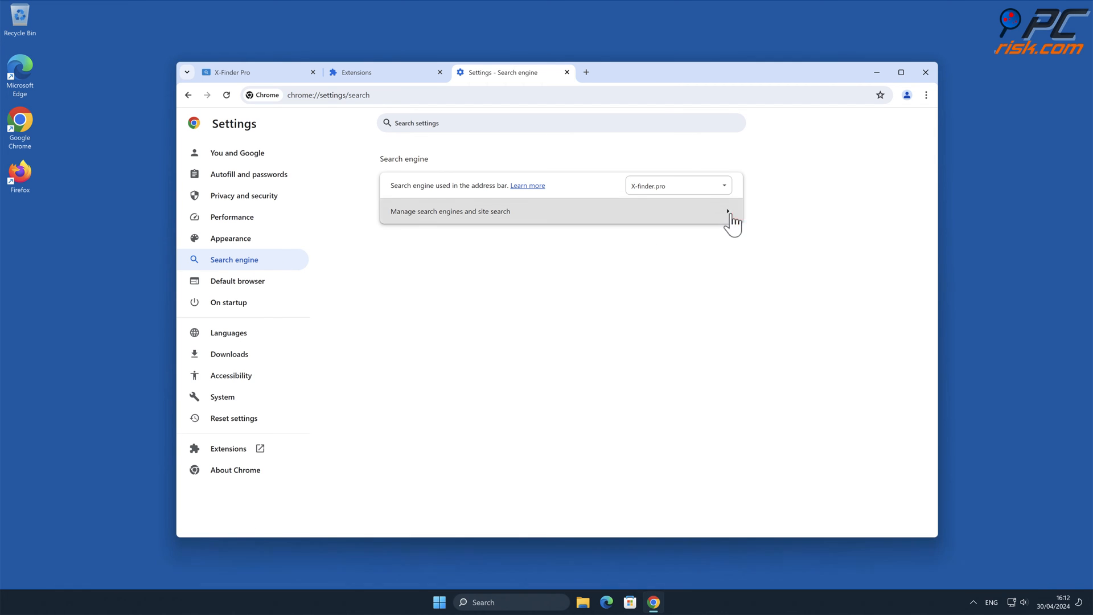
click(450, 211)
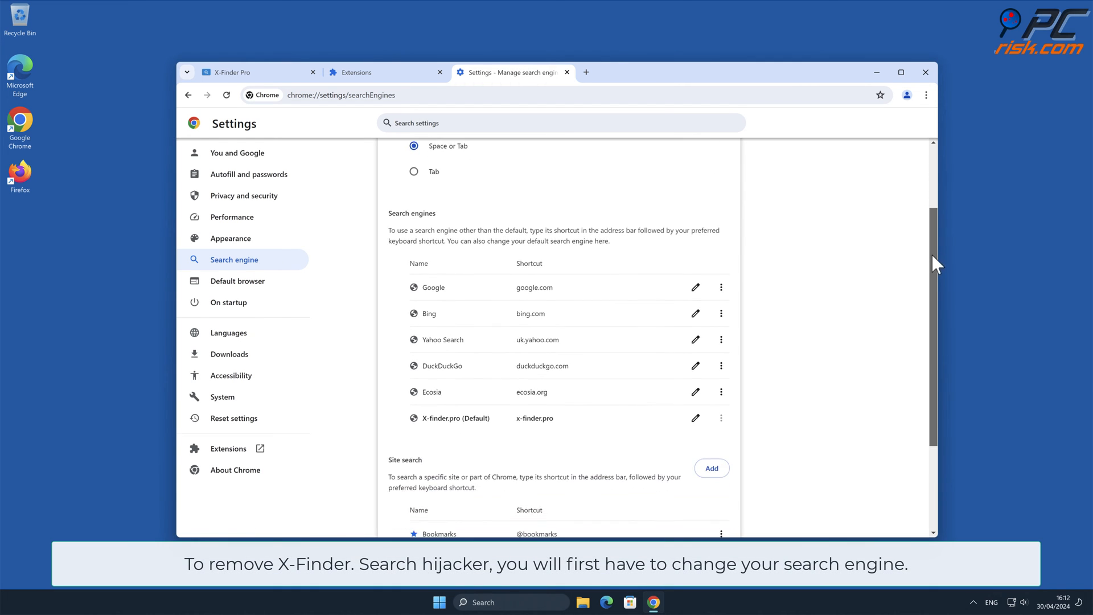
scroll(down, 3)
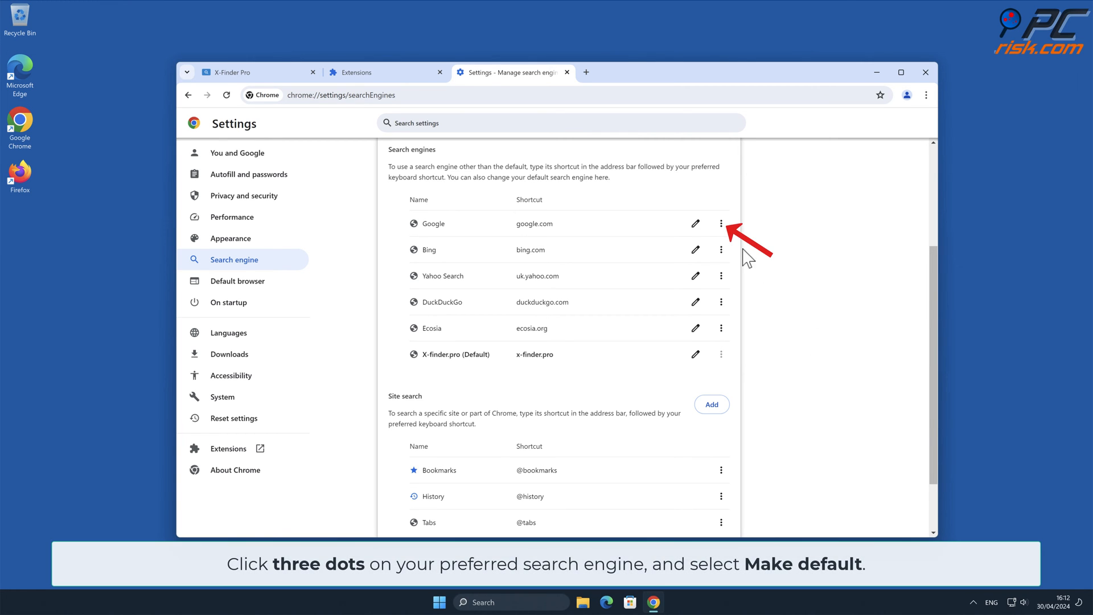
click(722, 224)
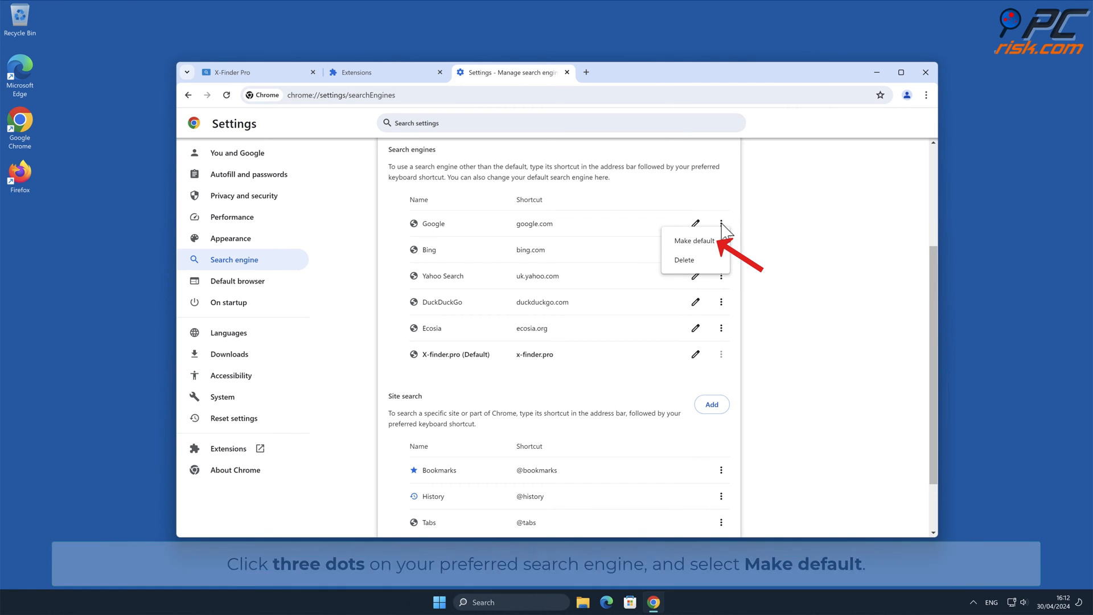
click(694, 240)
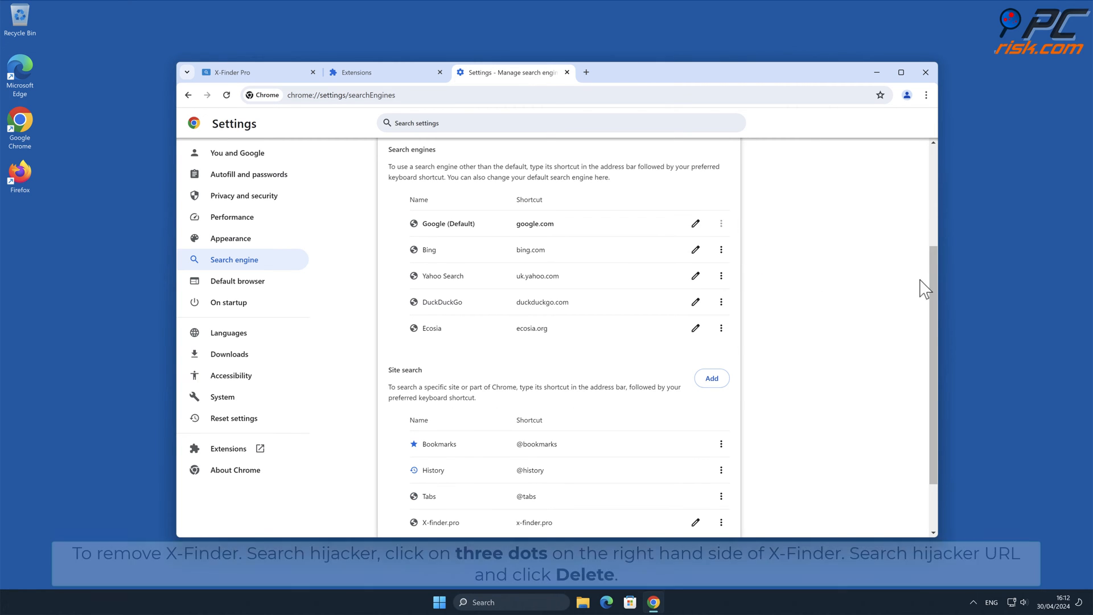
Delete the x-finder.pro entry from the site search list
scroll(down, 3)
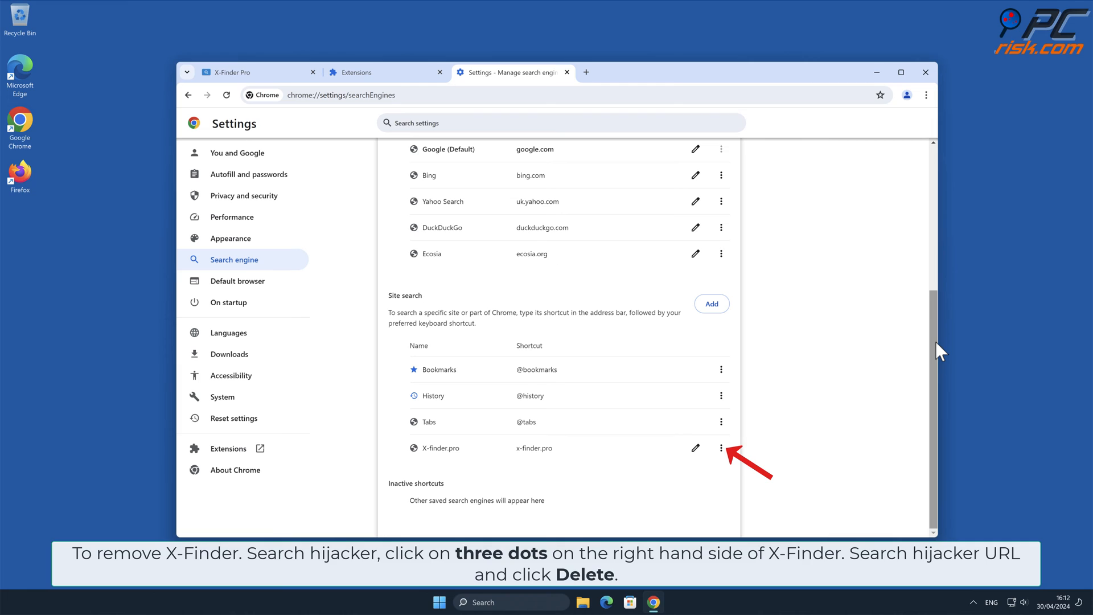
mouse_move(768, 437)
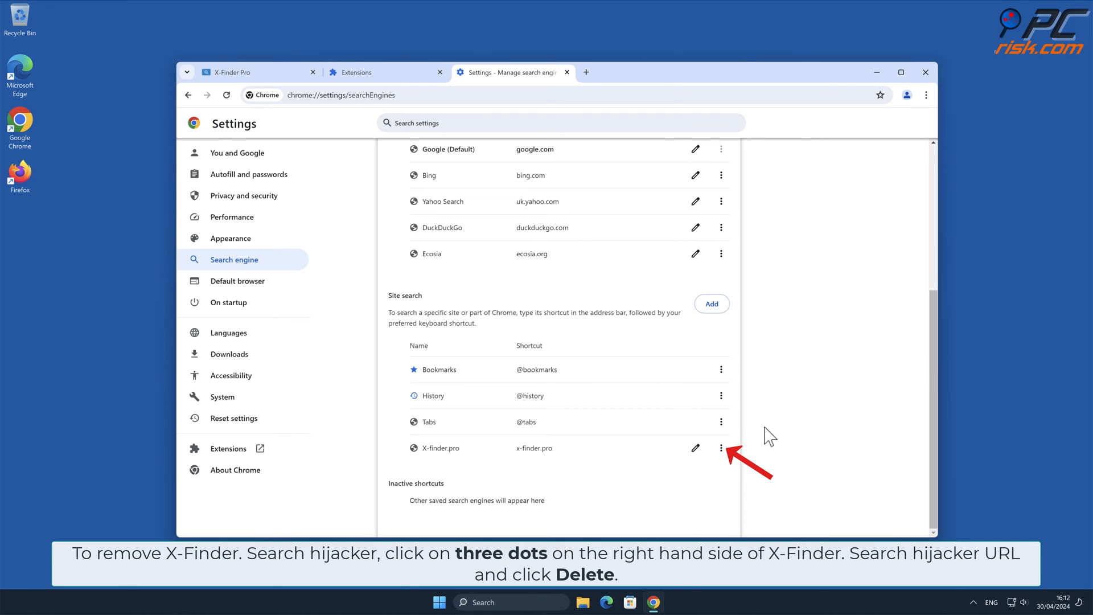
click(722, 448)
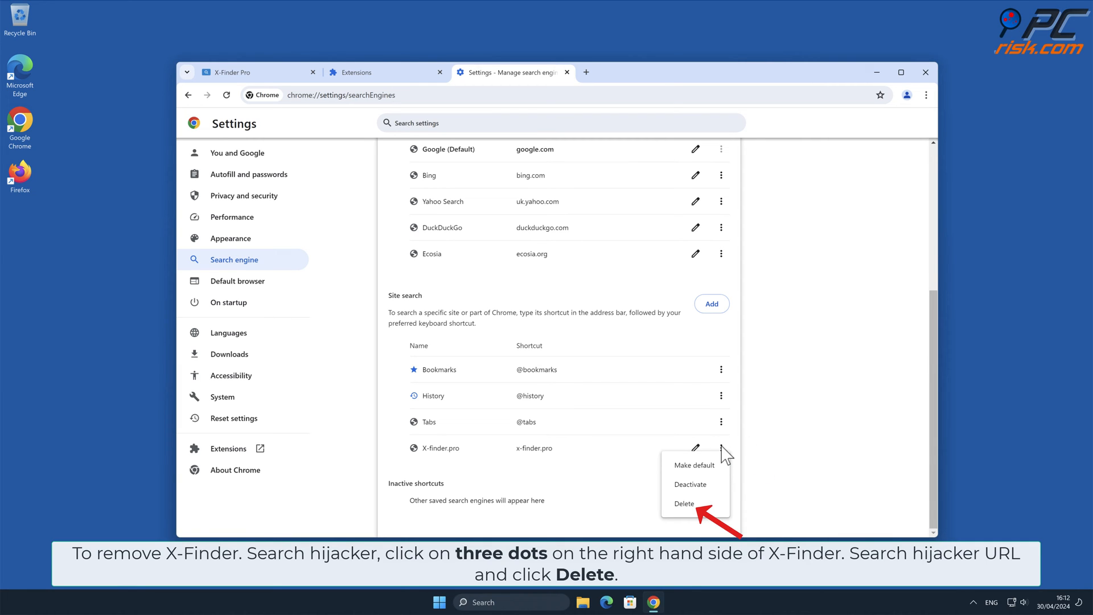
mouse_move(728, 454)
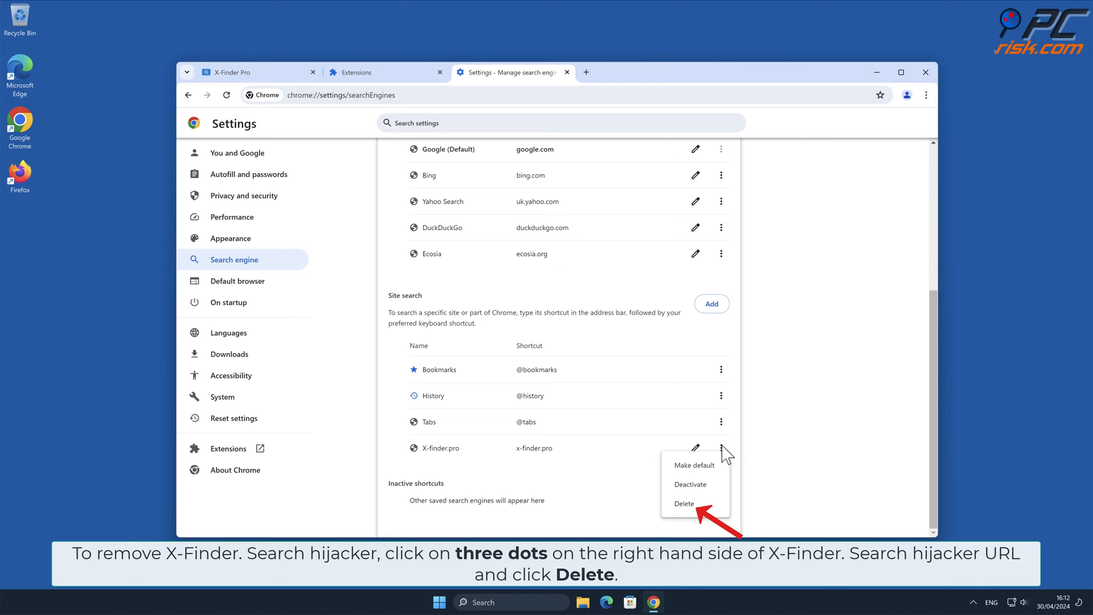
click(683, 502)
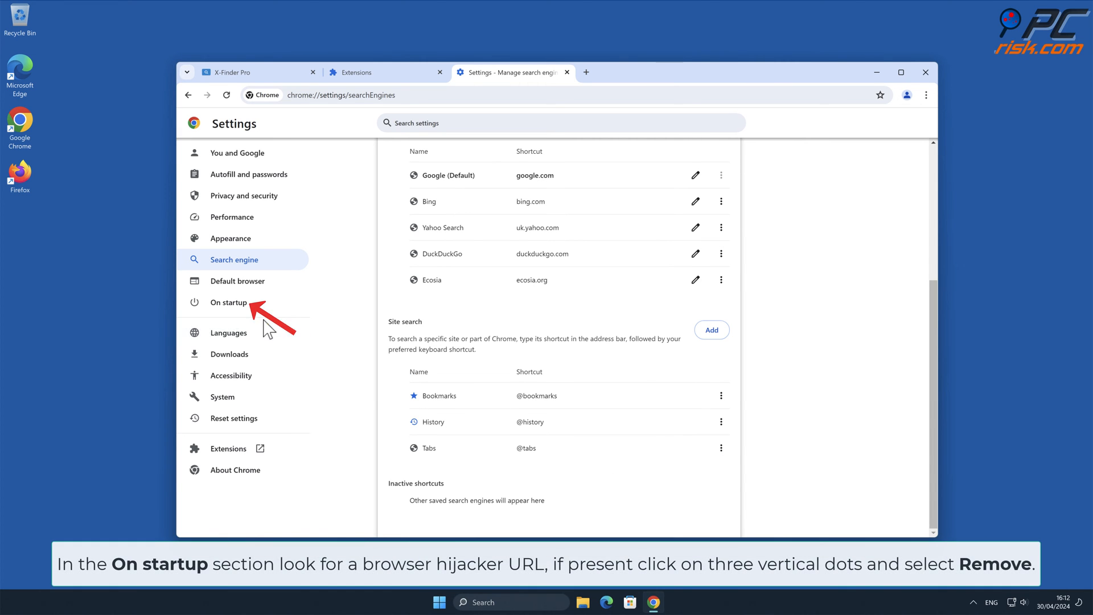
Set Chrome to open the New Tab page on startup instead of X-Finder Pro, then close Chrome
click(228, 301)
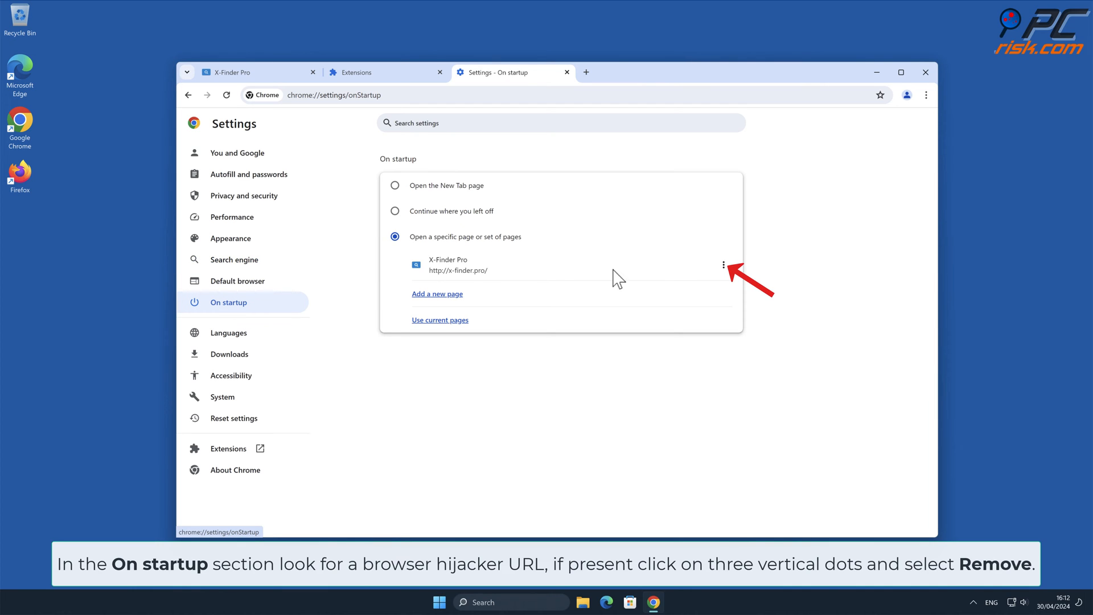
click(723, 264)
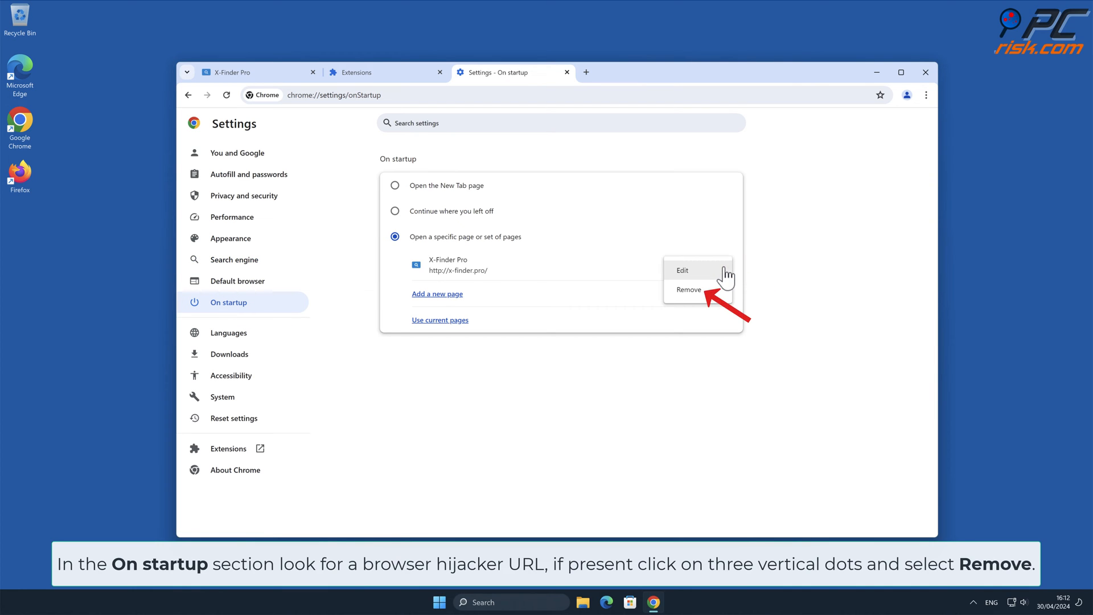
click(688, 289)
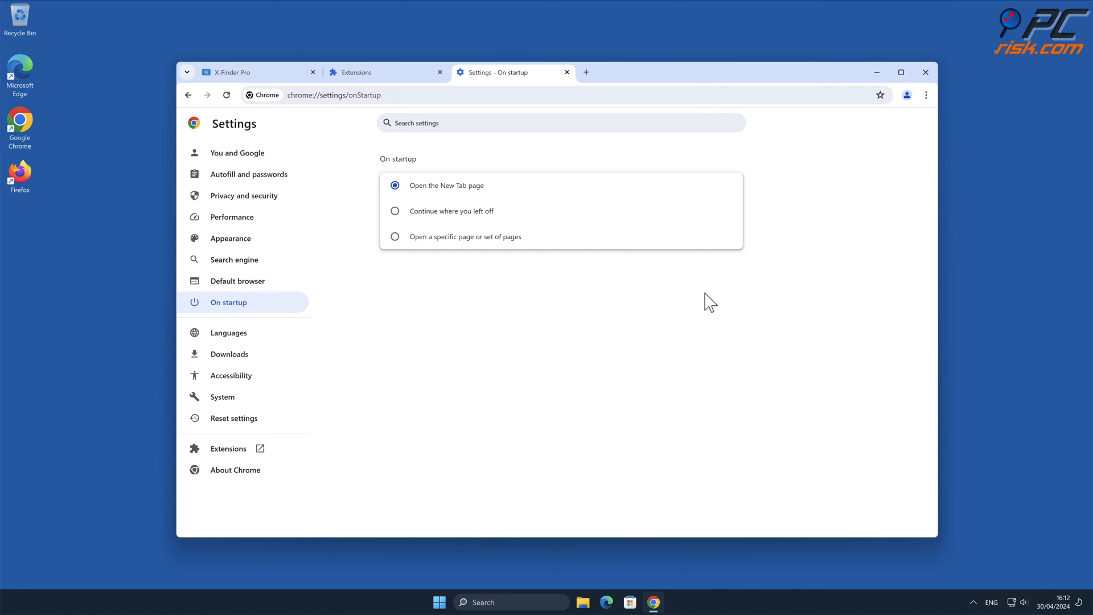
click(924, 71)
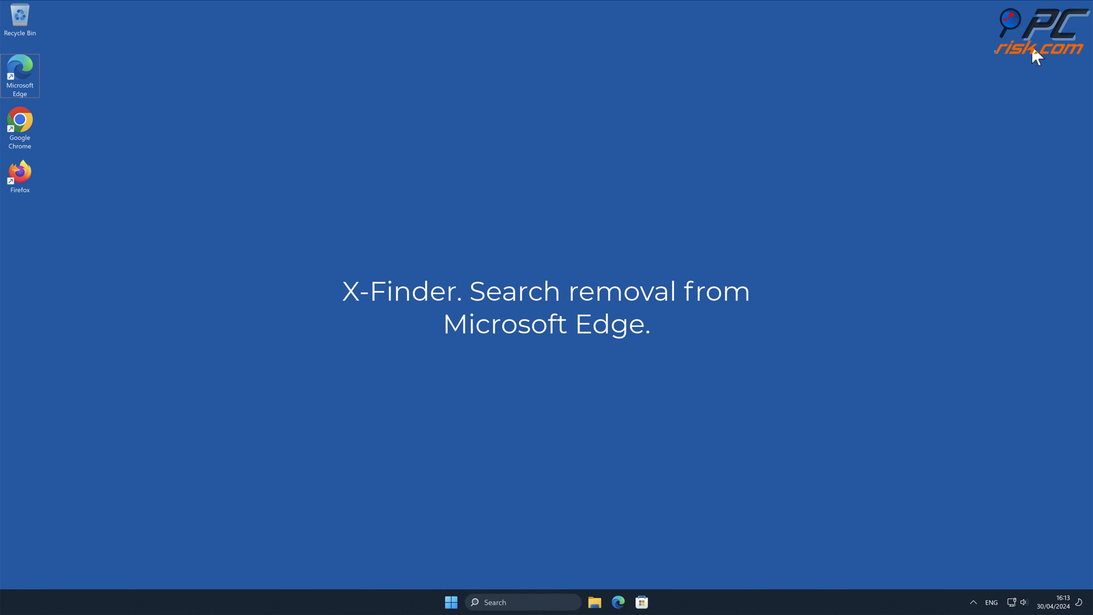
mouse_move(139, 82)
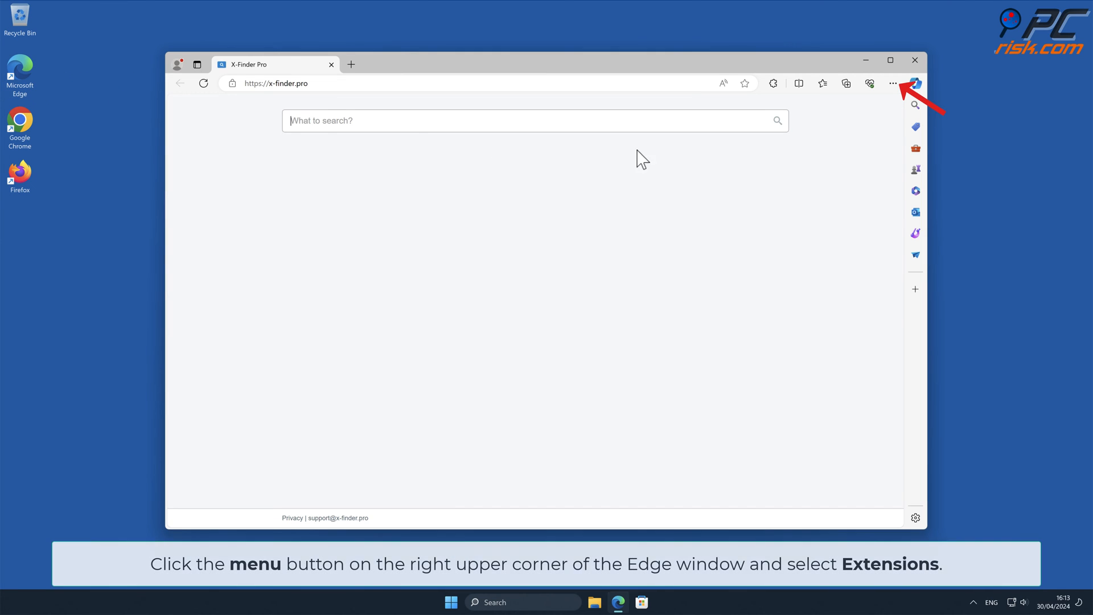
Remove the X-Finder. Search extension from Edge's Manage extensions page
click(893, 84)
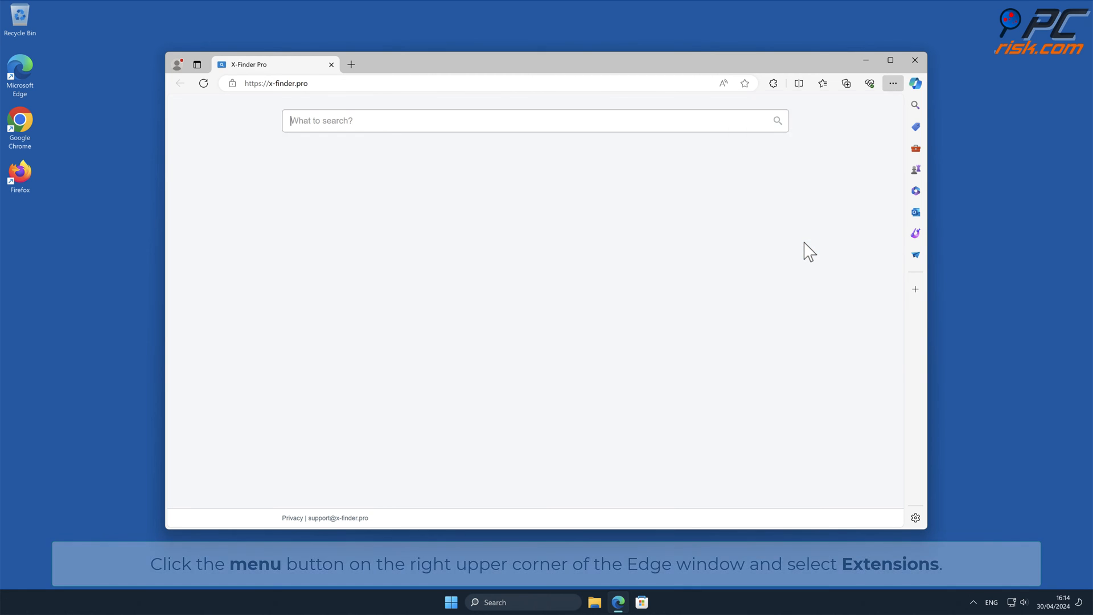
click(772, 83)
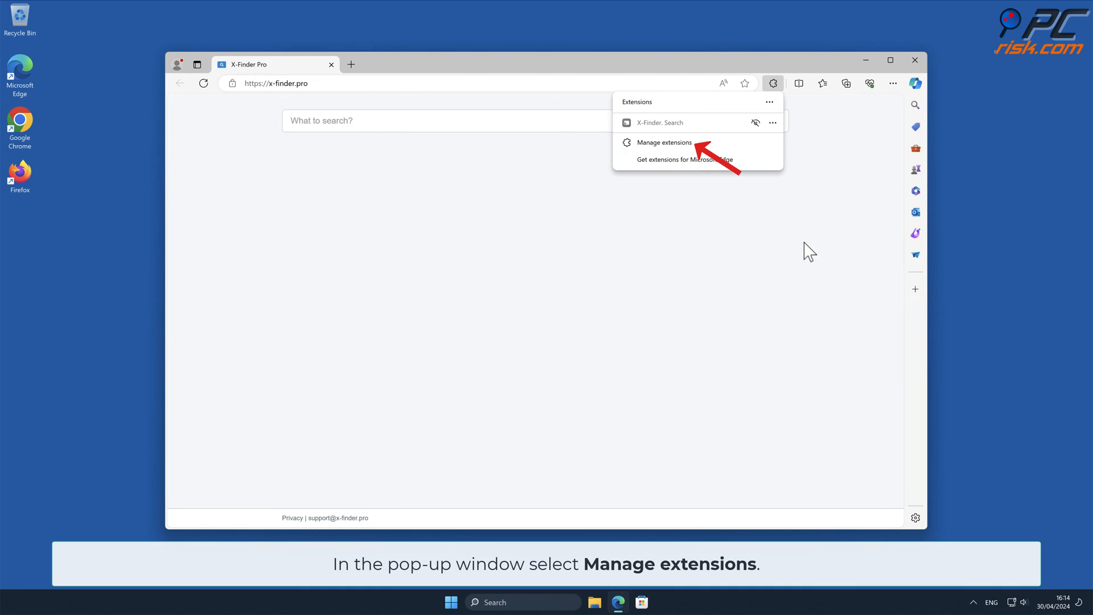
click(662, 142)
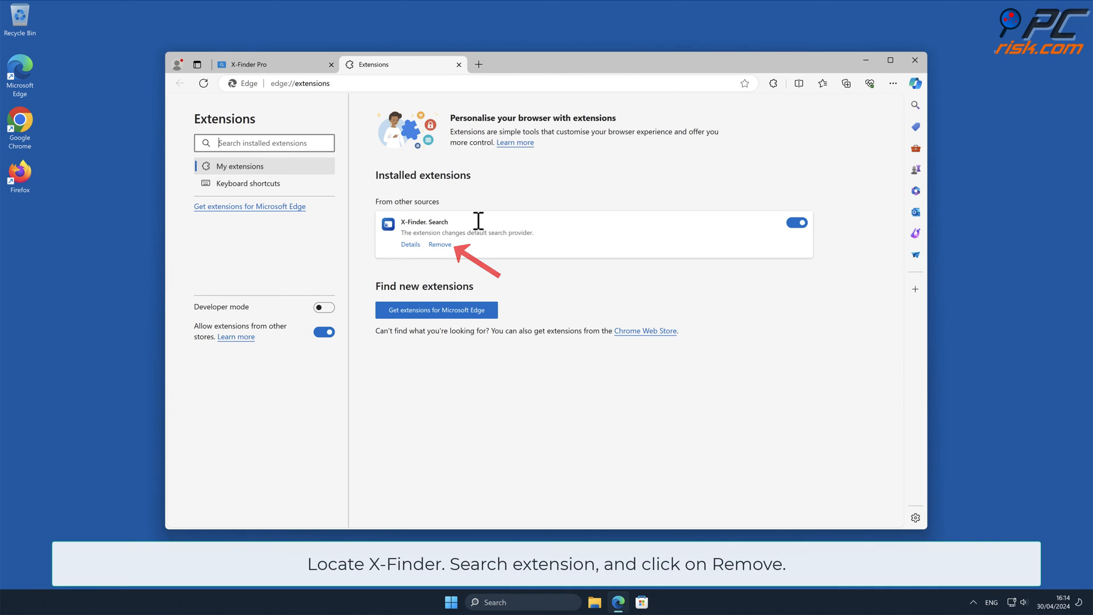
click(439, 244)
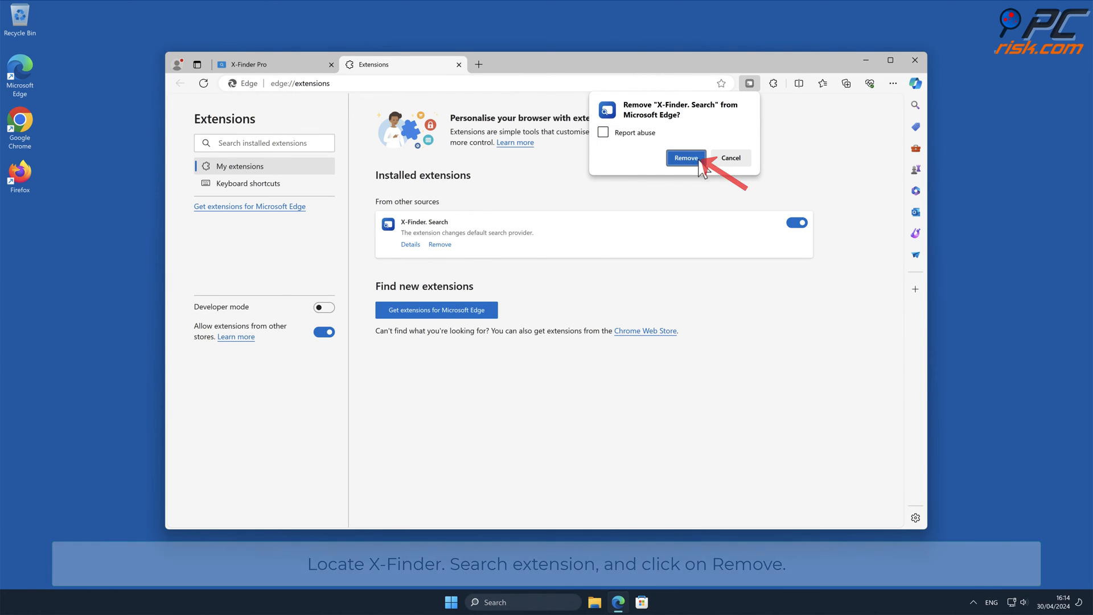
click(684, 157)
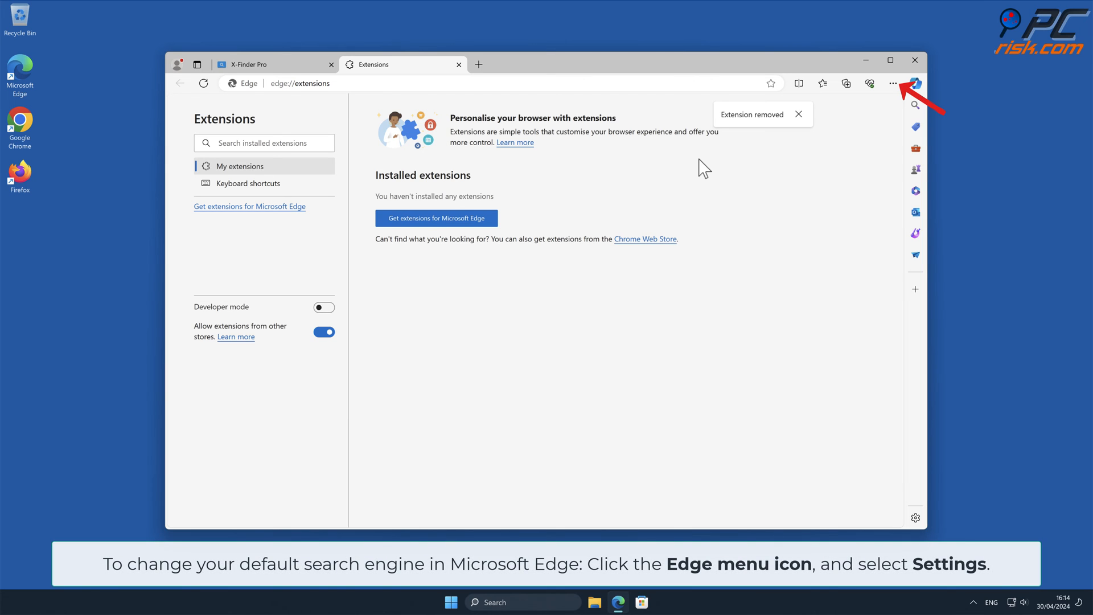
mouse_move(892, 83)
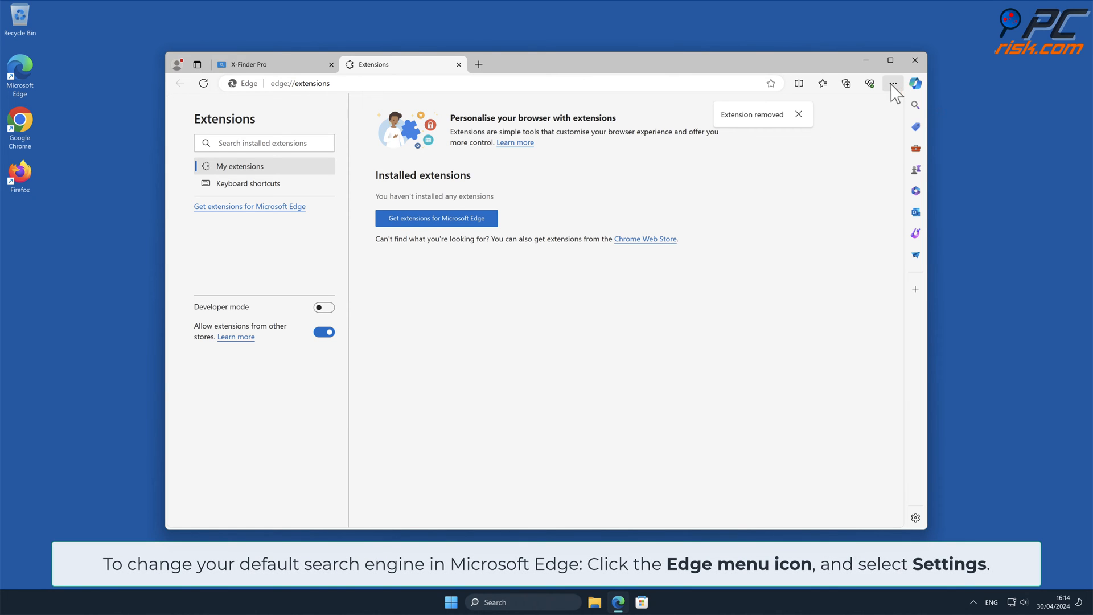
Go to Edge Settings > Privacy, search, and services and scroll to Address bar and search
click(893, 83)
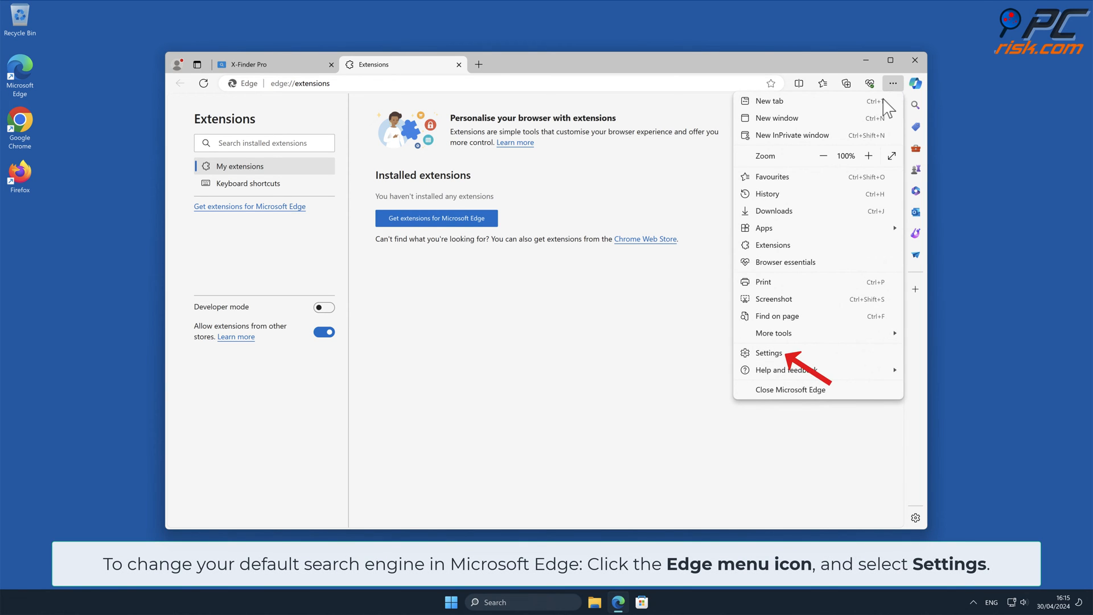
click(768, 352)
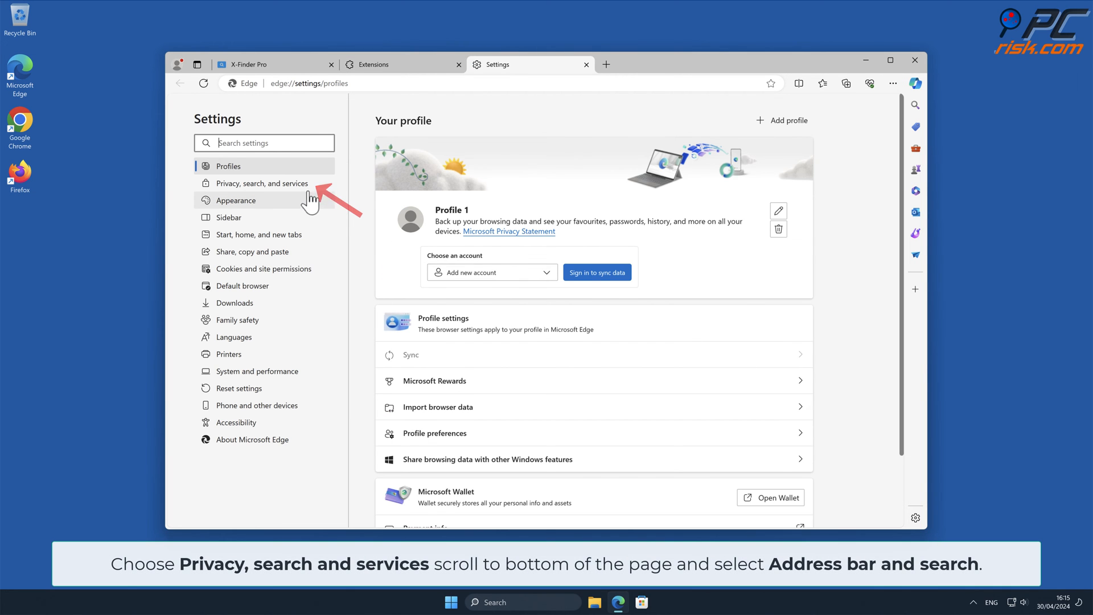
click(263, 182)
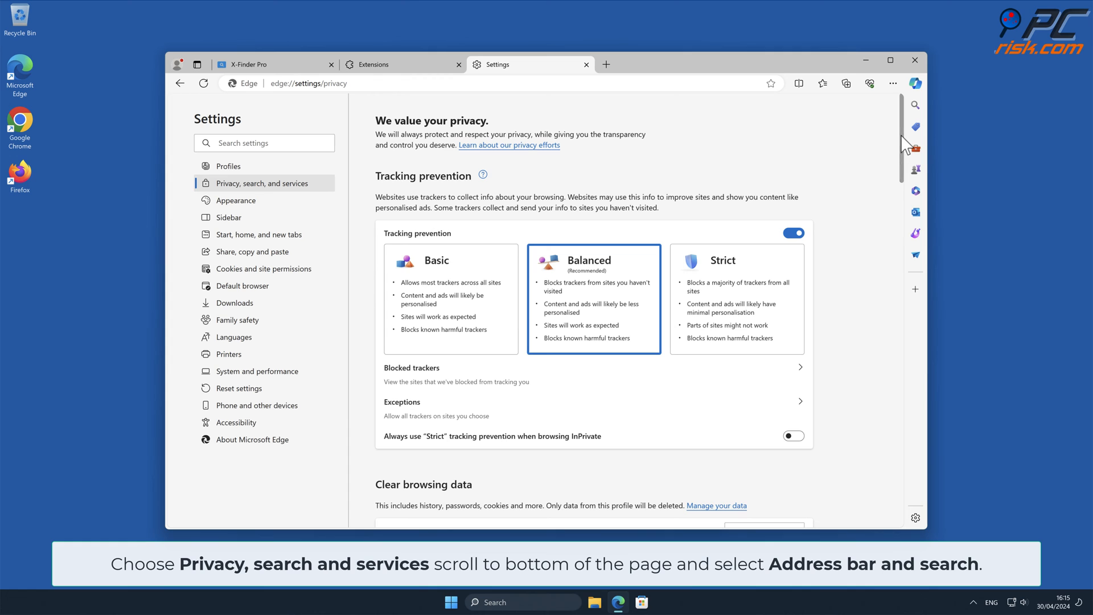
scroll(down, 3)
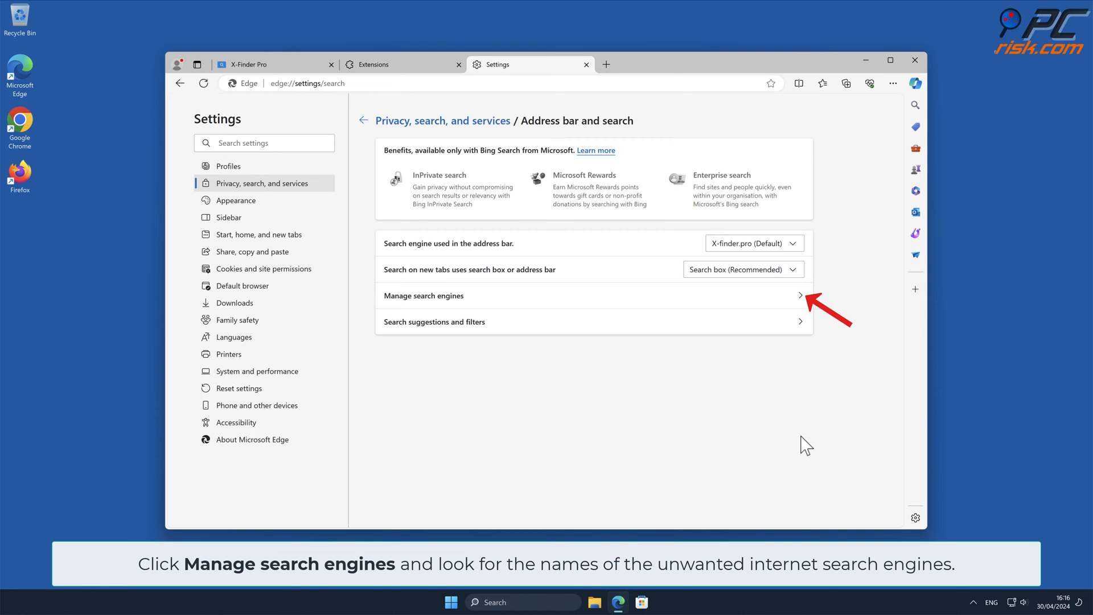
Make Bing the default search engine in Edge's Manage search engines list
click(423, 296)
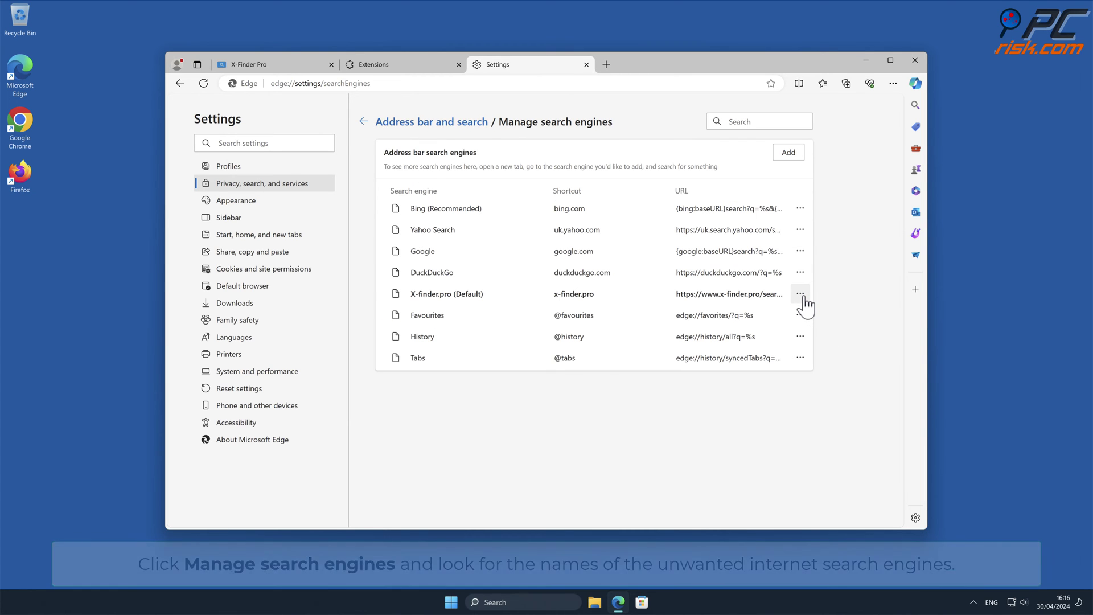
click(799, 294)
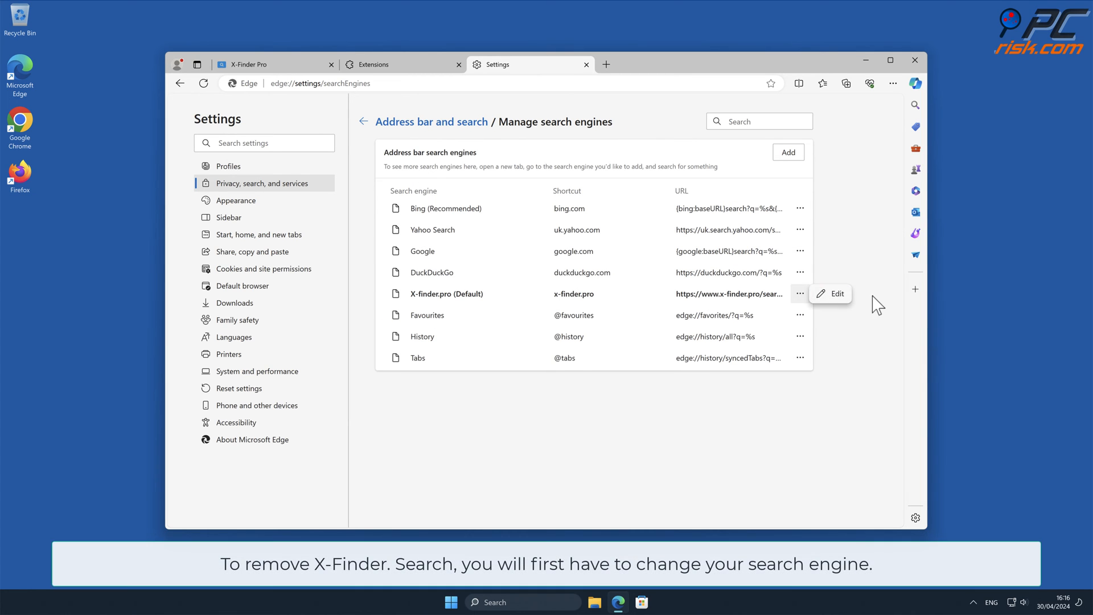
mouse_move(877, 305)
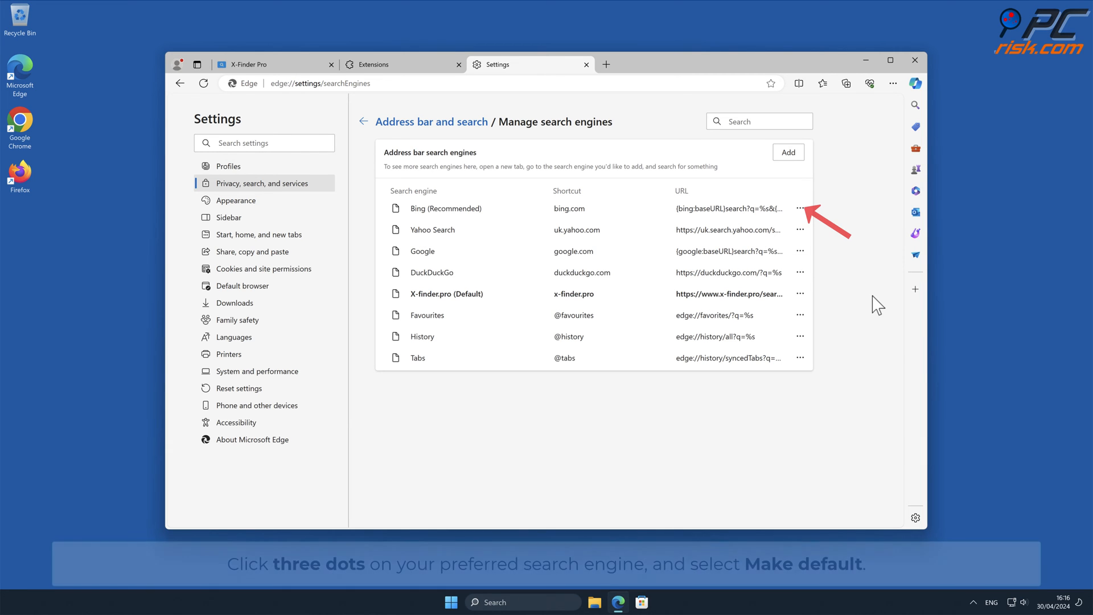
mouse_move(799, 208)
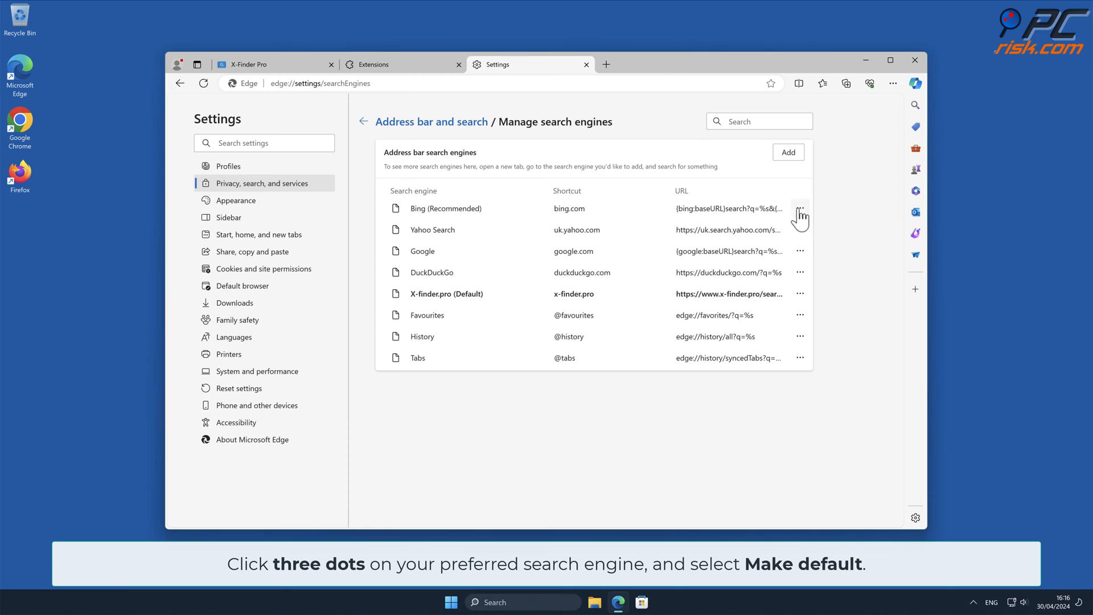
click(799, 207)
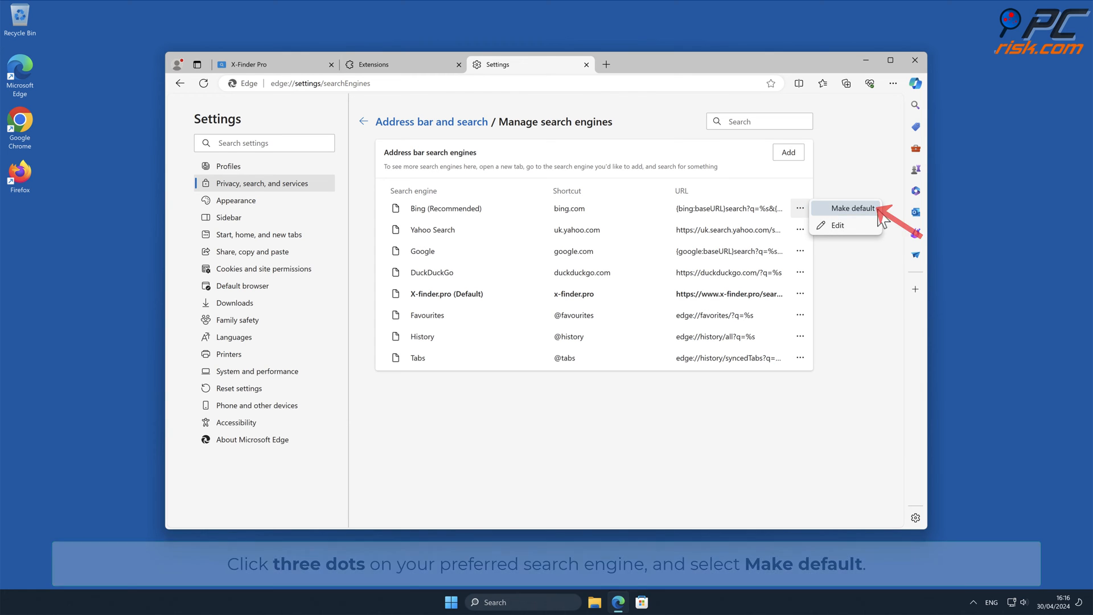
click(850, 207)
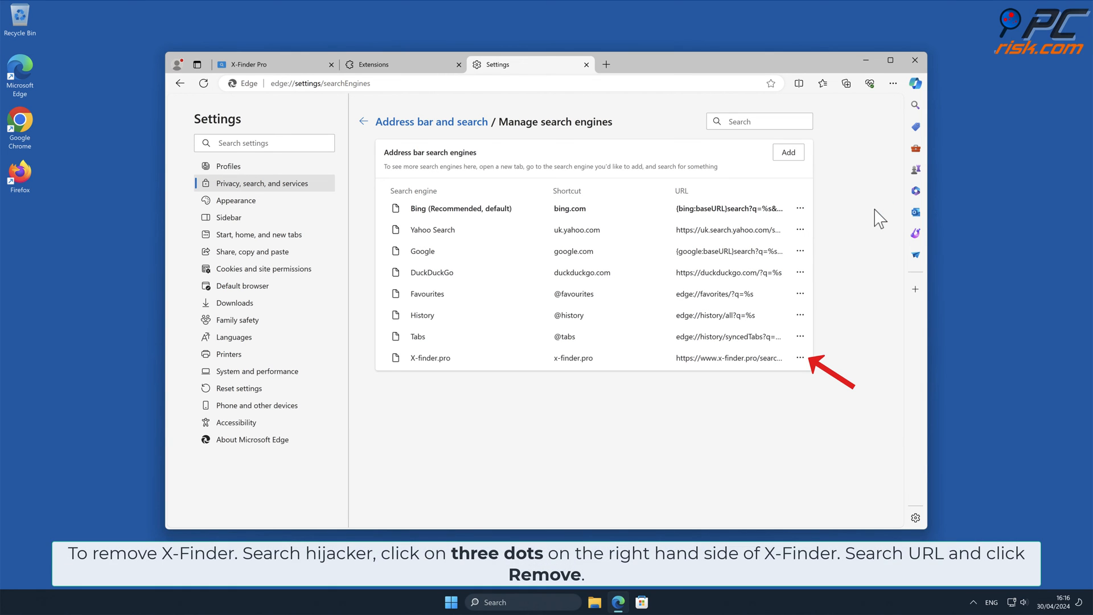
mouse_move(801, 358)
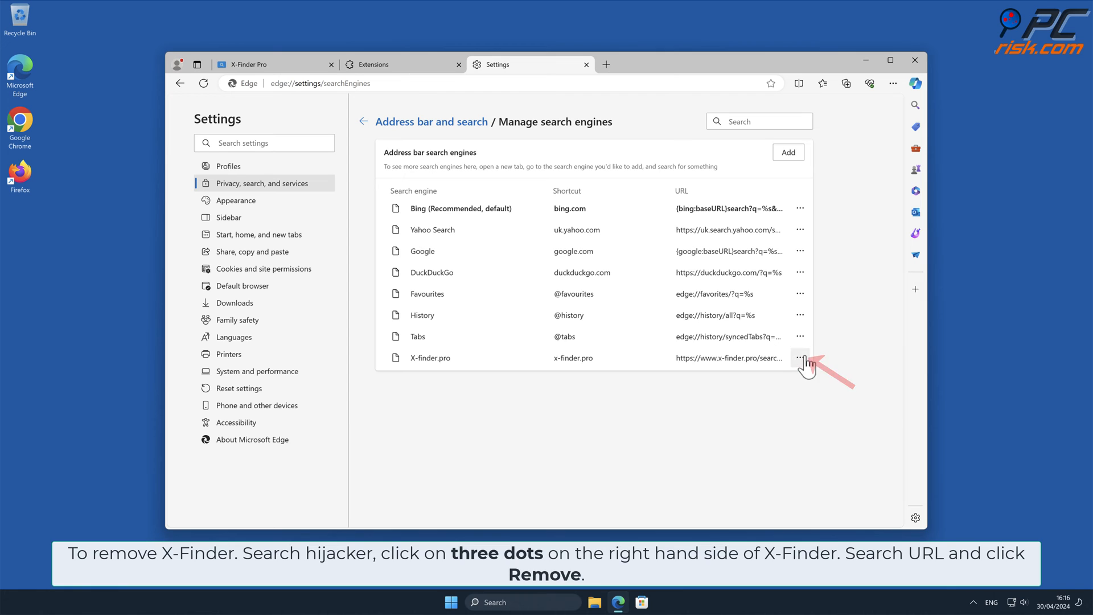
Remove the X-finder.pro entry from Edge's search engines list
click(800, 358)
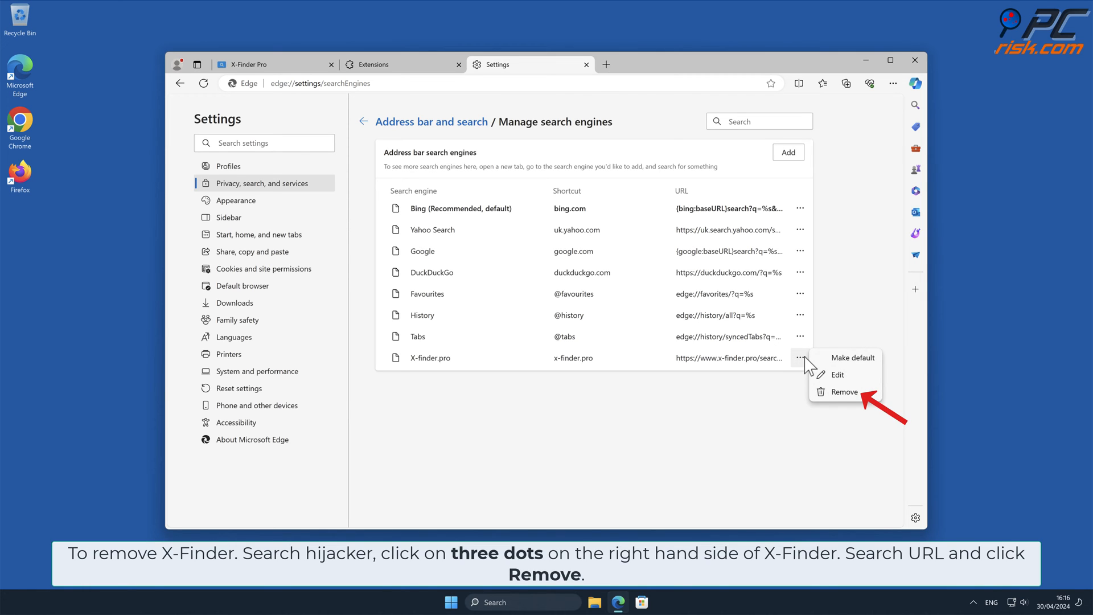
mouse_move(811, 365)
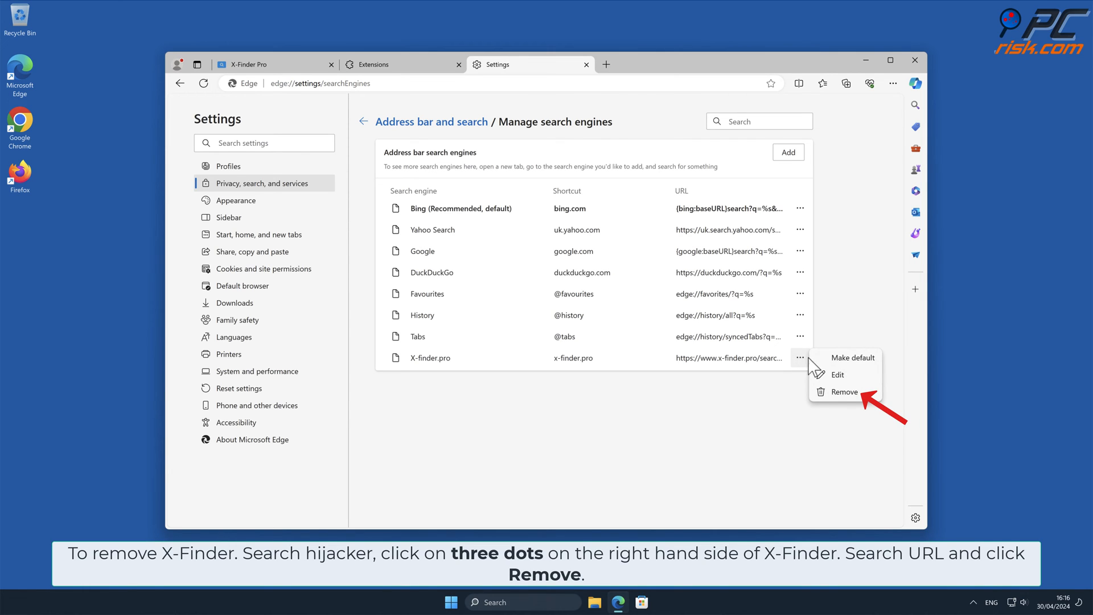
click(844, 391)
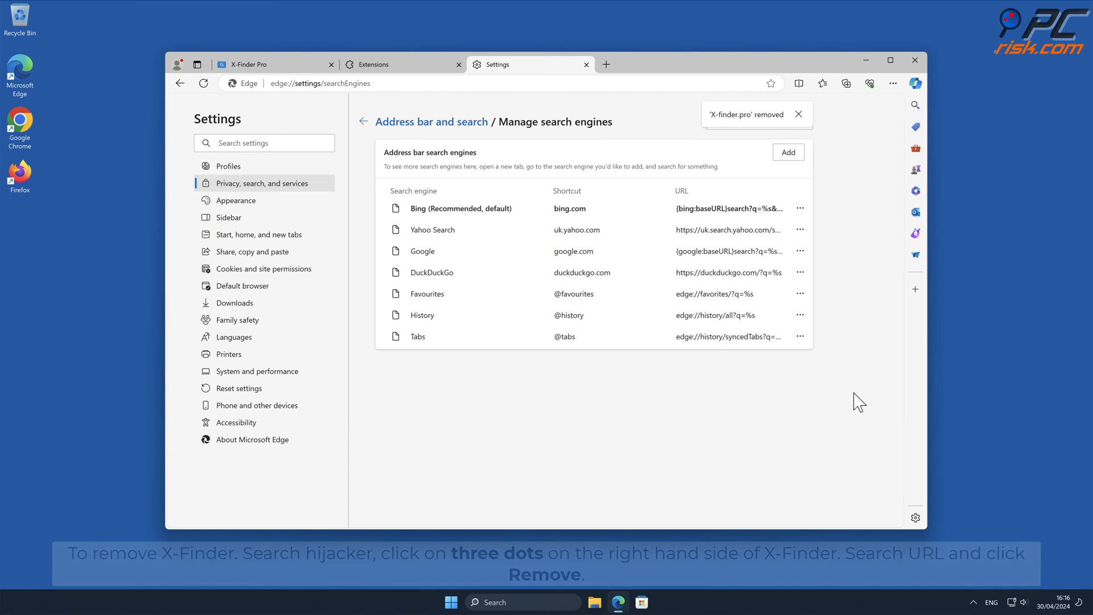
mouse_move(506, 292)
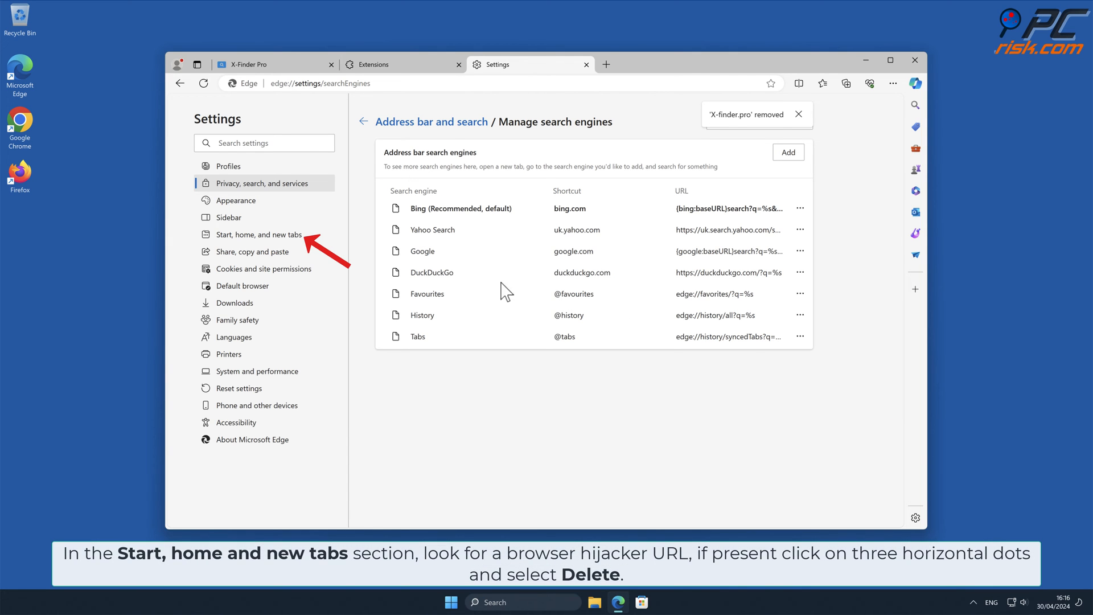
Delete the X-Finder Pro startup page under Start, home, and new tabs, then close Edge
click(258, 235)
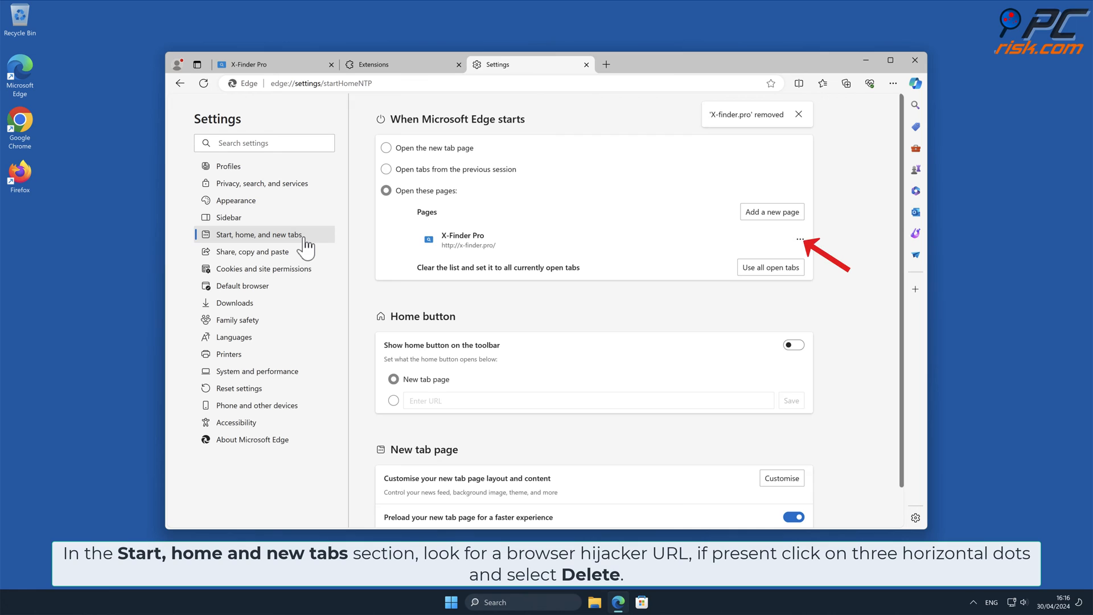
click(799, 231)
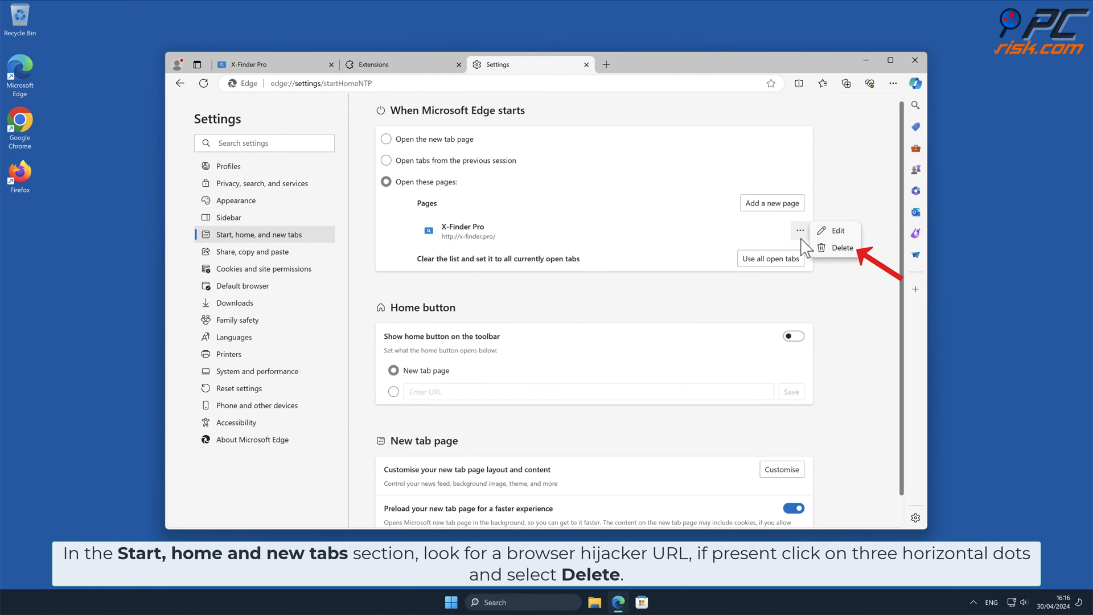
click(843, 247)
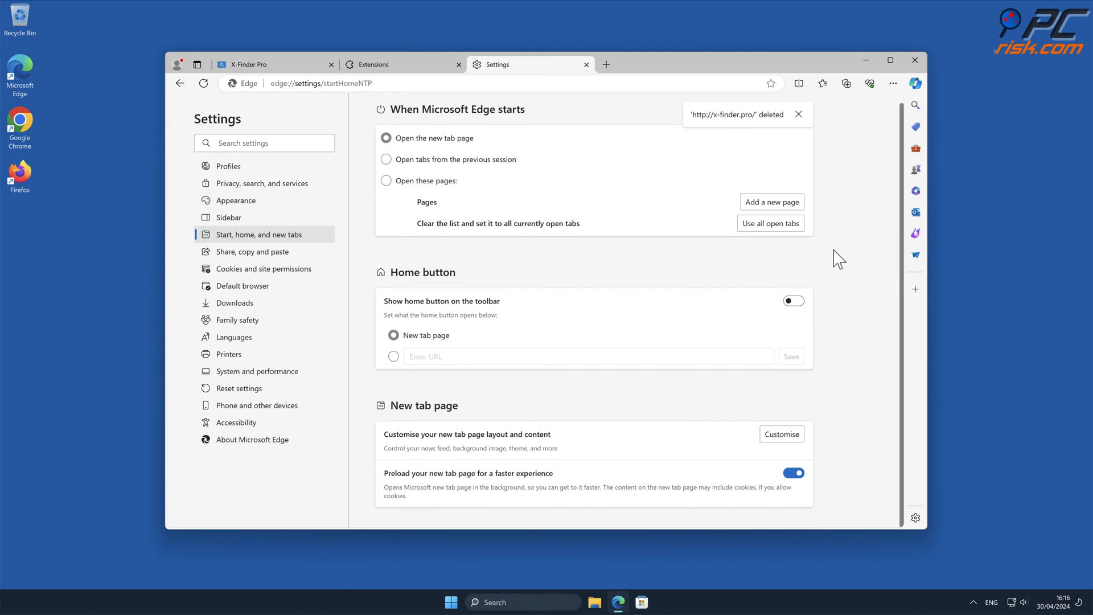
click(914, 60)
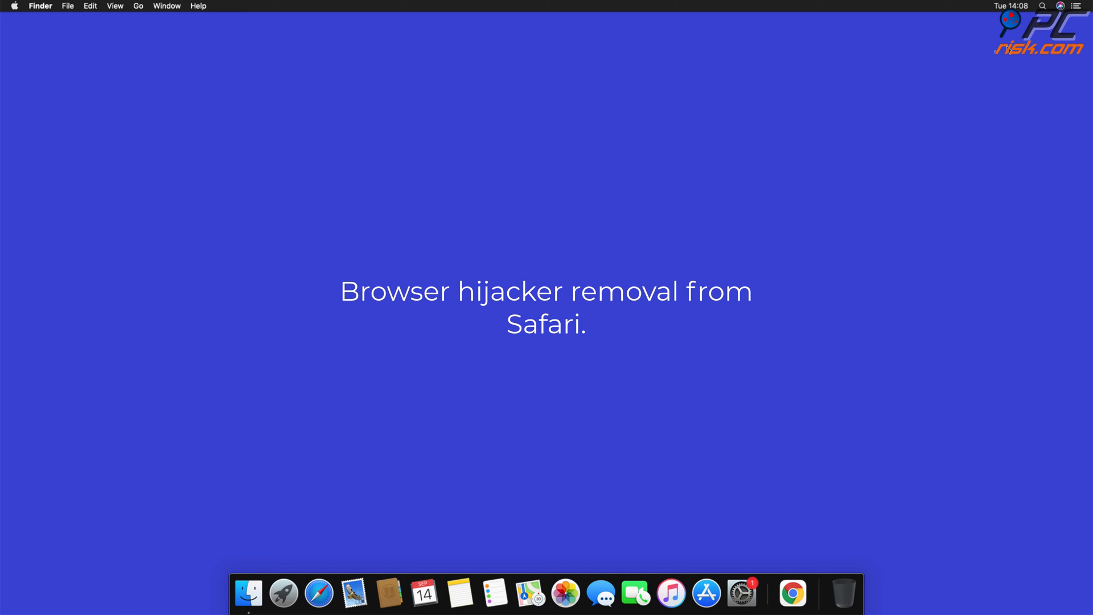
Uninstall Safari's Top Results extension and reveal its companion app in Finder's Applications folder
click(318, 593)
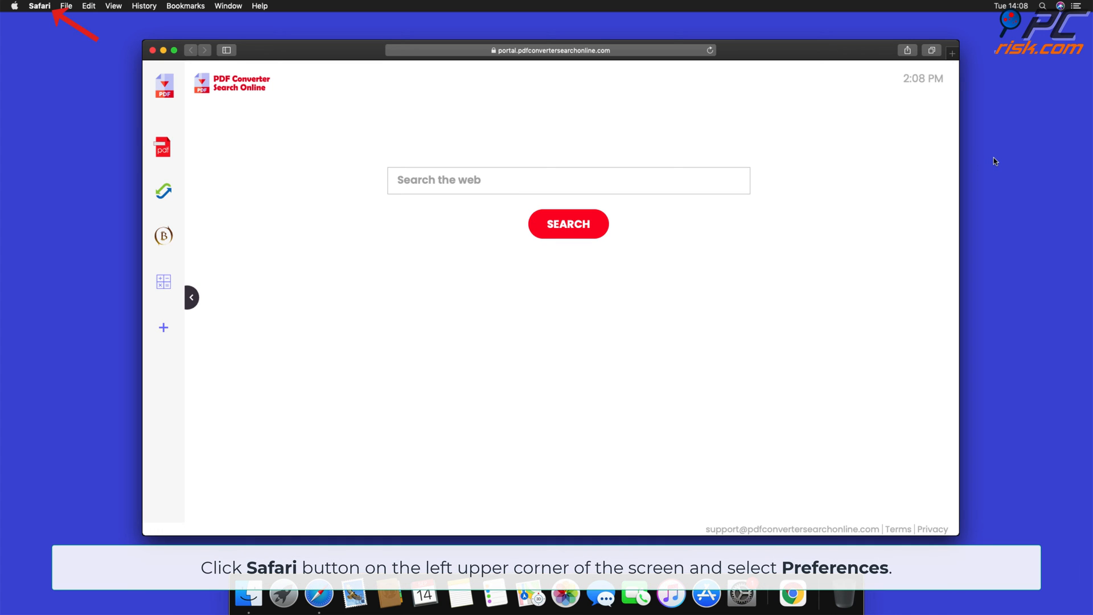
mouse_move(87, 27)
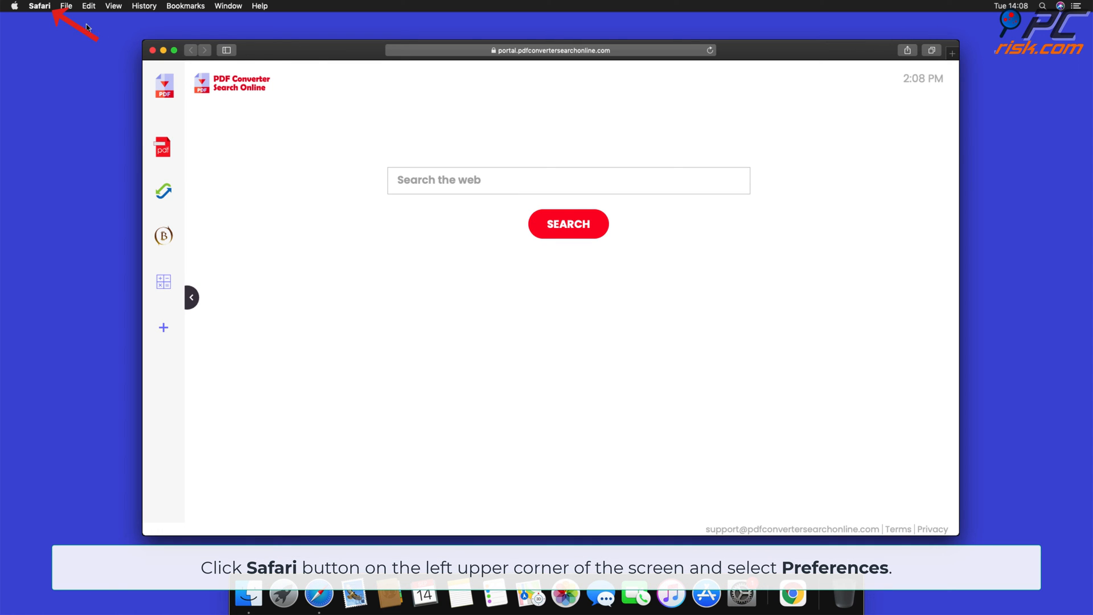
click(40, 5)
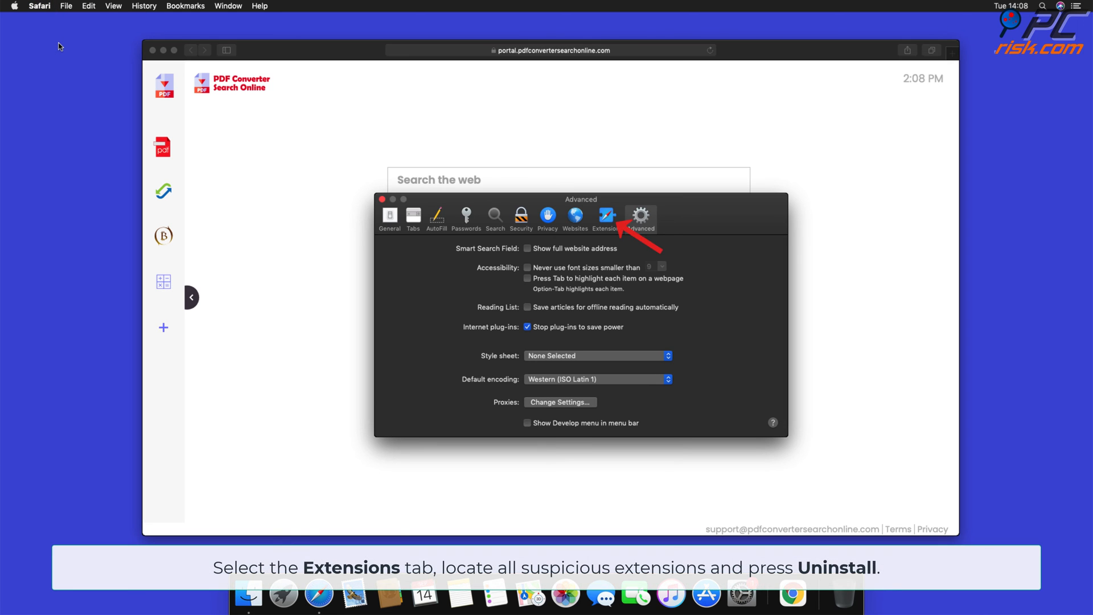
mouse_move(600, 224)
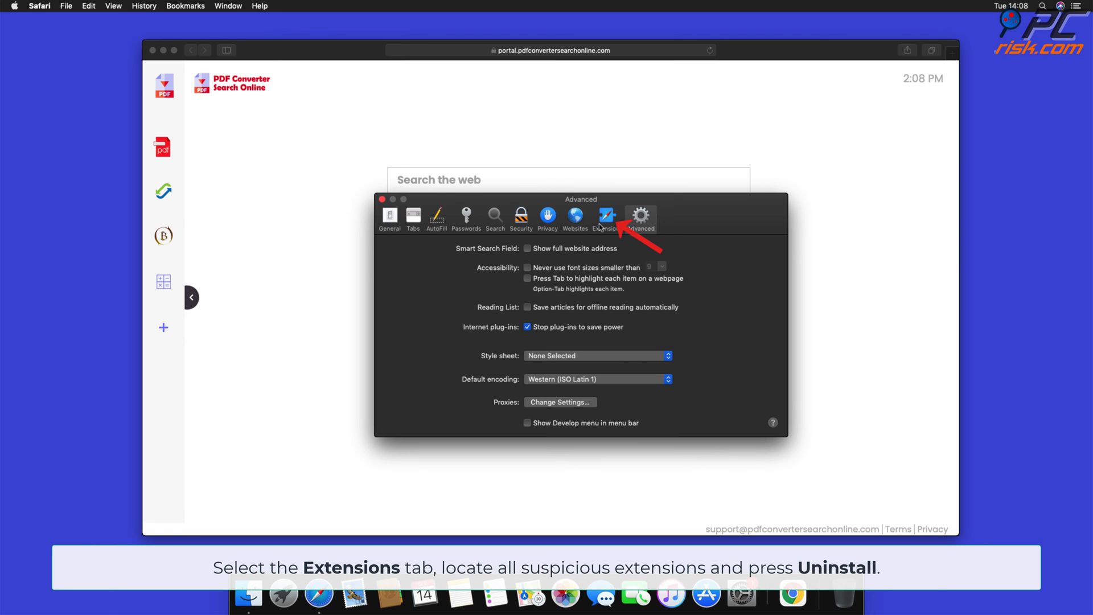
click(605, 217)
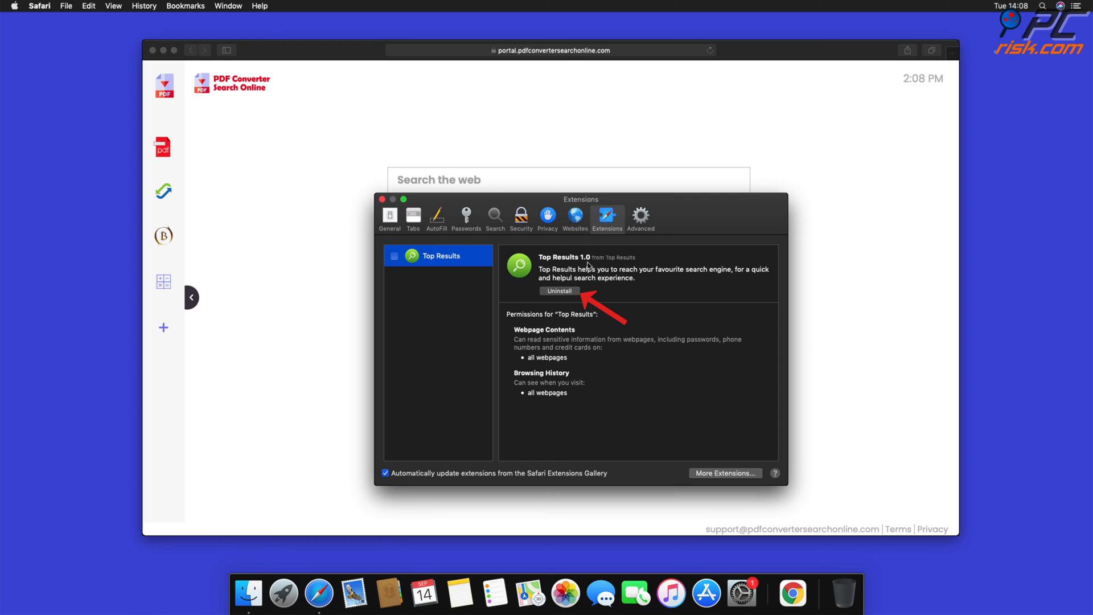
click(559, 290)
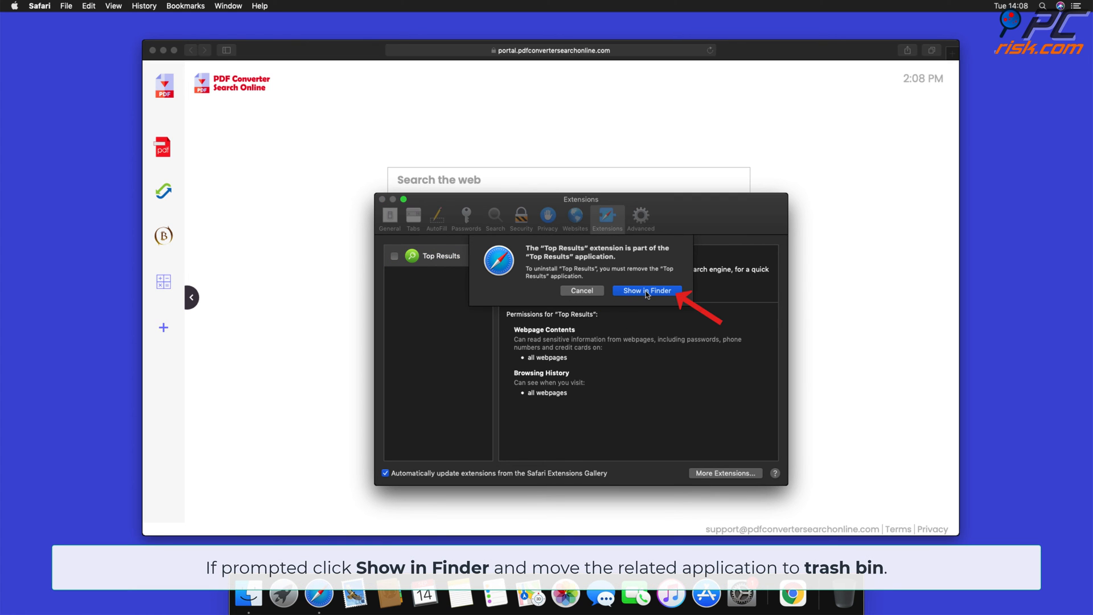
click(644, 291)
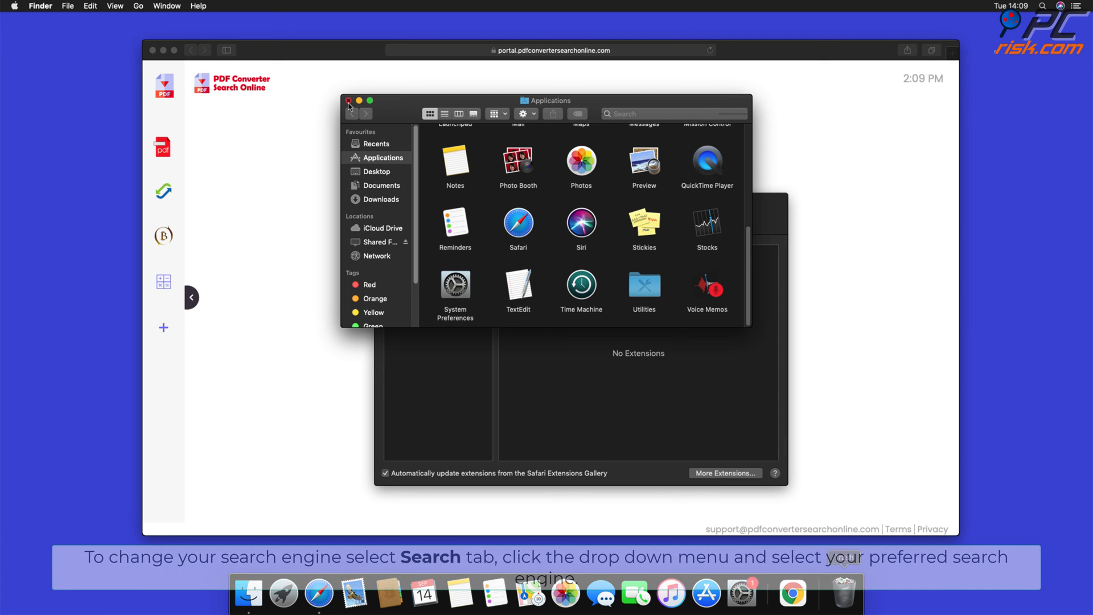
Choose Google instead of Bing as Safari's search engine in the Search preferences
click(350, 103)
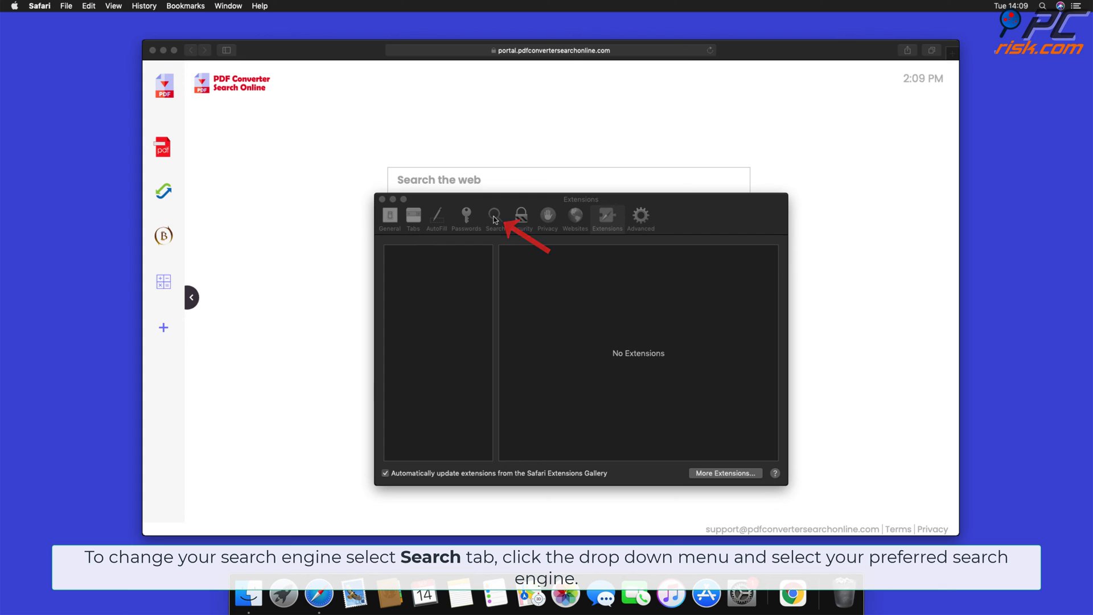
click(495, 216)
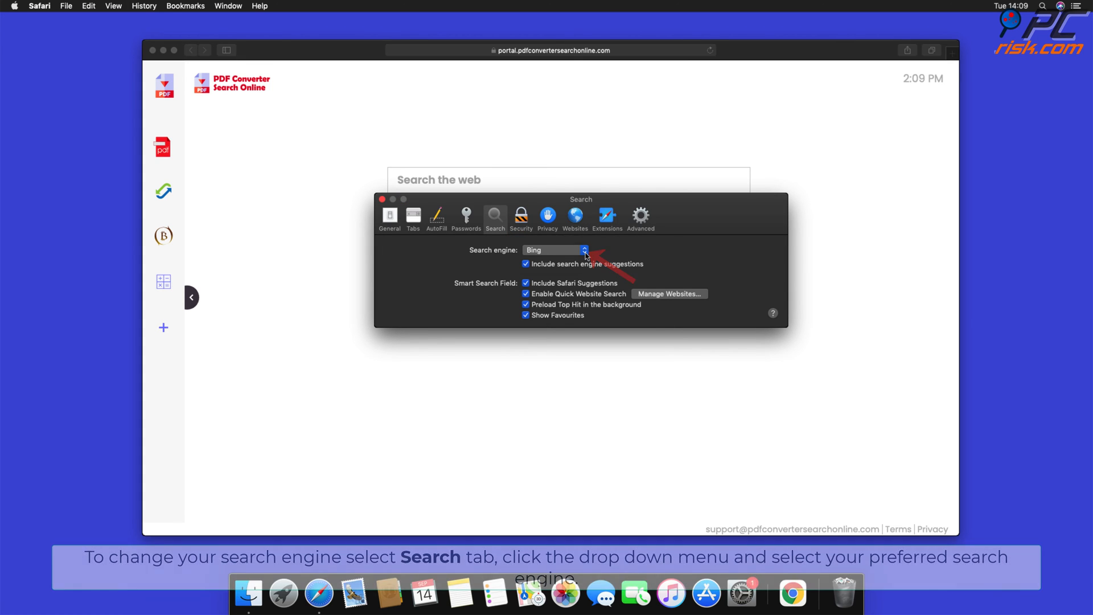
click(555, 250)
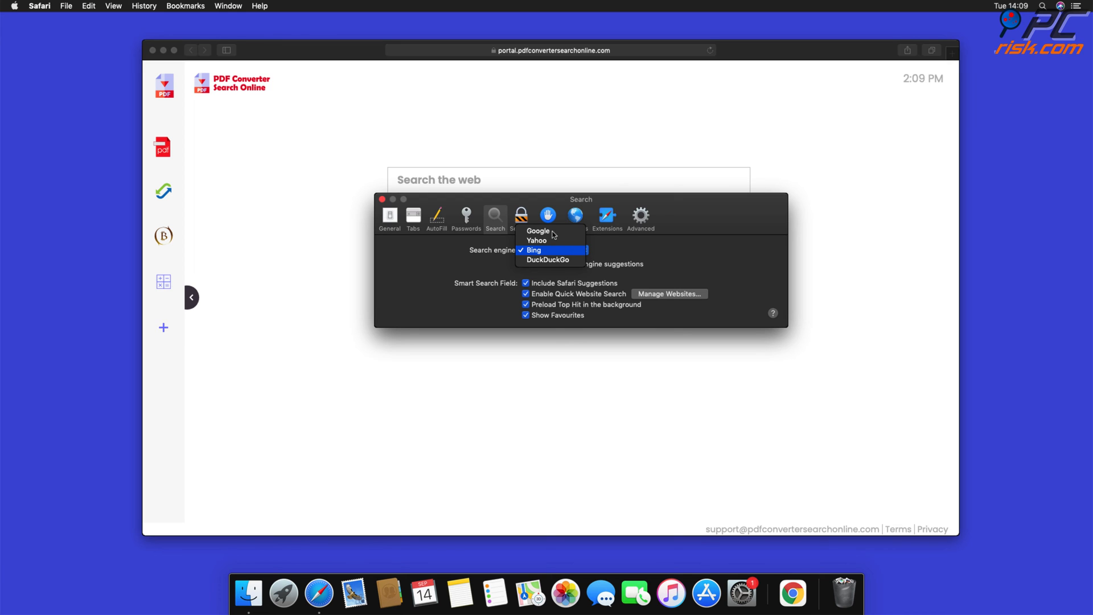
click(539, 232)
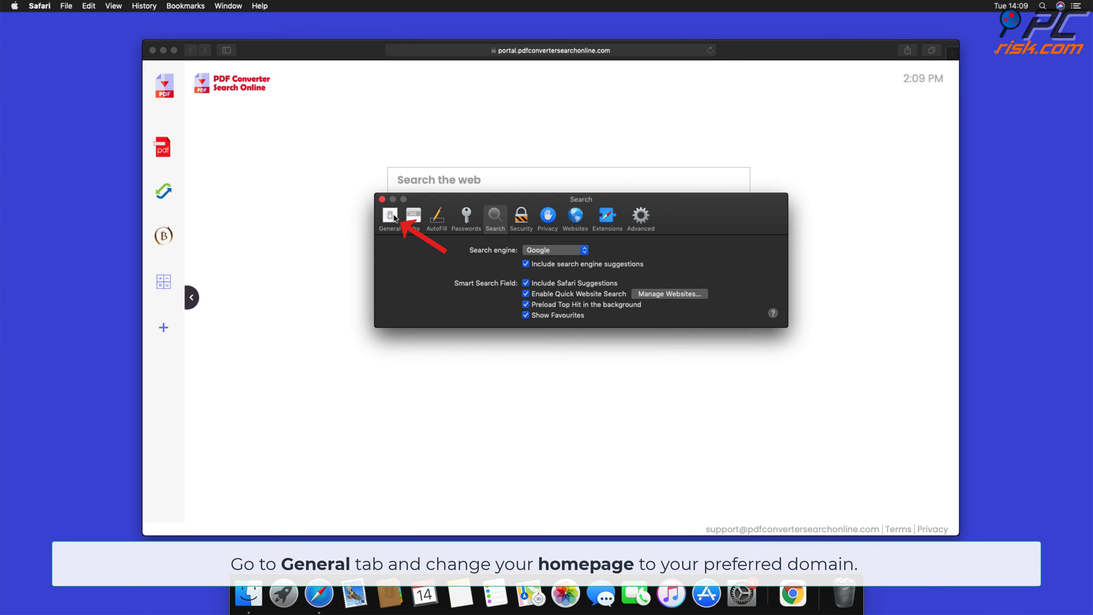
click(390, 217)
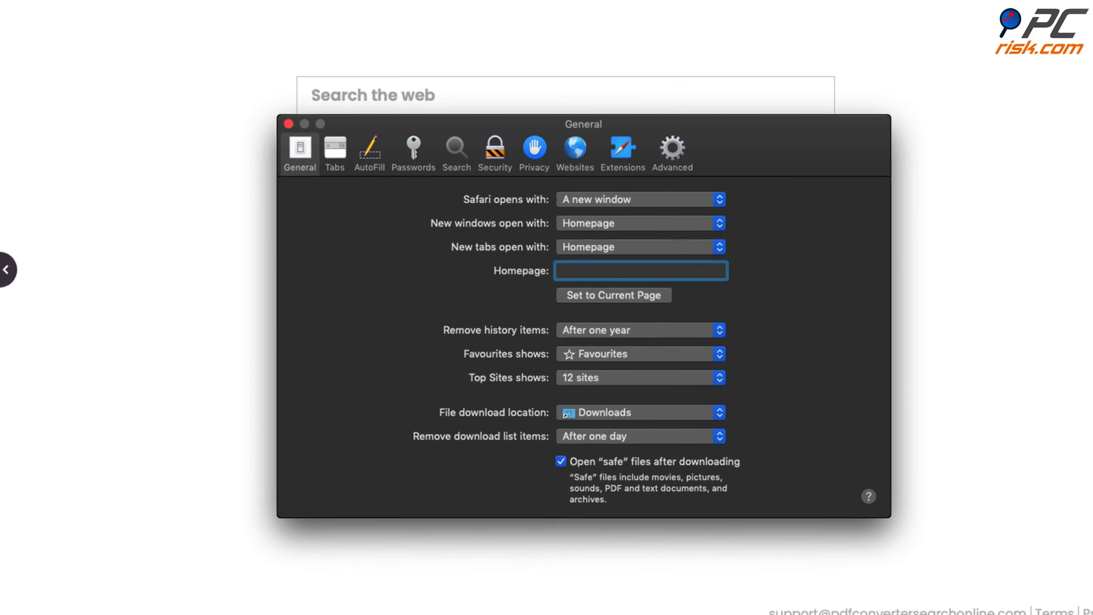
text(www.go)
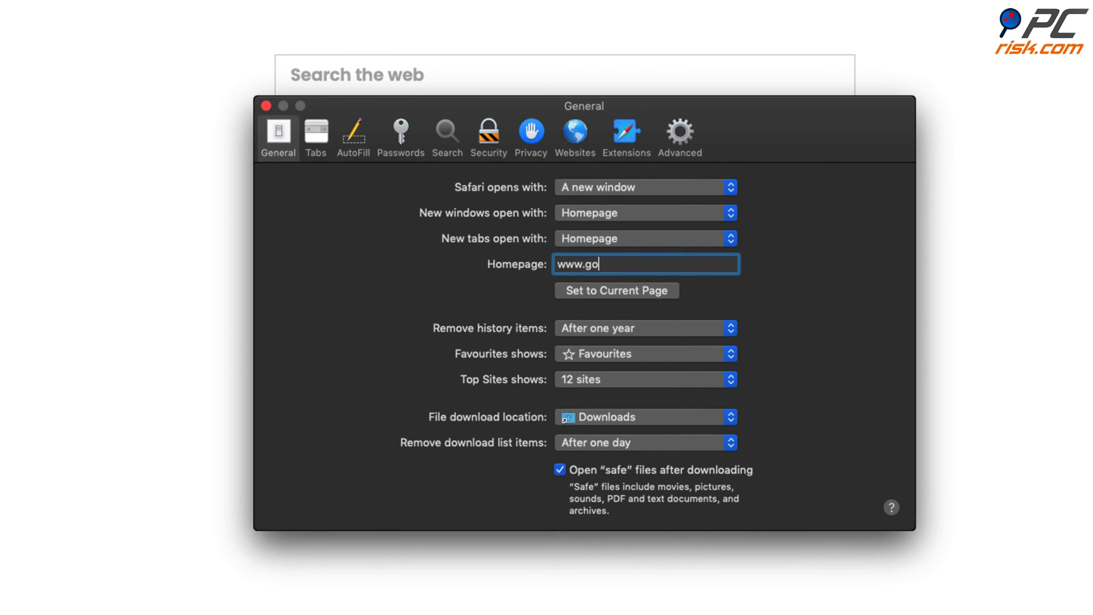
text(ogle)
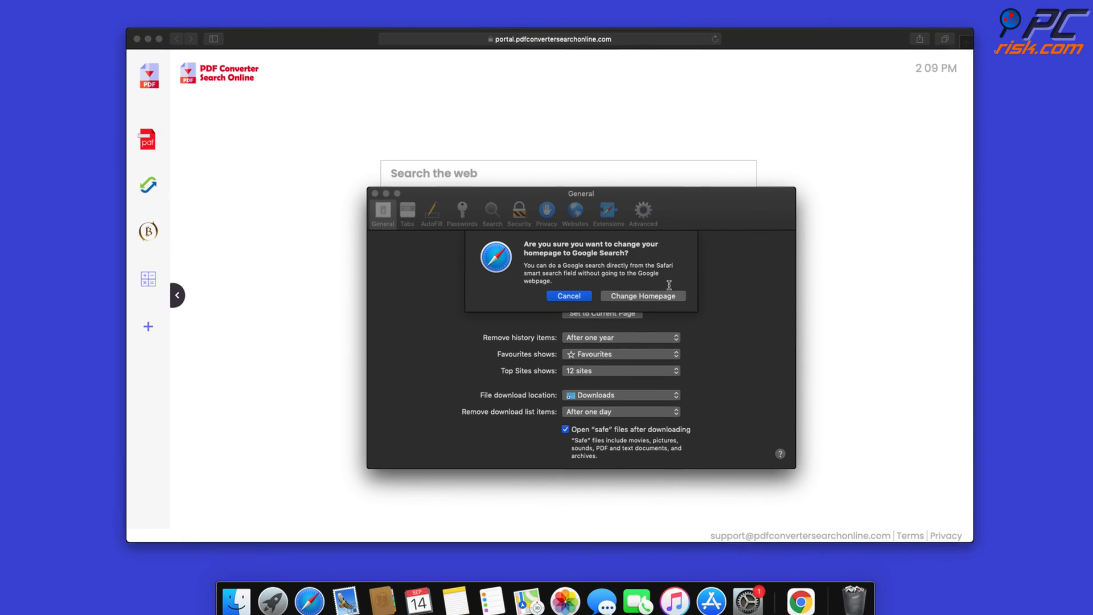
click(642, 296)
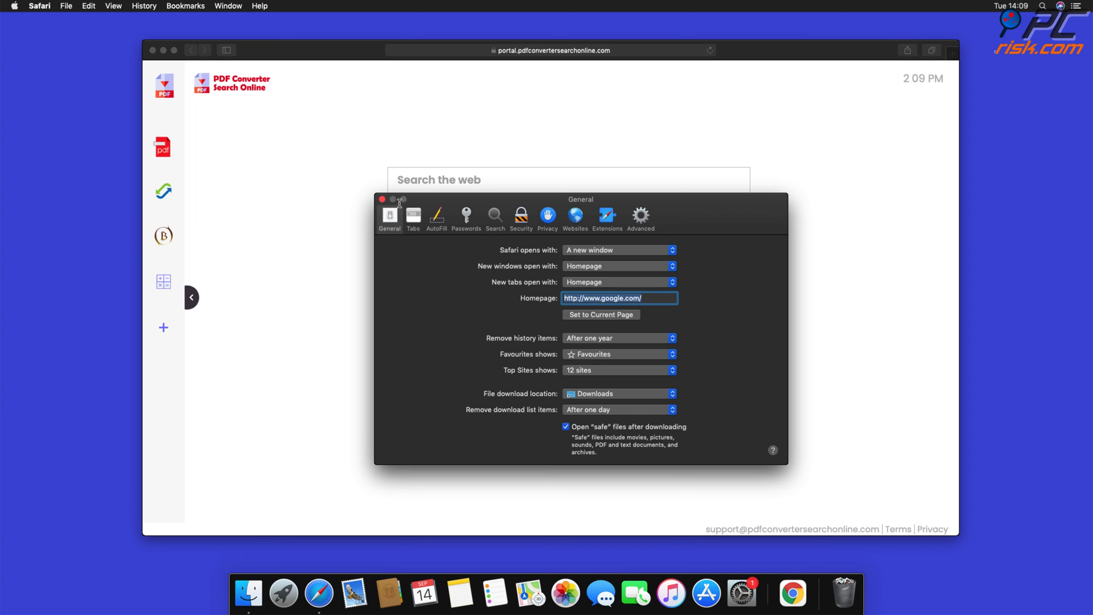
click(382, 199)
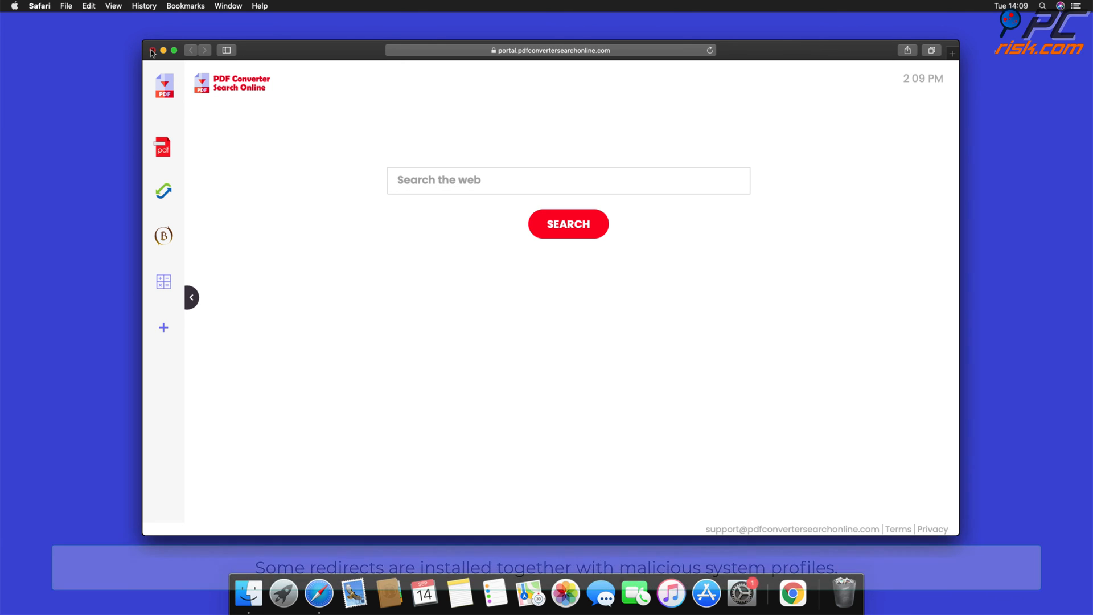
Close the Safari window and launch System Preferences from the Dock
click(151, 49)
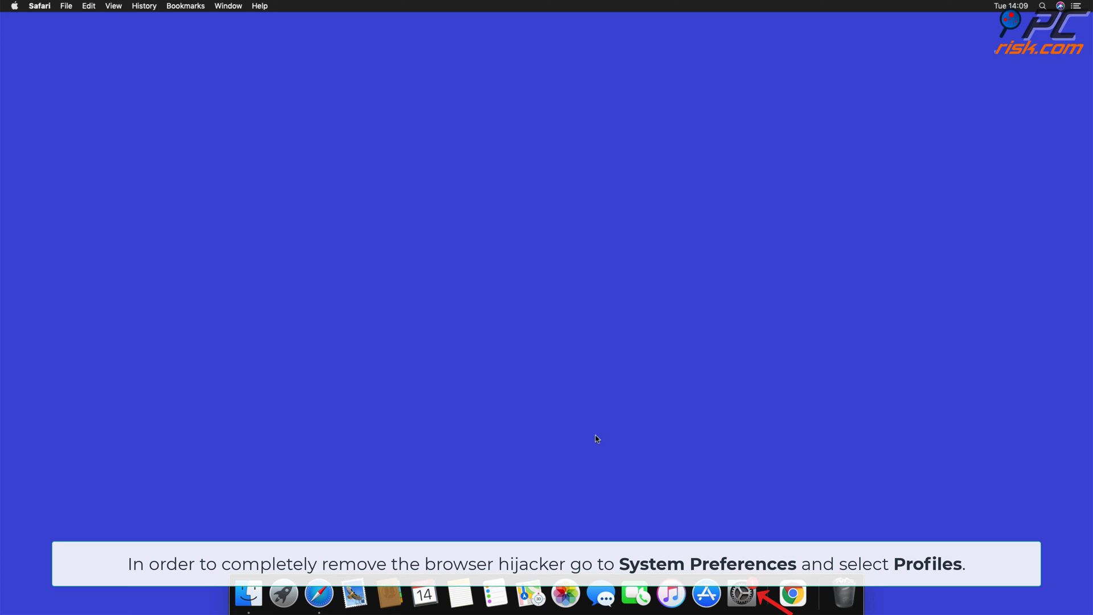
click(741, 594)
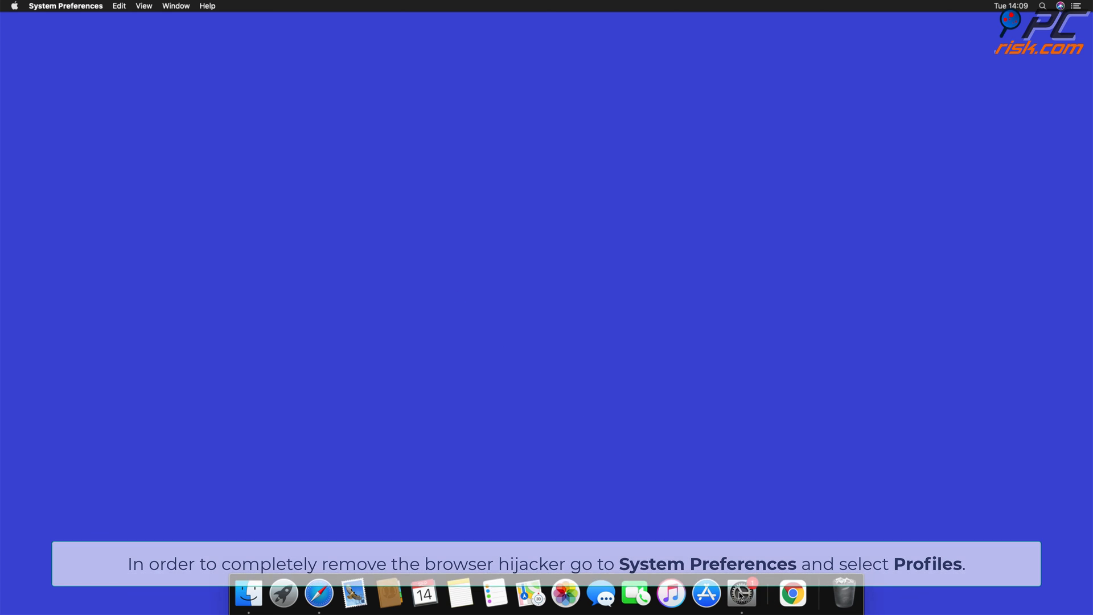
click(742, 593)
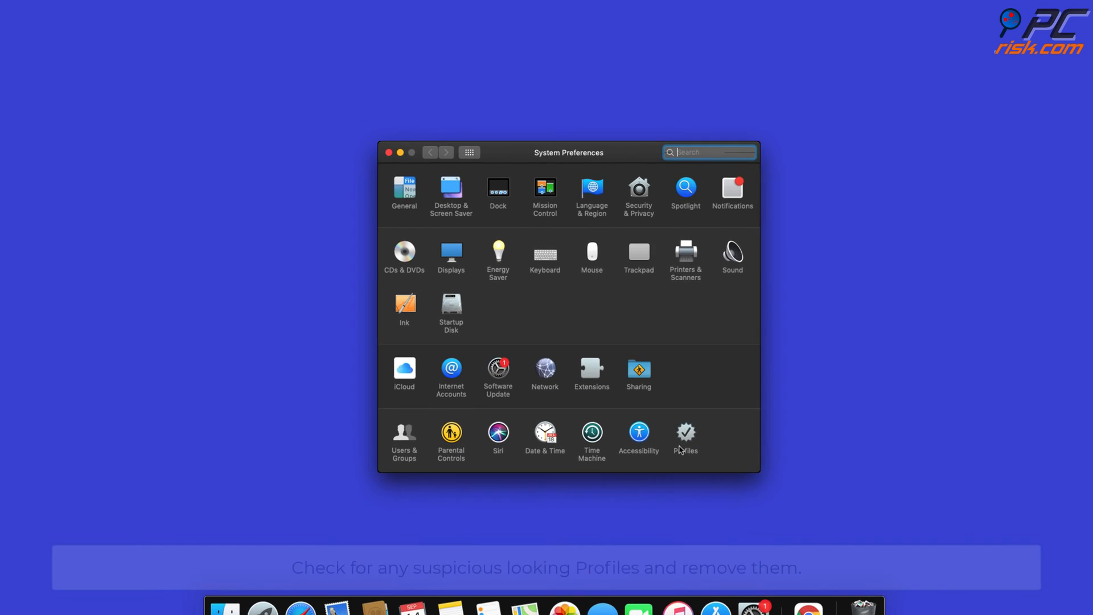
Remove the user and device TEST PROFILE entries in Profiles, then close System Preferences
click(685, 433)
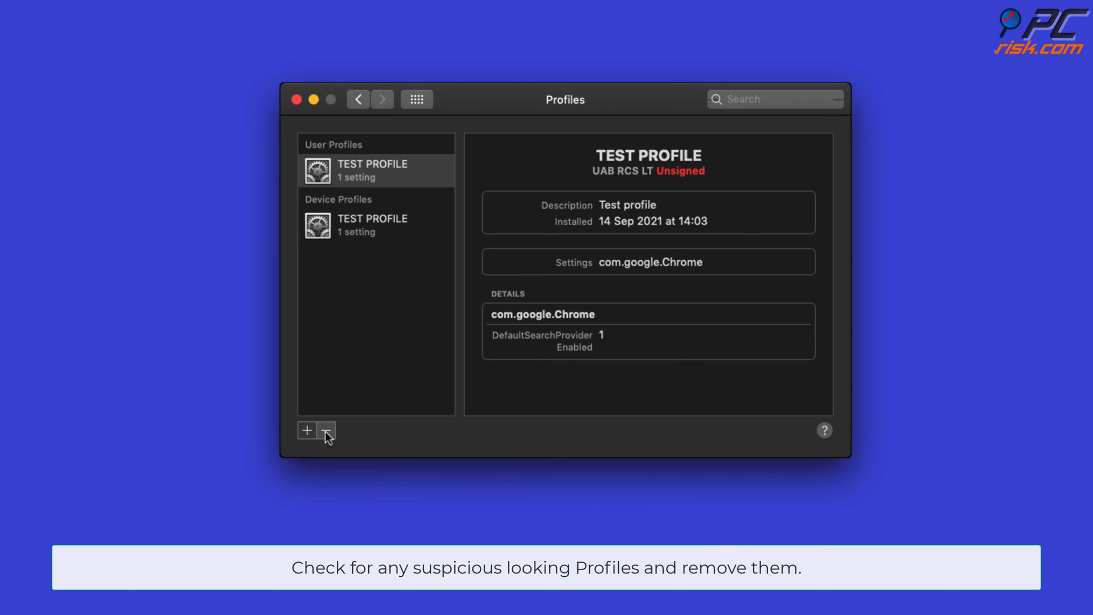
click(324, 430)
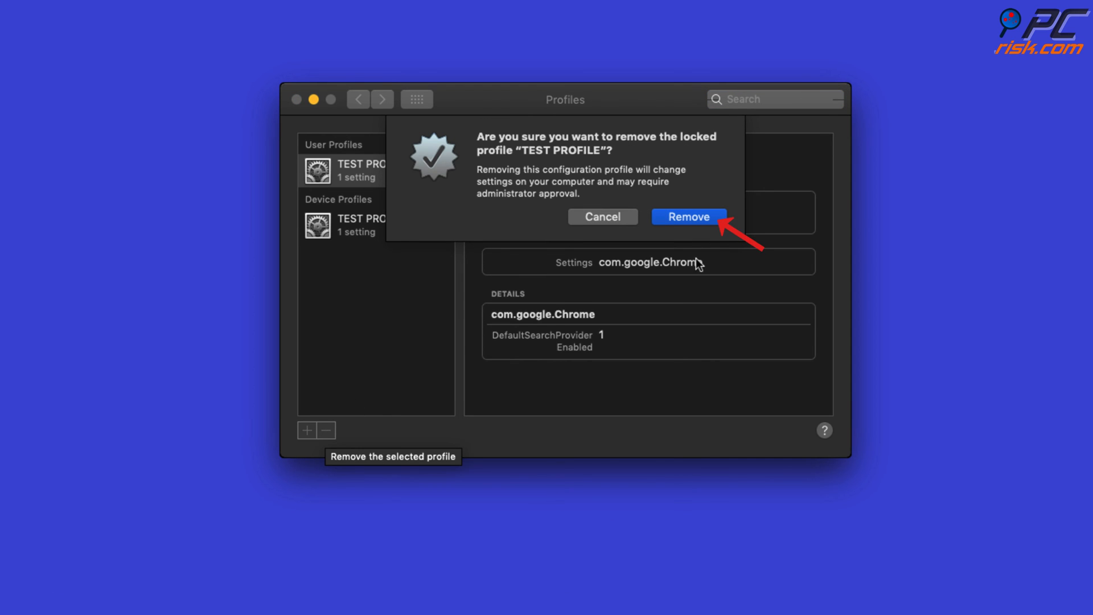
click(688, 216)
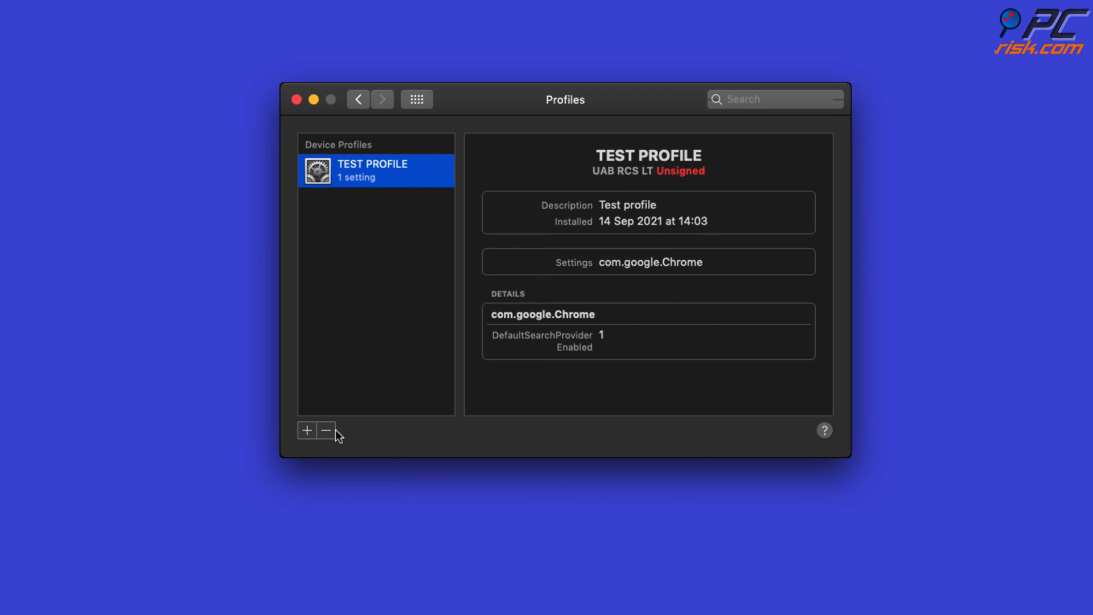
click(324, 431)
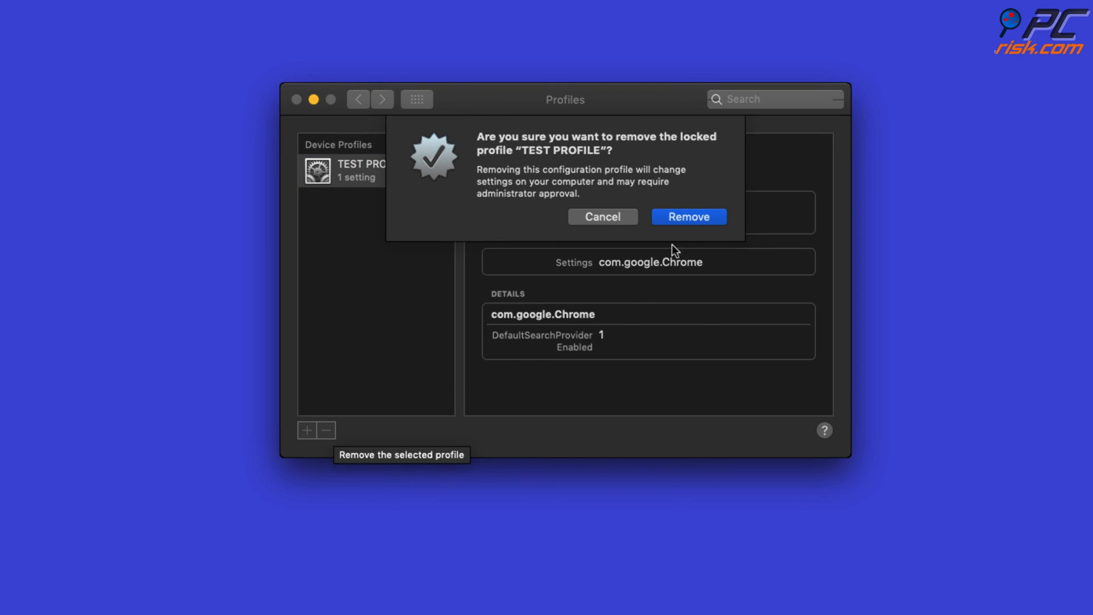
click(688, 217)
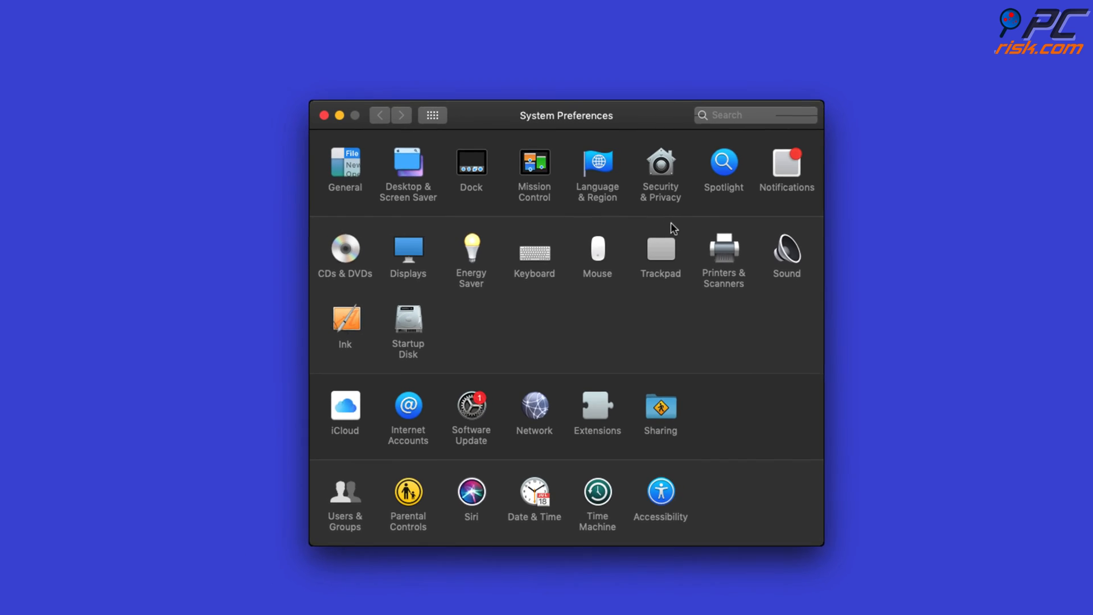
click(322, 115)
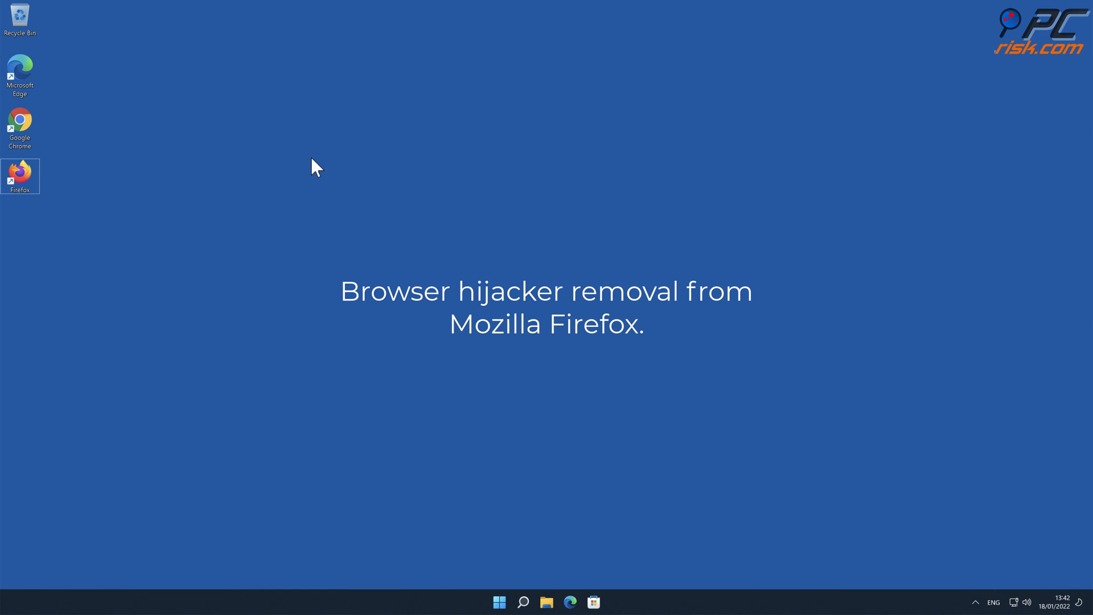
Launch Firefox and show the installed extensions in the Add-ons Manager
double_click(20, 175)
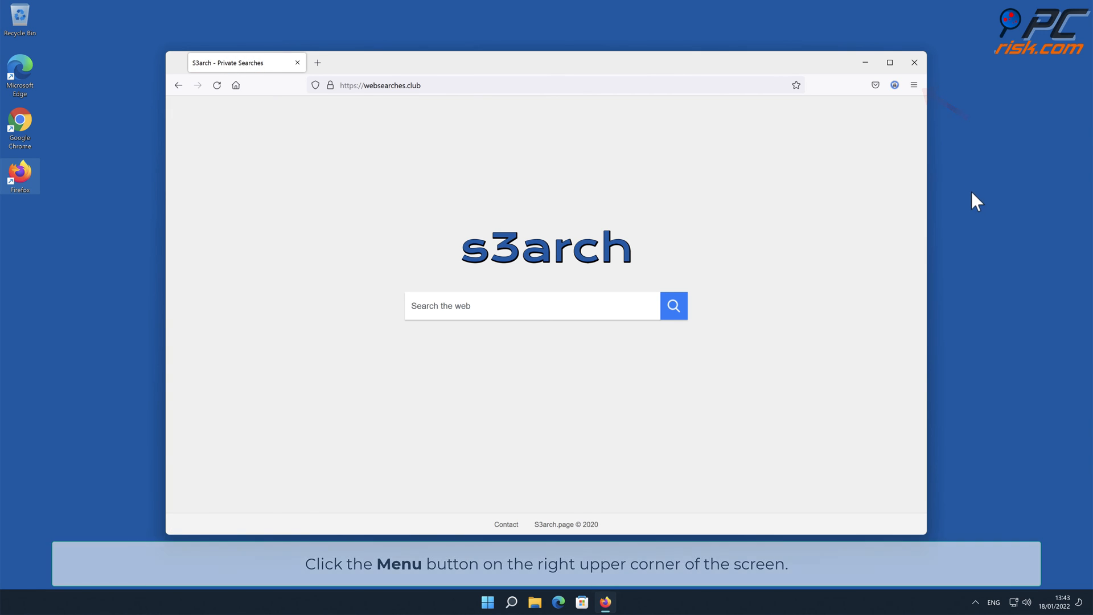
click(914, 84)
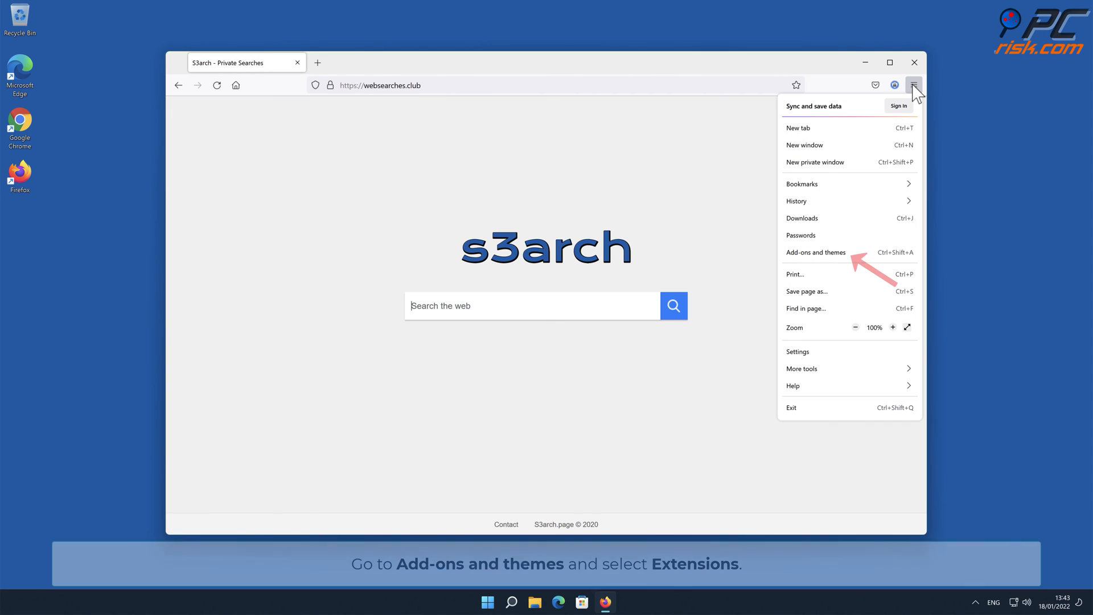
mouse_move(863, 256)
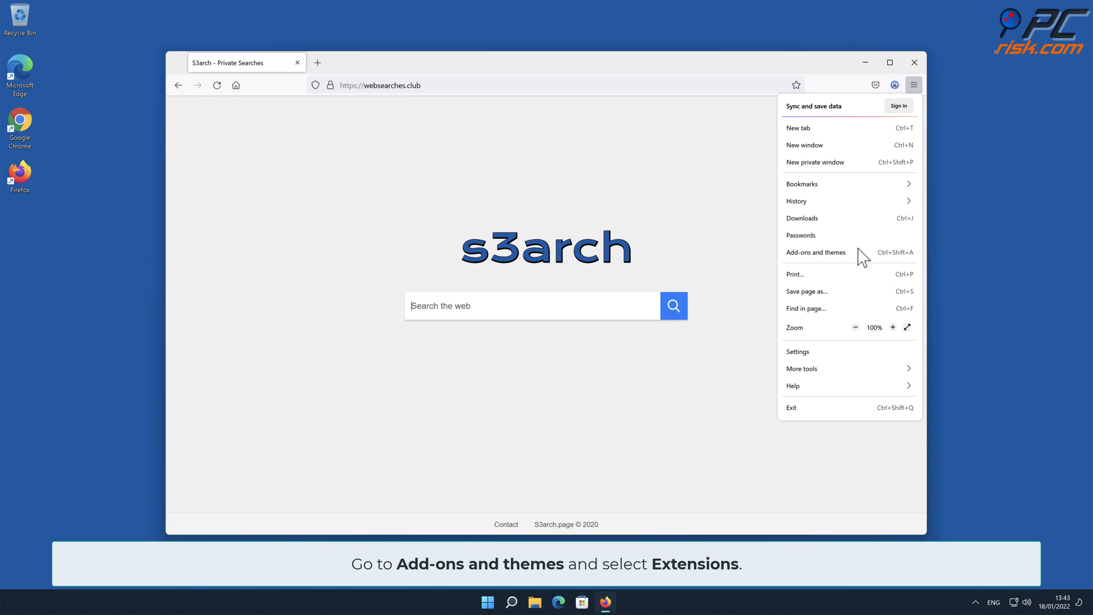
click(815, 253)
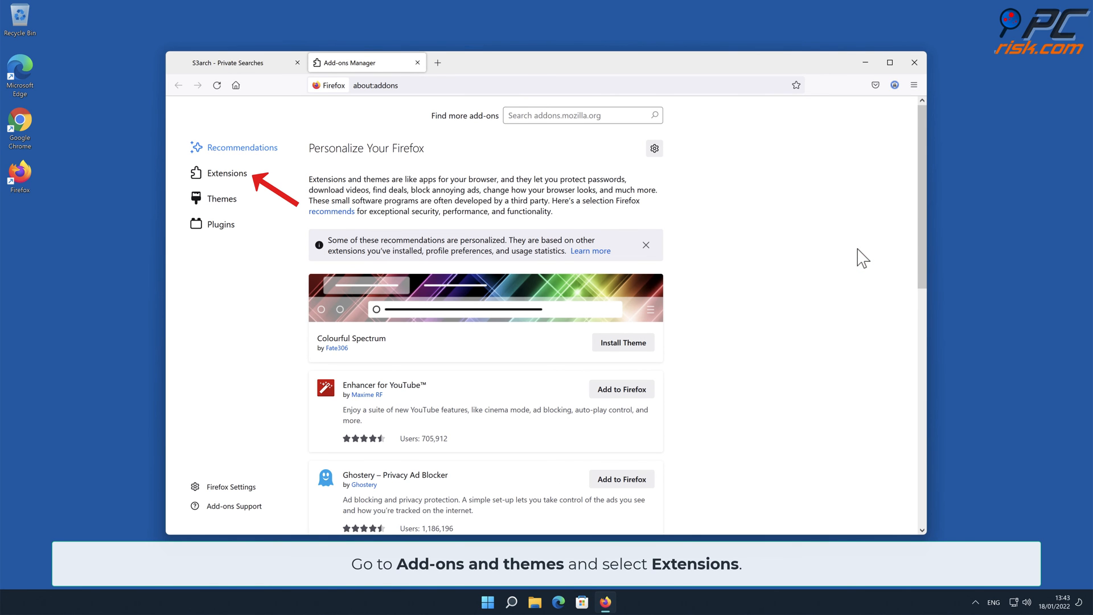
mouse_move(244, 181)
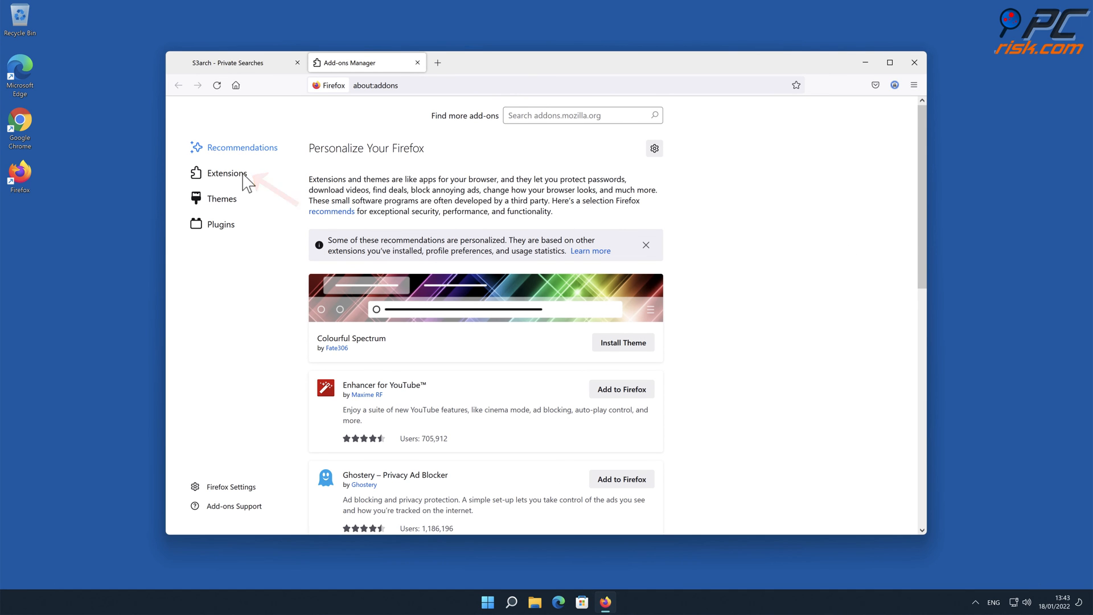
click(226, 173)
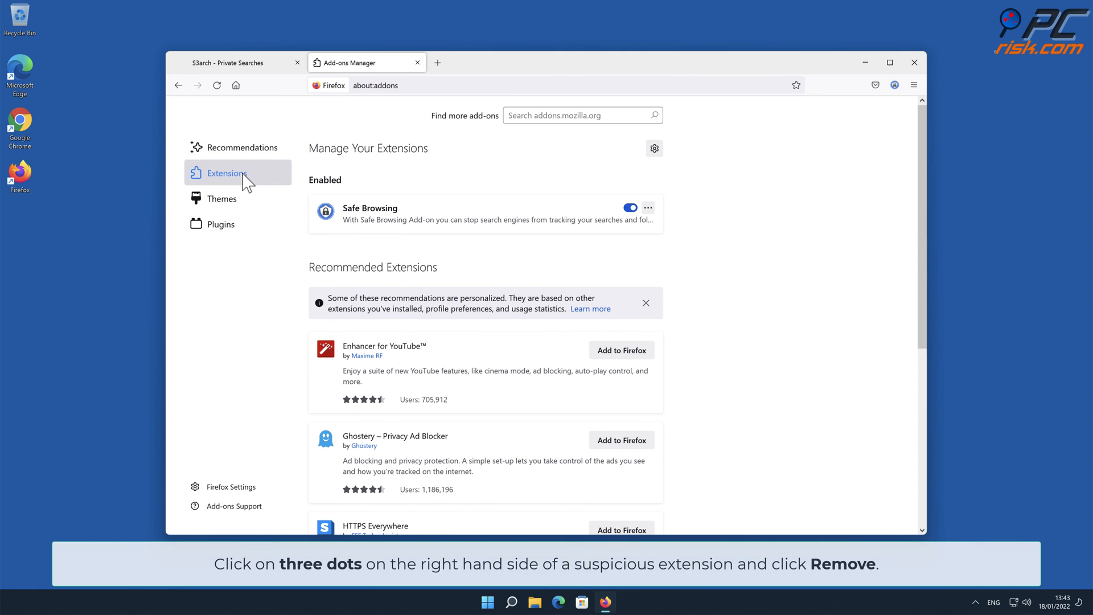
mouse_move(404, 193)
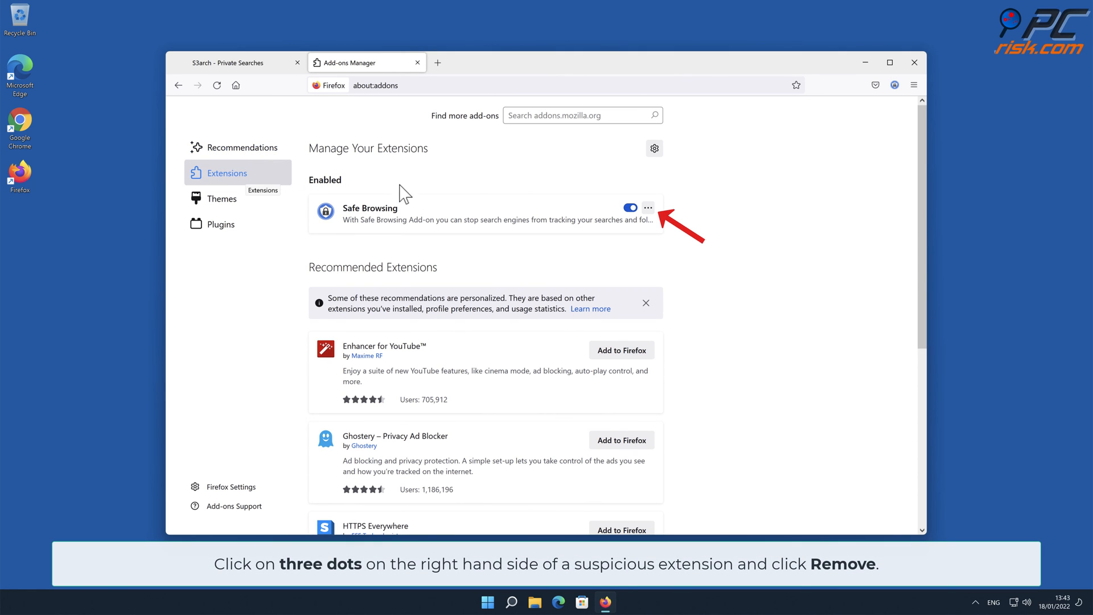
Remove the Safe Browsing extension and confirm its removal
click(648, 207)
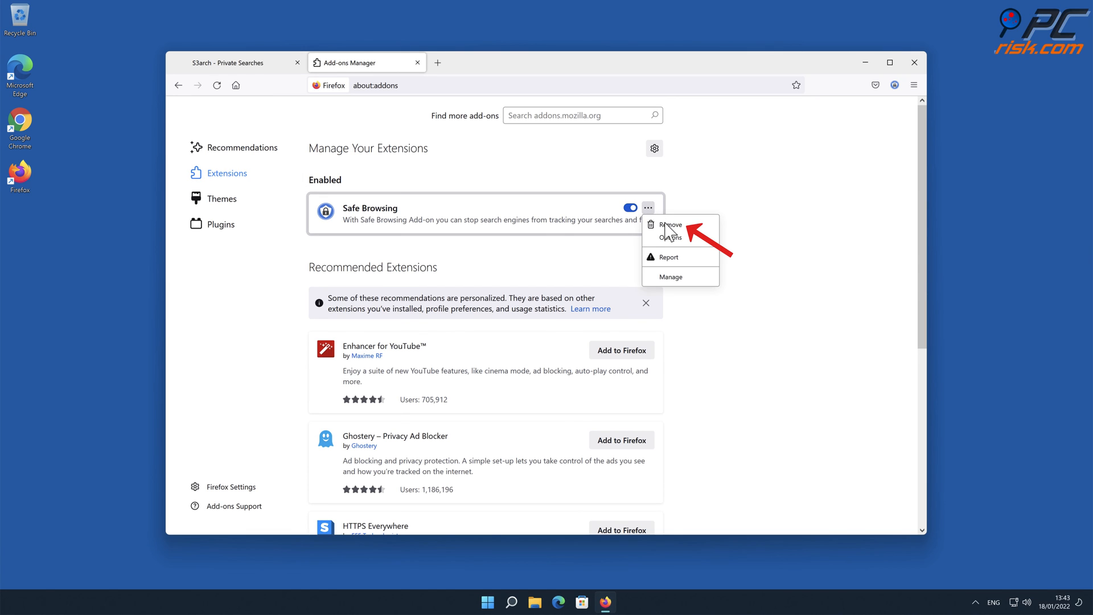
click(667, 224)
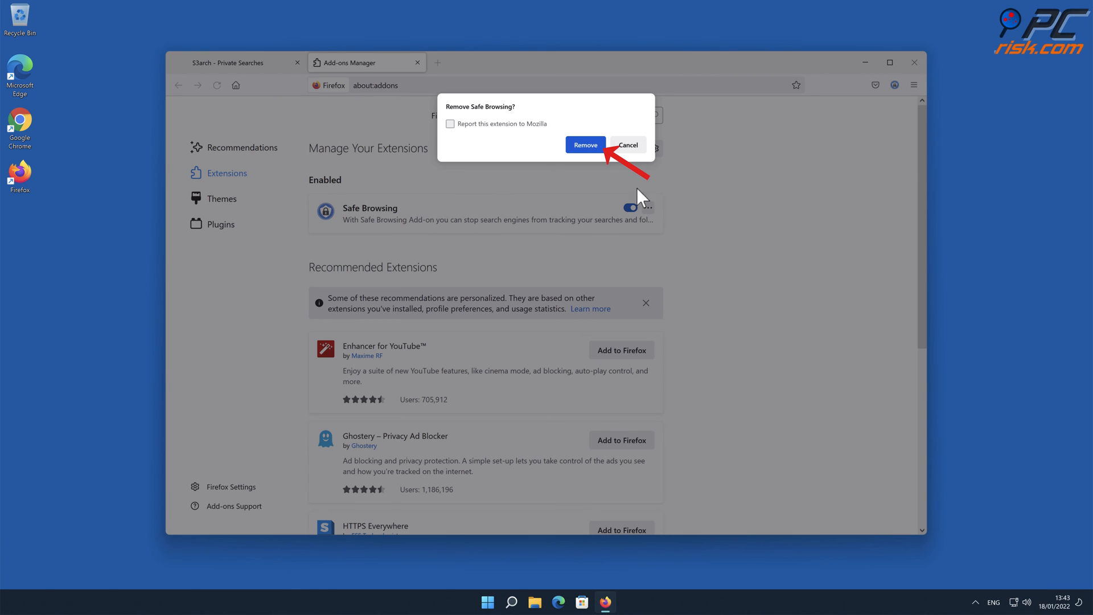
click(585, 144)
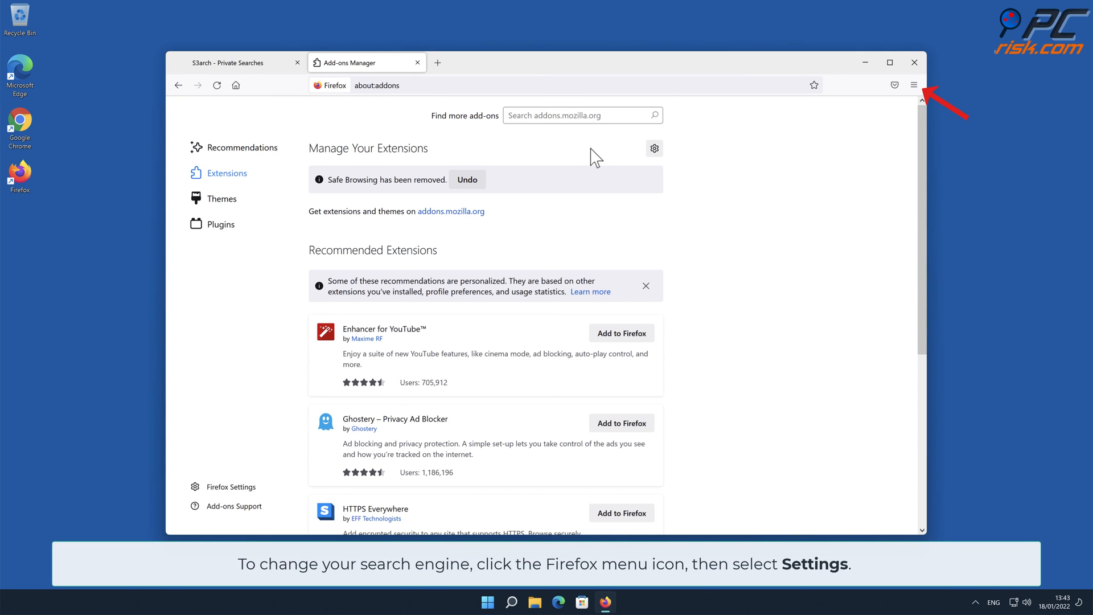
In Firefox Settings' Search section, switch the default search engine from Amazon.com to Google
click(914, 85)
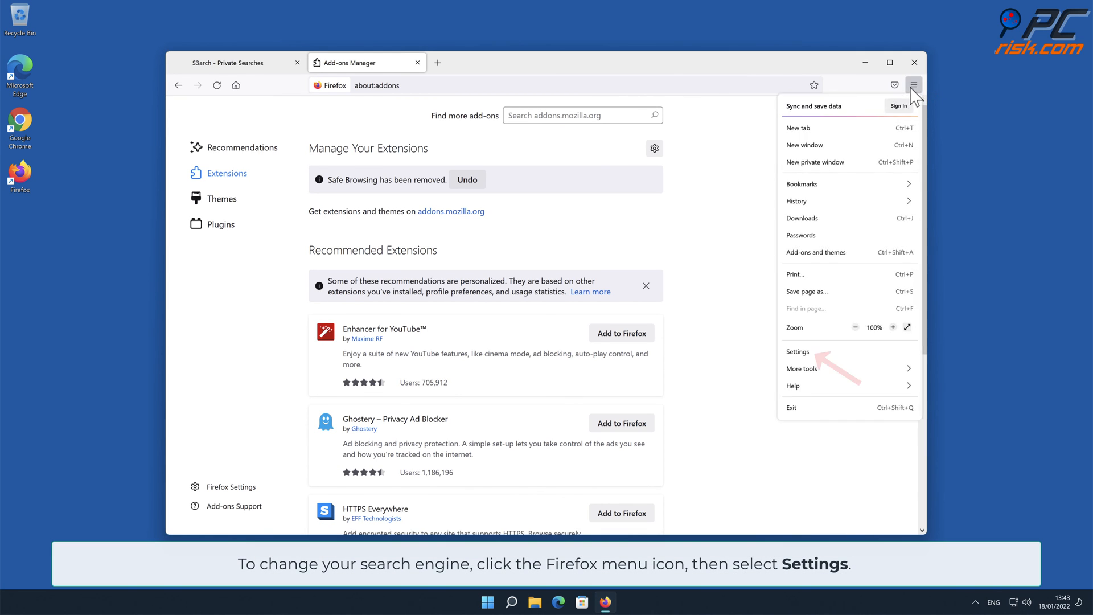
mouse_move(847, 298)
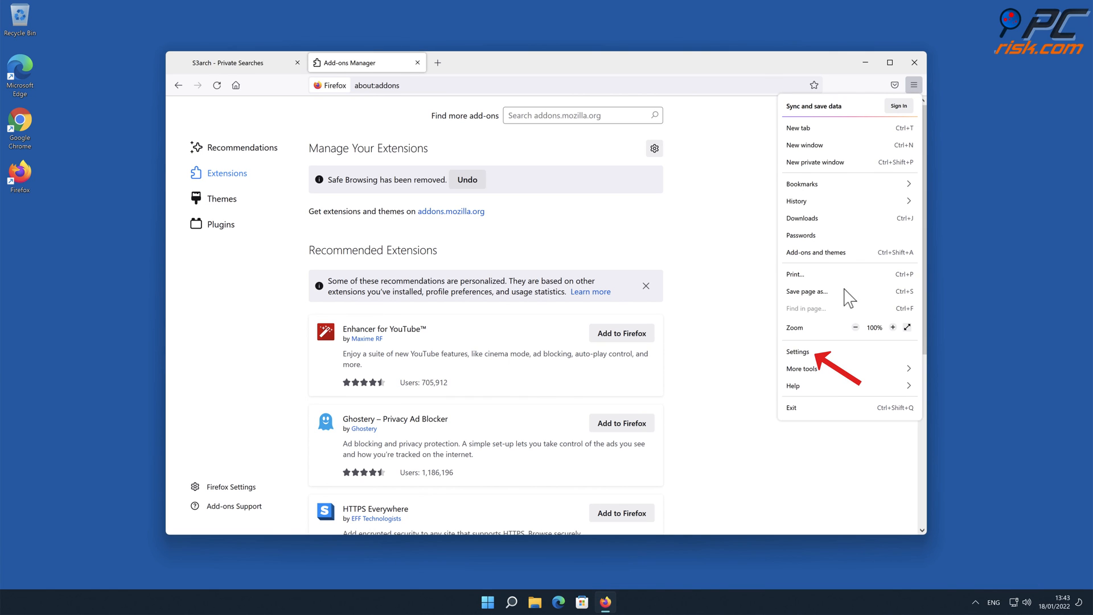
click(797, 351)
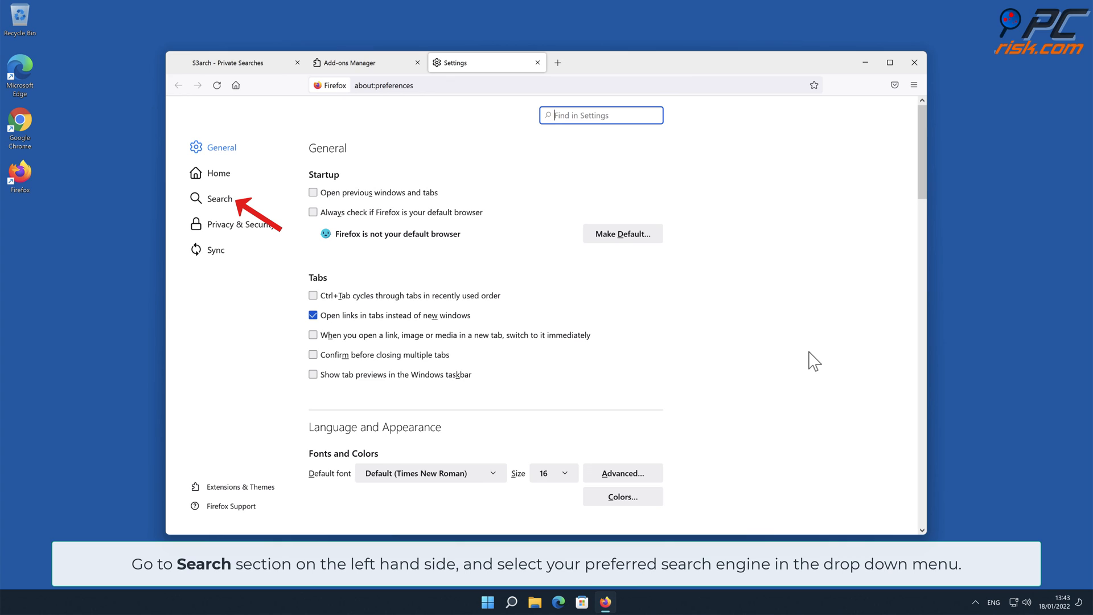
mouse_move(407, 265)
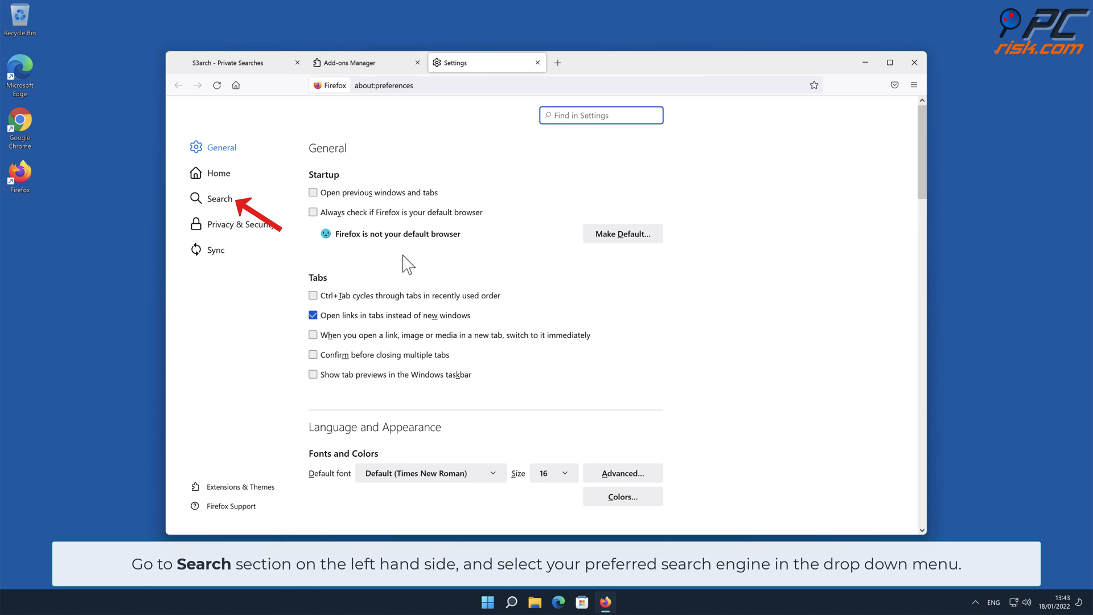
click(220, 198)
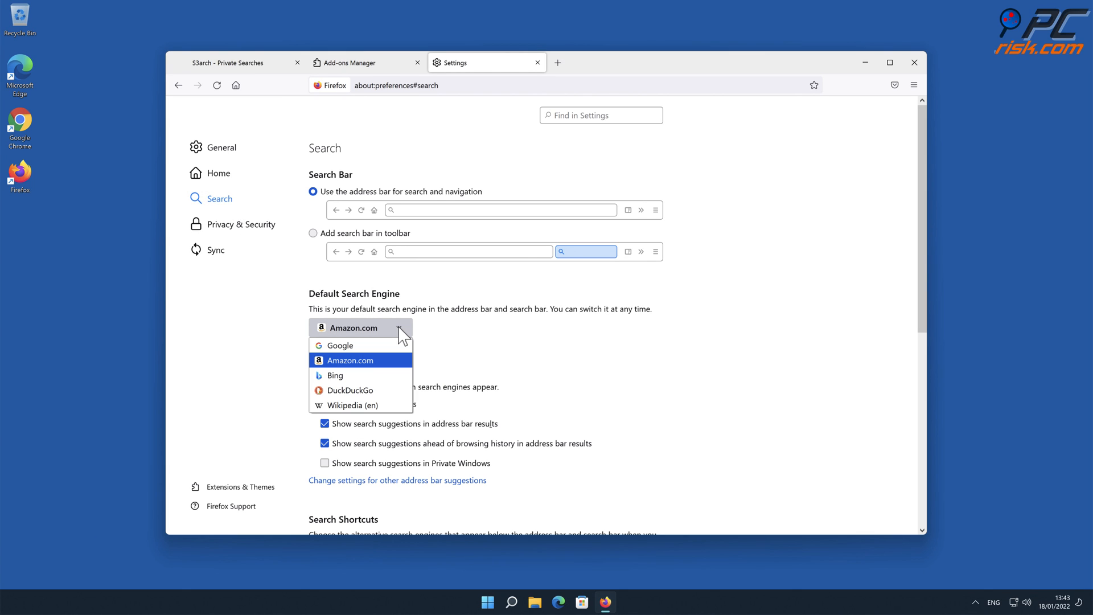
mouse_move(375, 356)
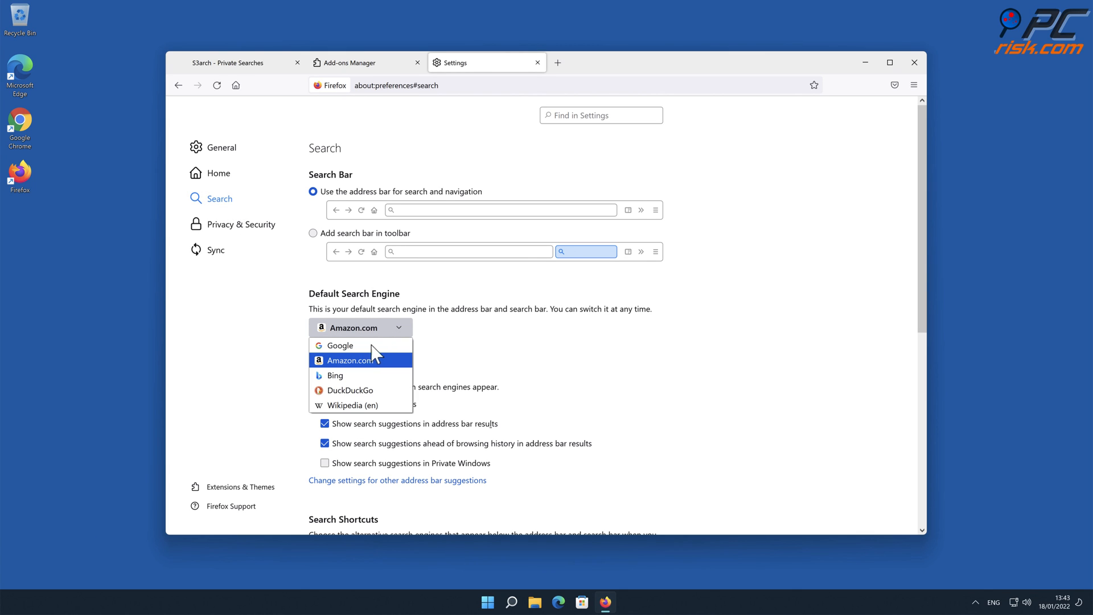
click(340, 344)
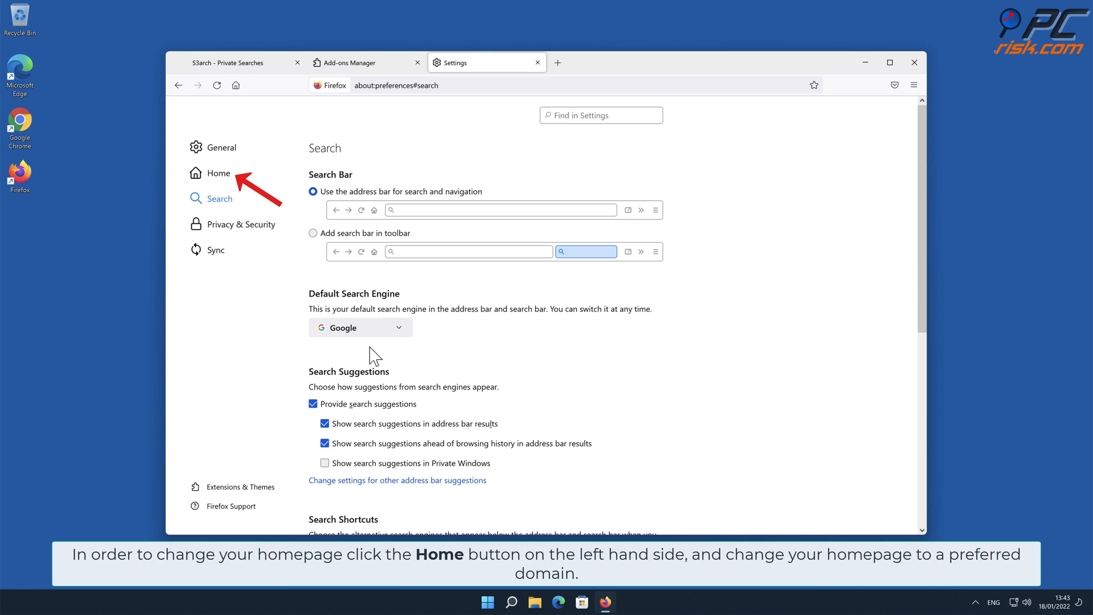
mouse_move(253, 216)
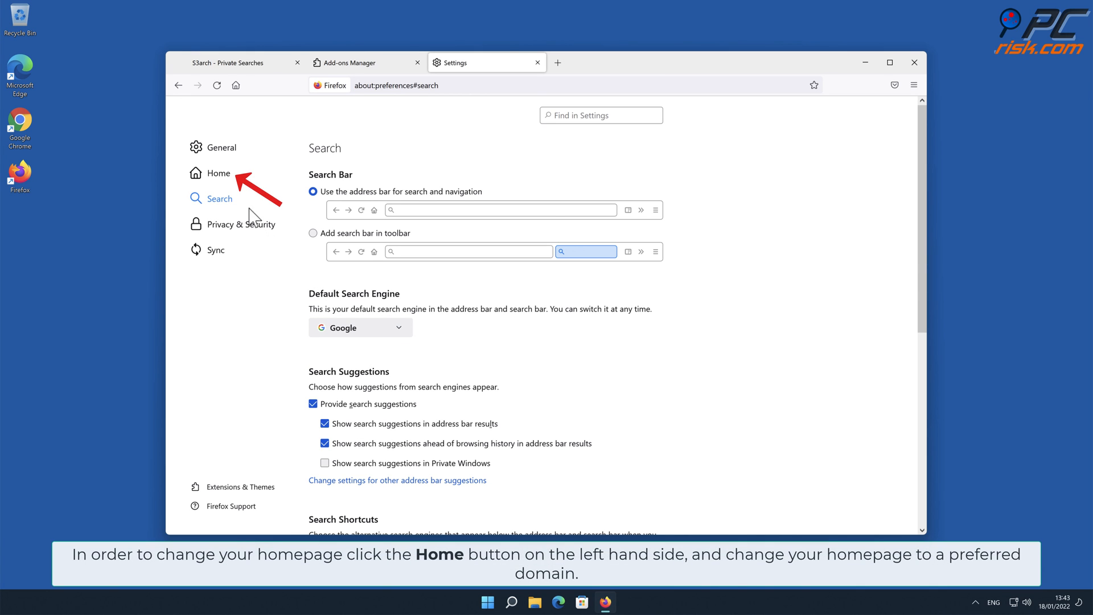
click(218, 173)
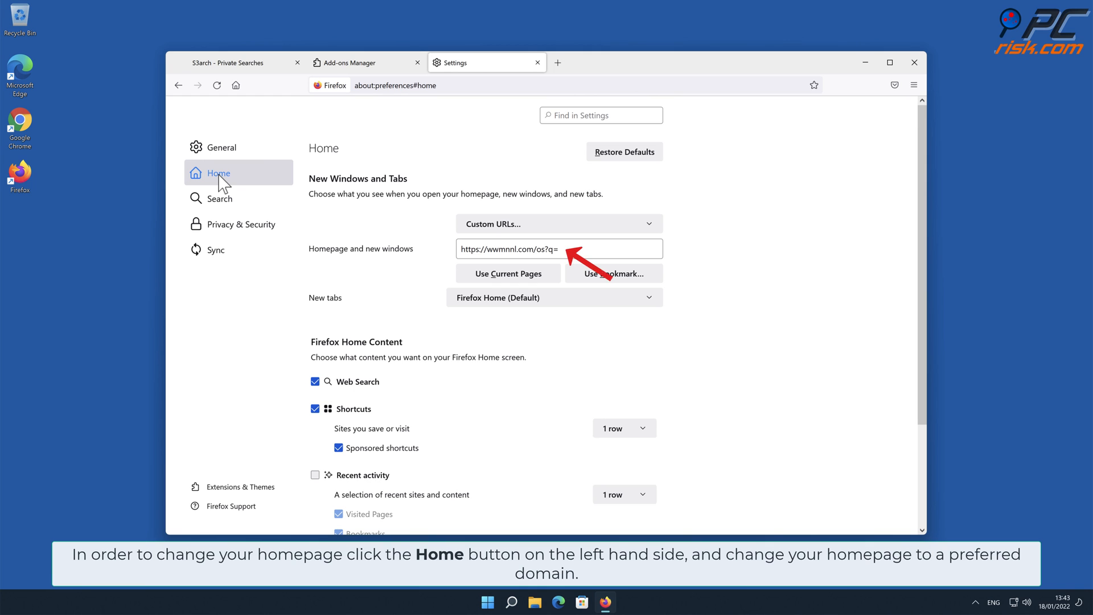
mouse_move(430, 220)
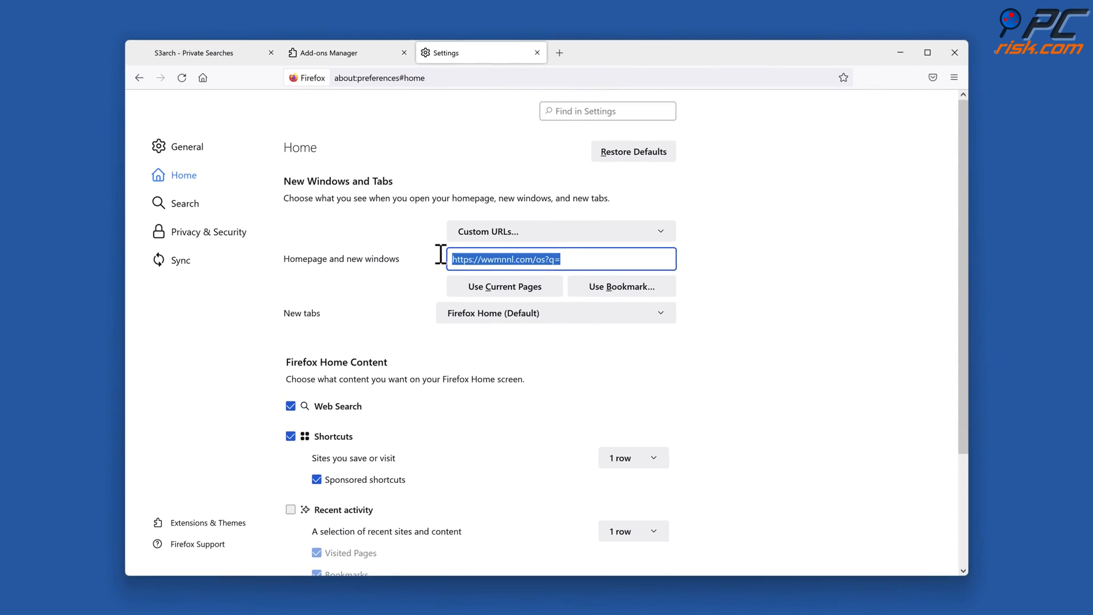
text(w)
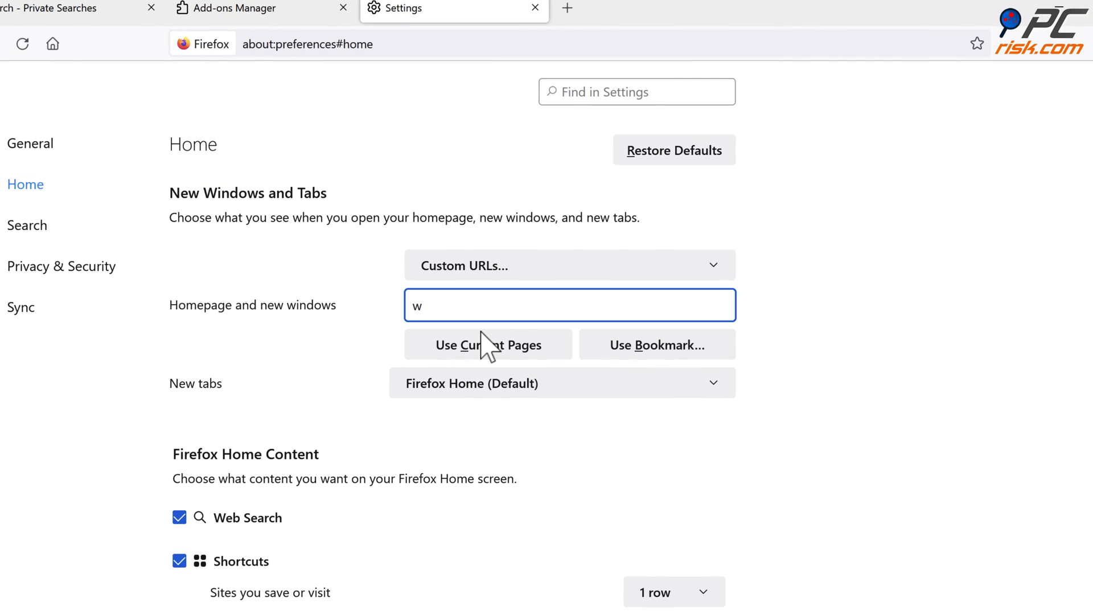
text(ww.goo)
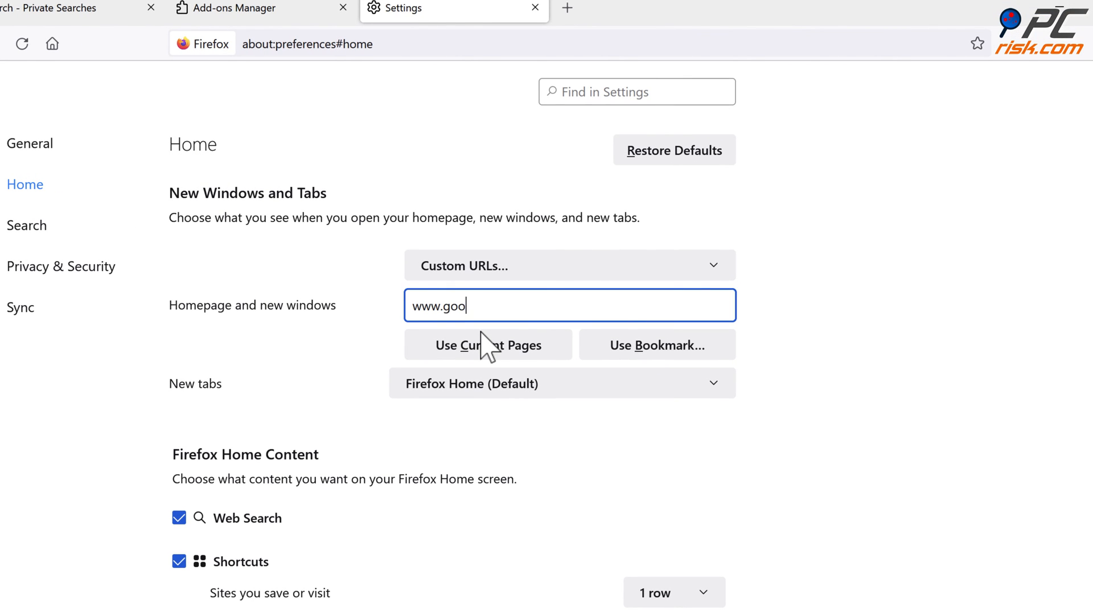
text(gle.com)
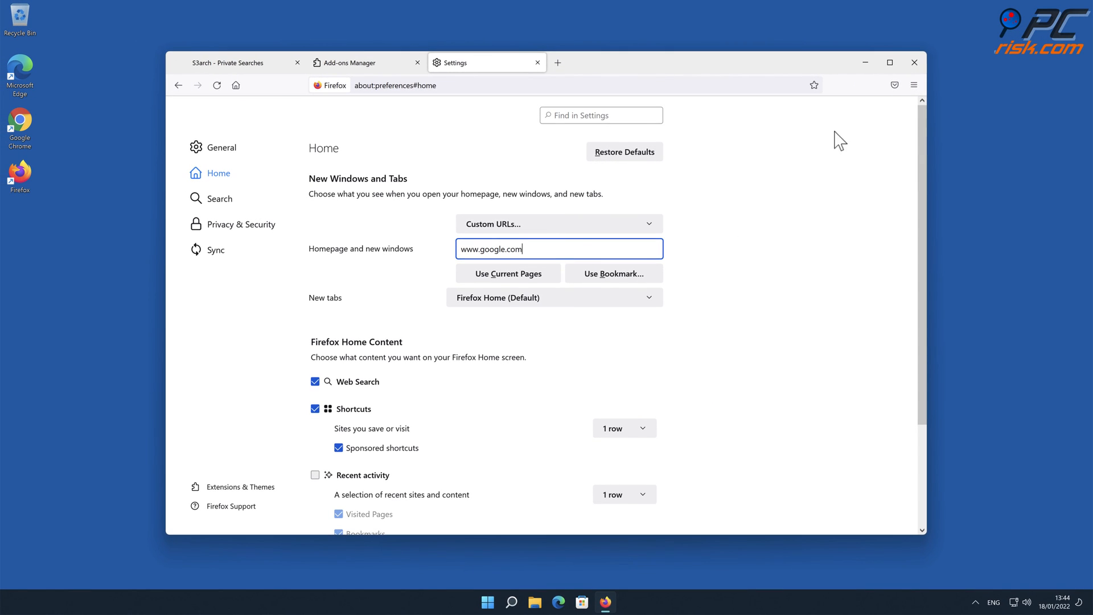
click(914, 61)
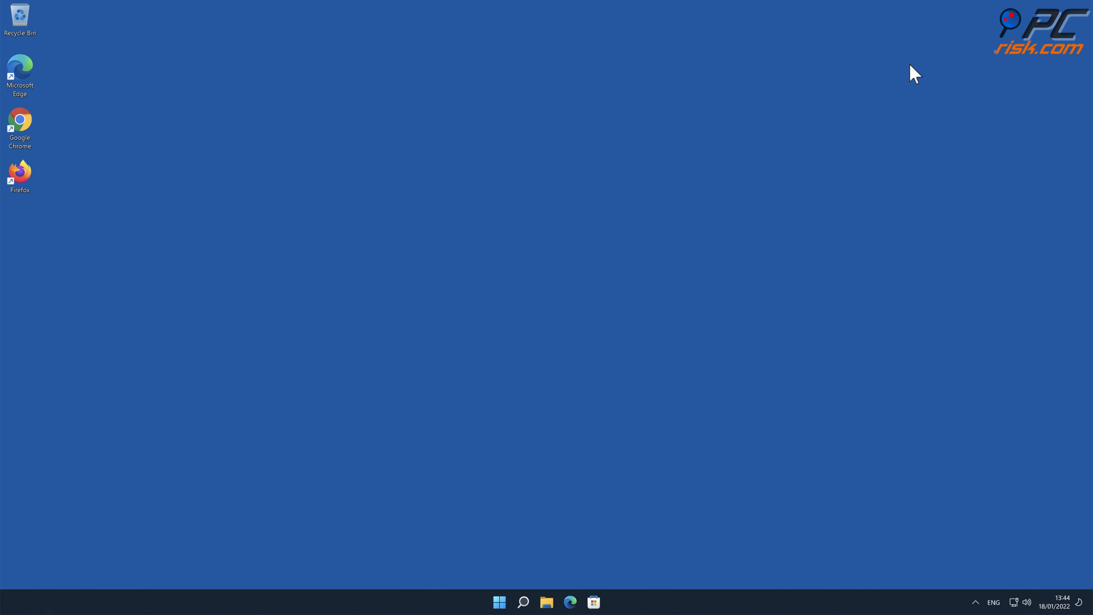